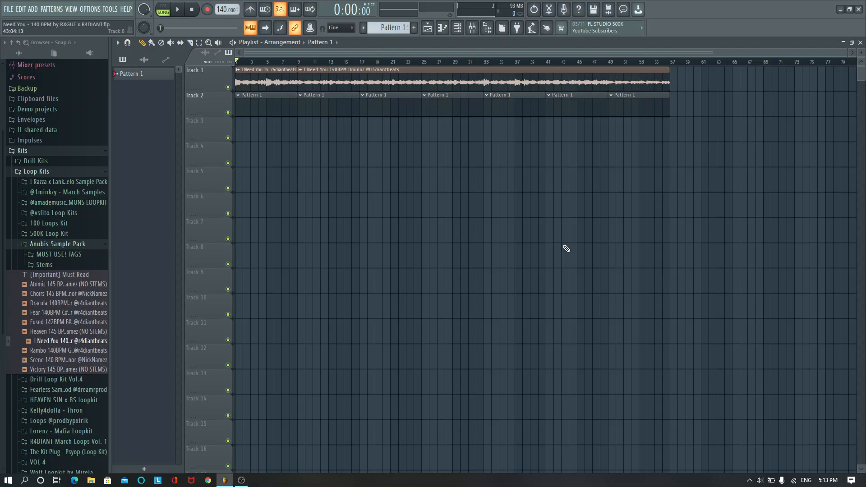
pyautogui.moveTo(365, 201)
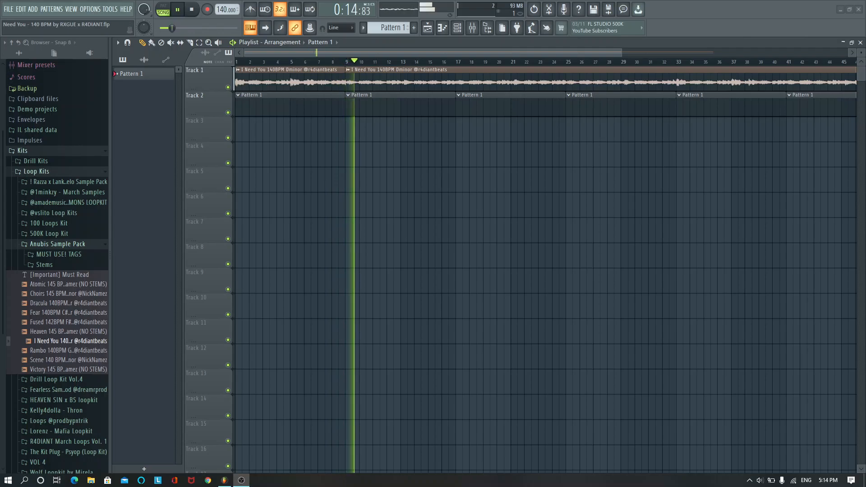
# Load the contingency and criss cross snares from OCTANE KIT > Snare as new channels.
pyautogui.click(192, 9)
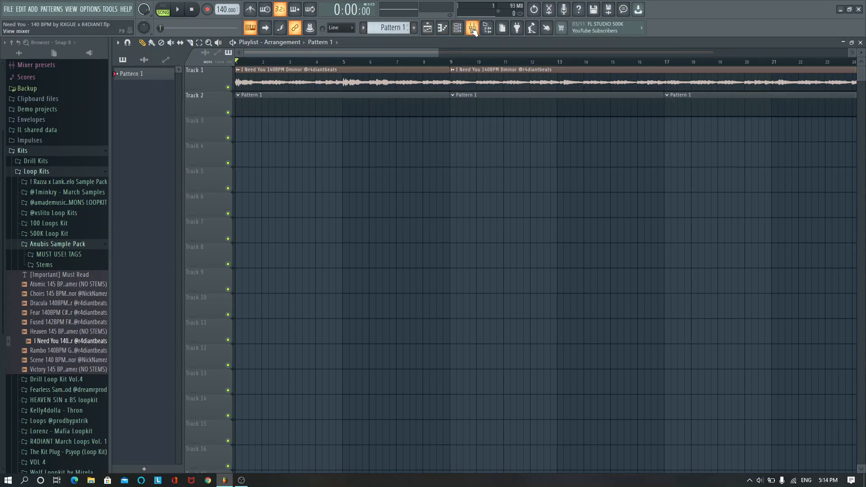
pyautogui.click(472, 28)
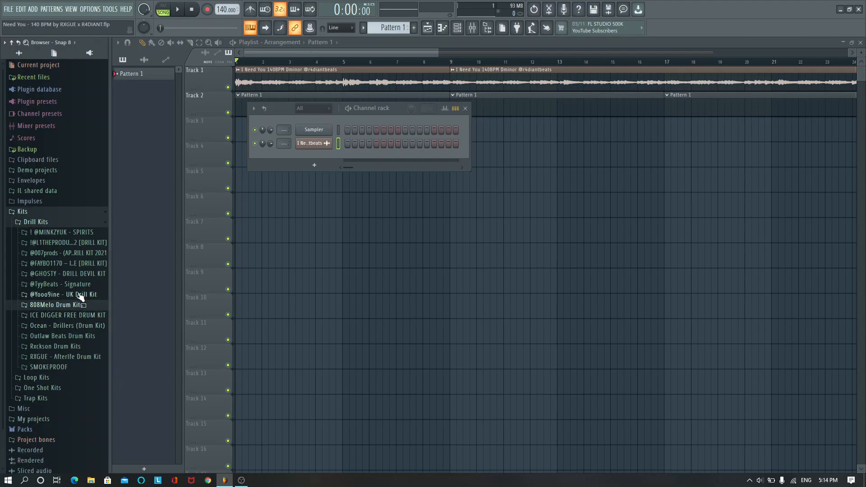
pyautogui.click(62, 335)
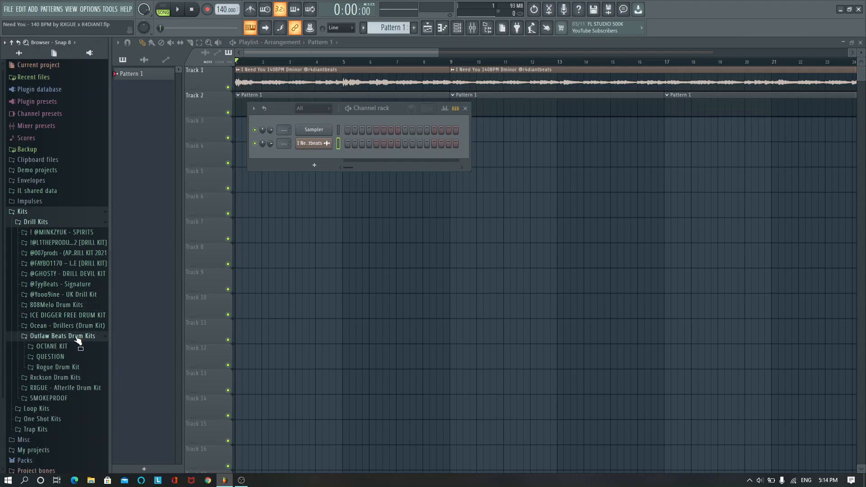
pyautogui.click(50, 346)
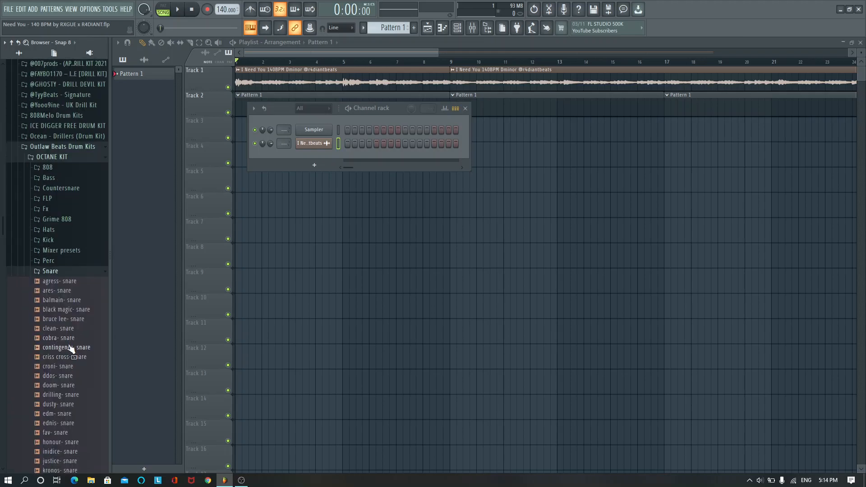
pyautogui.doubleClick(71, 347)
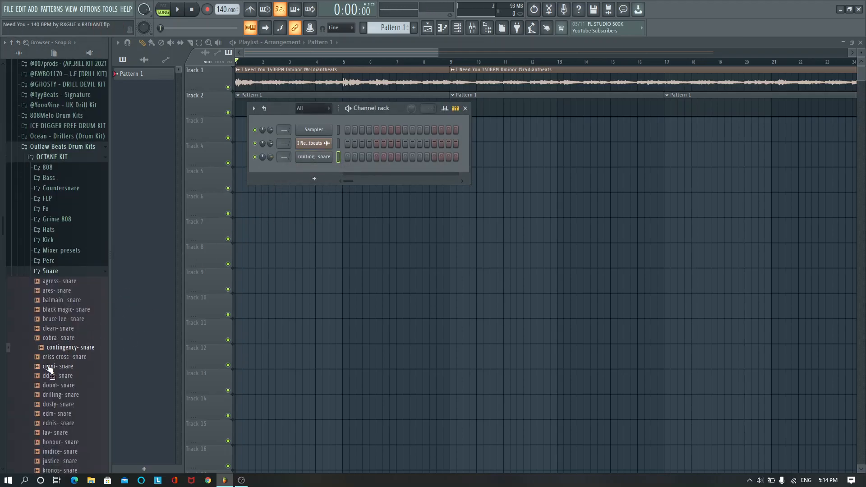
pyautogui.doubleClick(64, 356)
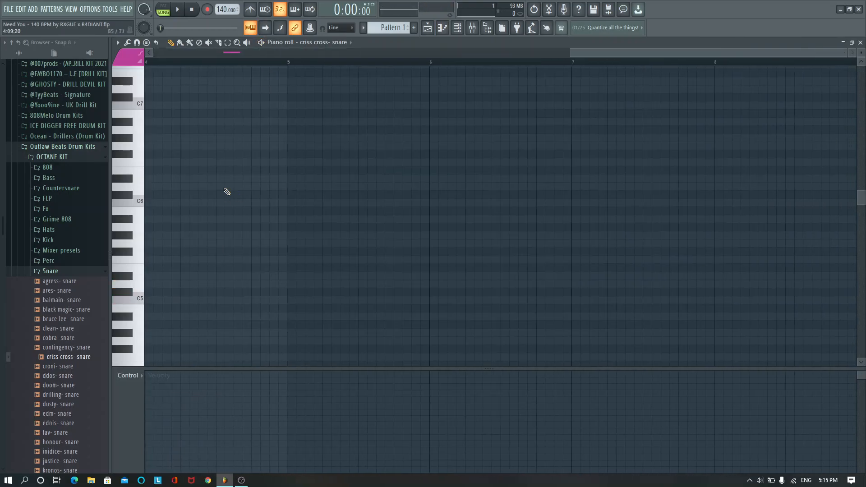
# Place a criss cross snare C5 note and contingency snare hits near bar 9, then play the beat.
pyautogui.click(224, 299)
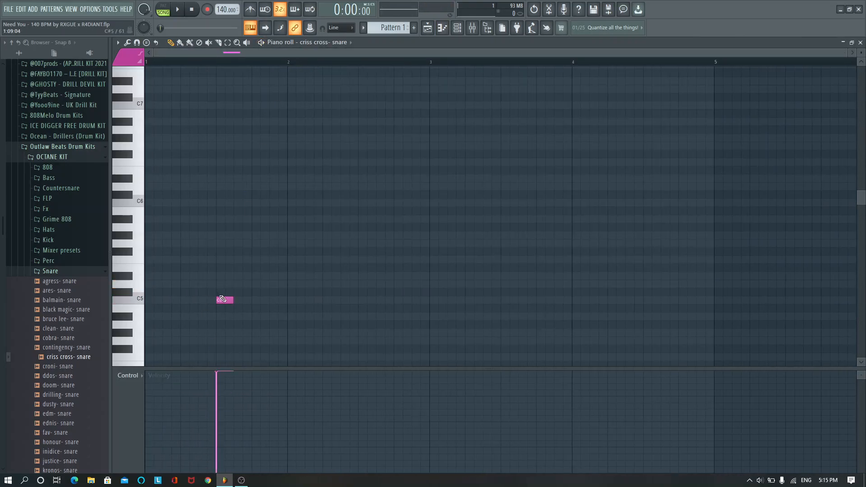
pyautogui.click(177, 9)
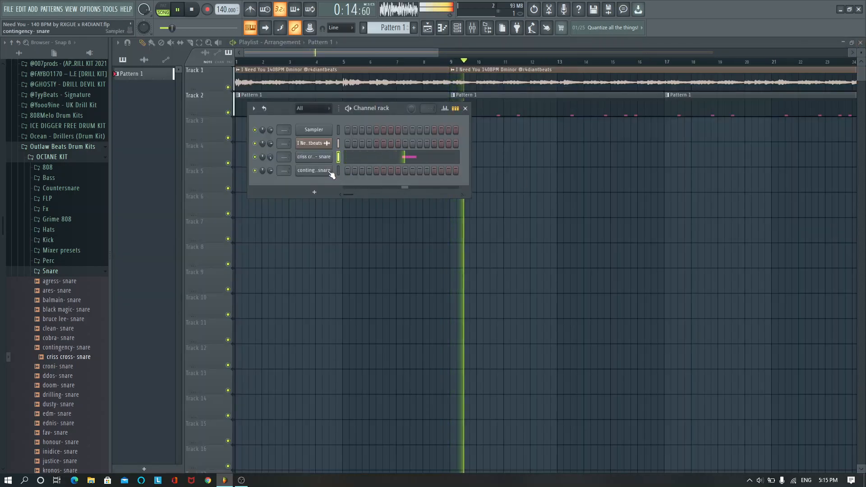
pyautogui.click(313, 170)
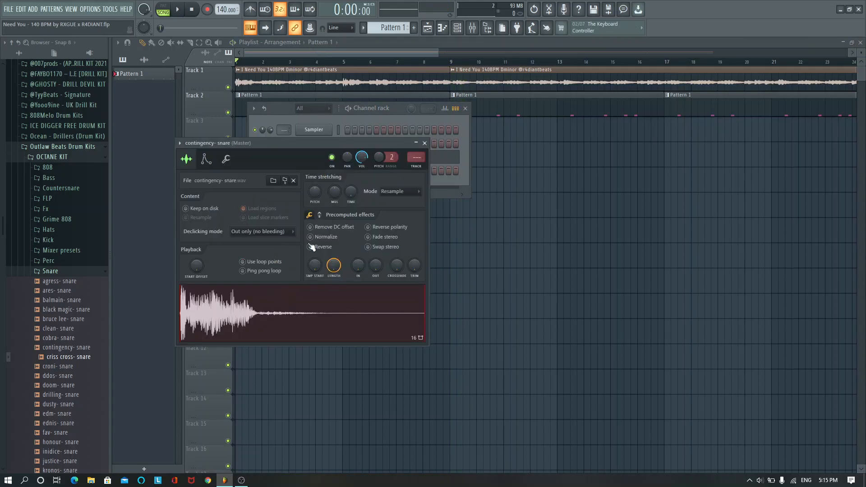
pyautogui.click(424, 143)
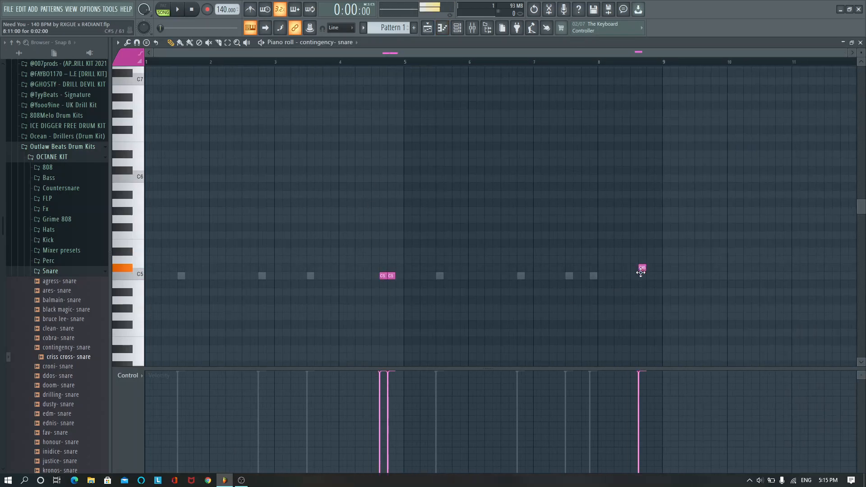
pyautogui.click(641, 271)
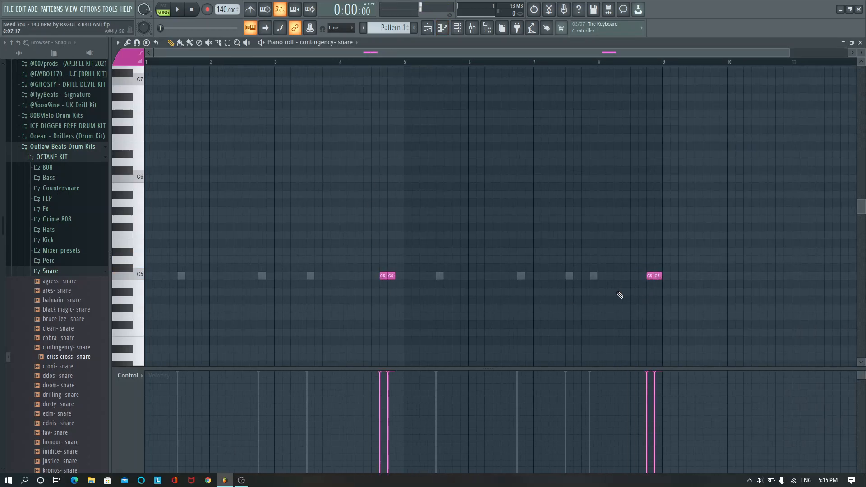
pyautogui.click(177, 9)
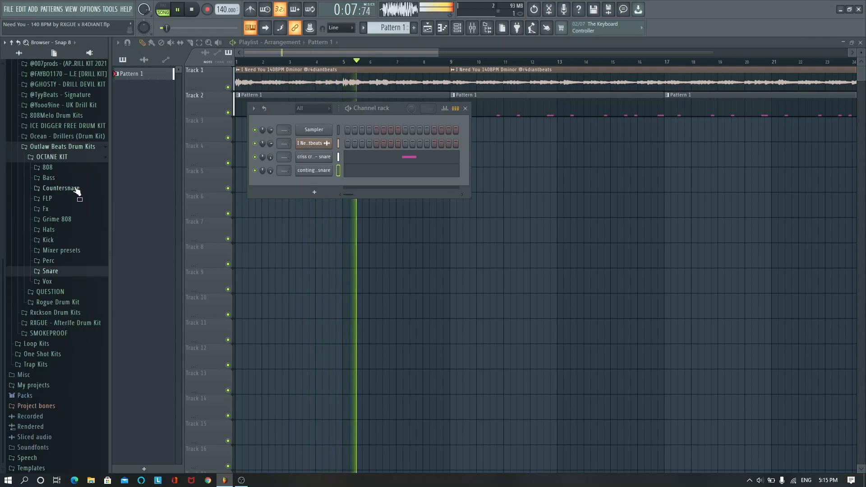
# Load blue dream, cookies and Diagnosed countersnare samples as new channels.
pyautogui.click(60, 187)
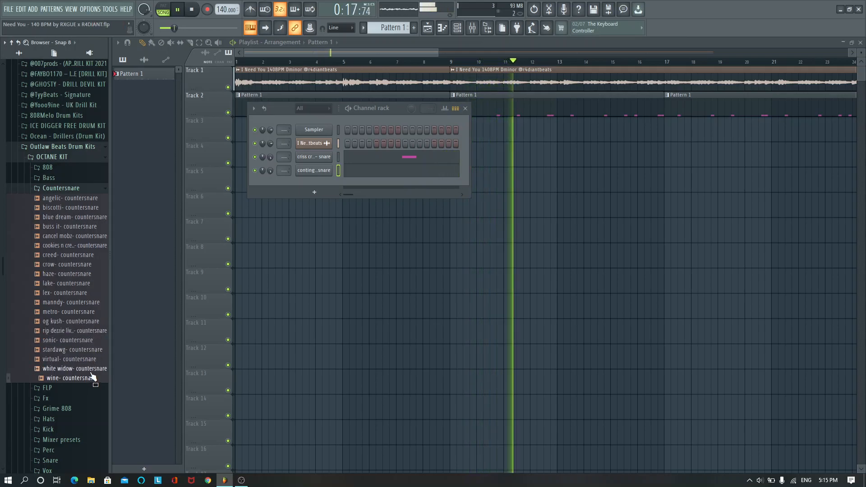
pyautogui.click(70, 207)
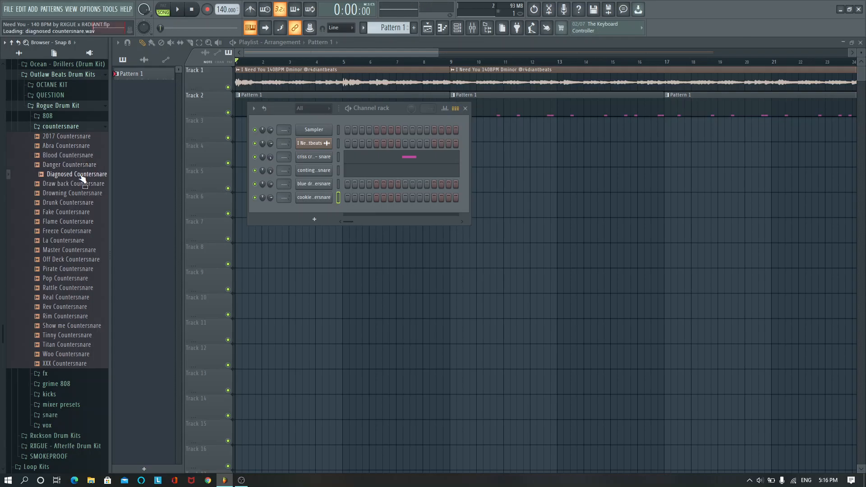
pyautogui.click(177, 9)
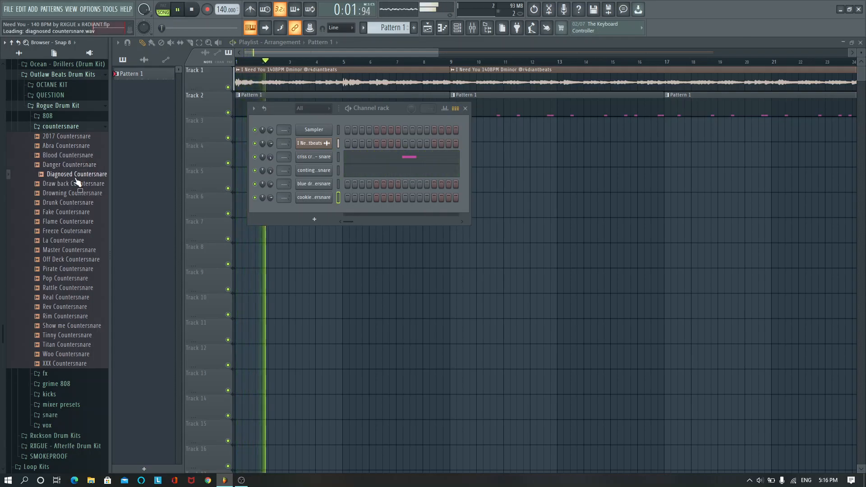
pyautogui.moveTo(77, 173); pyautogui.dragTo(310, 216)
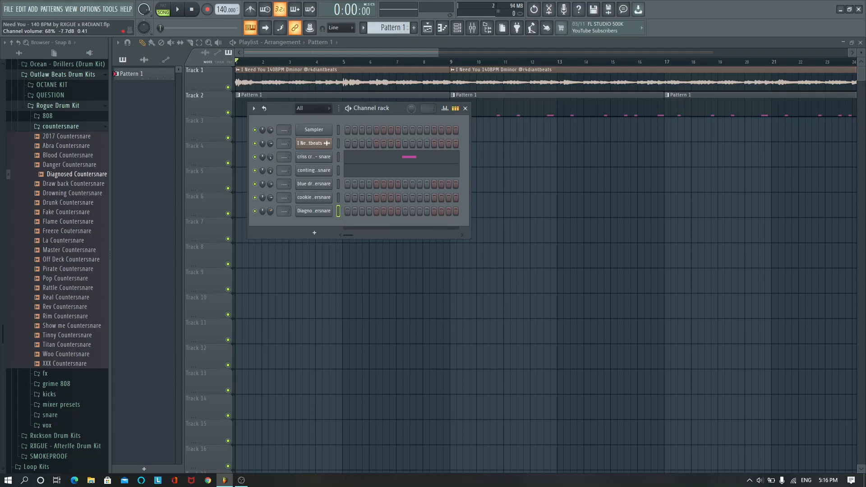
pyautogui.rightClick(313, 210)
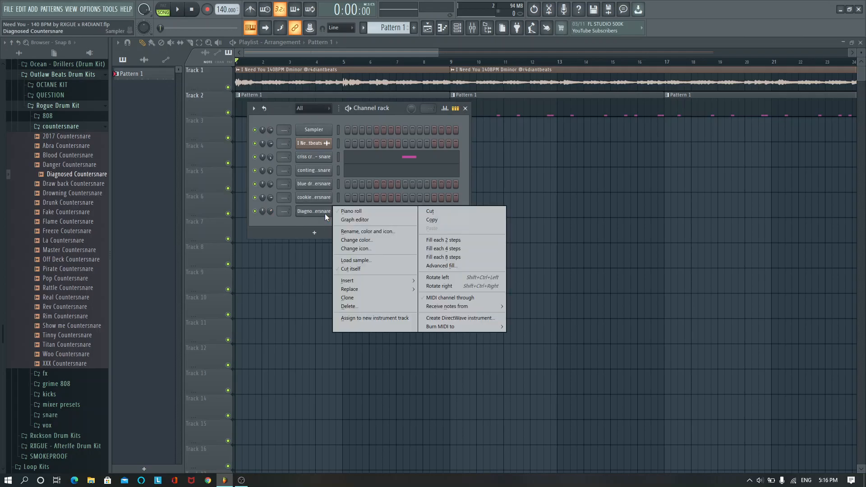
# Program Diagnosed Countersnare hits across bars 1-3 with a short roll after bar 2.
pyautogui.click(351, 211)
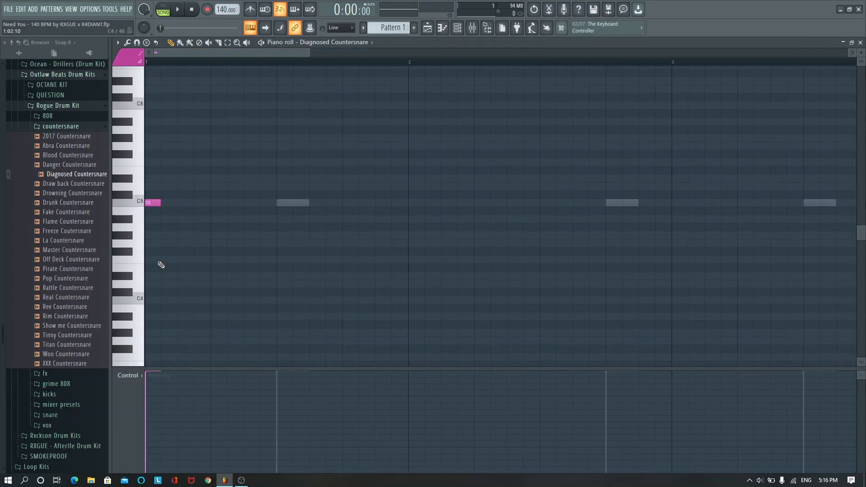
pyautogui.click(175, 9)
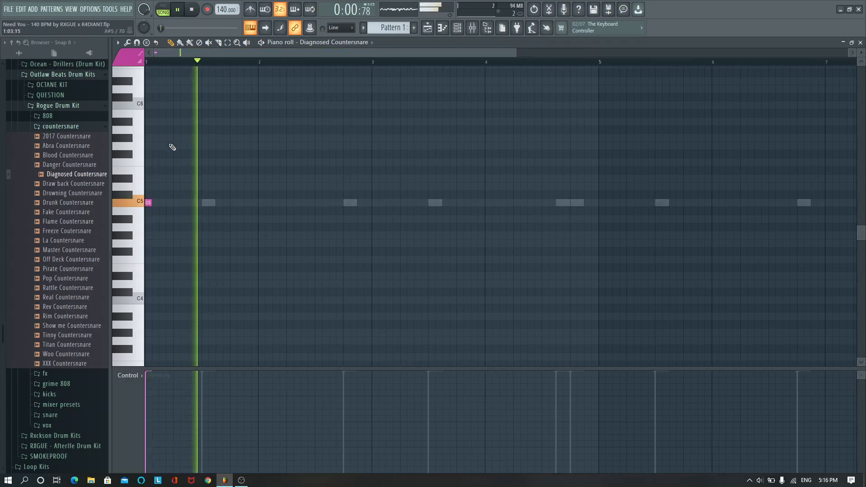
pyautogui.click(190, 202)
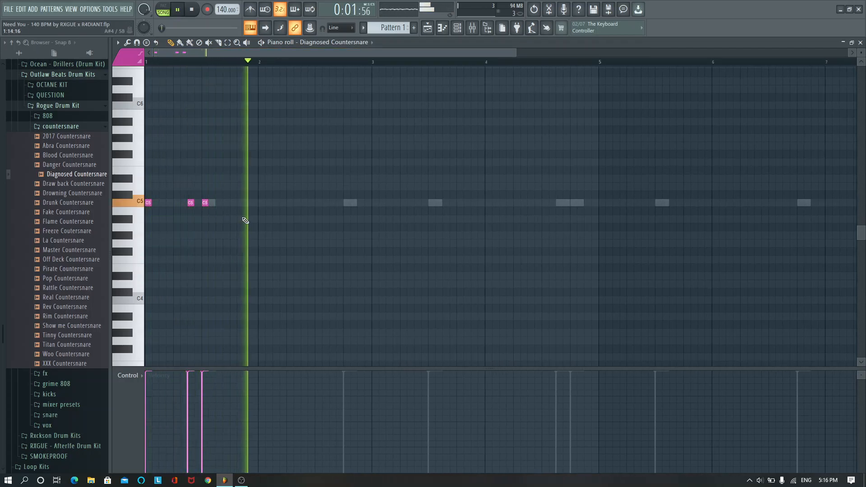
pyautogui.click(249, 203)
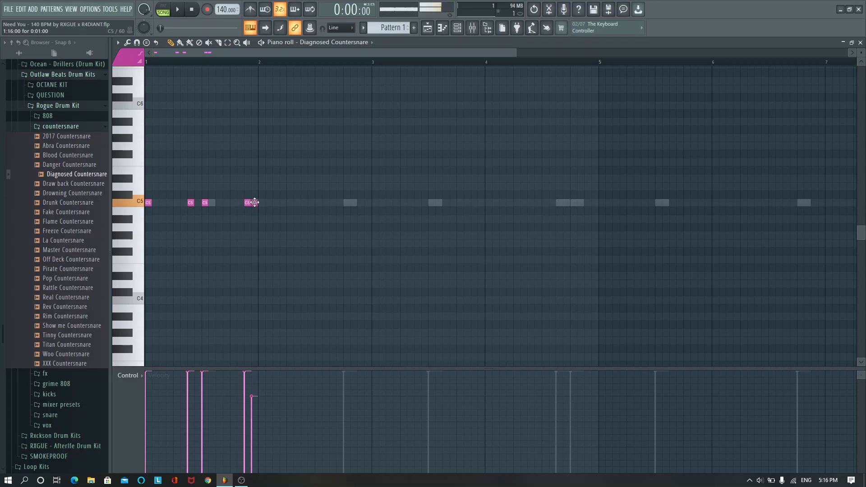
pyautogui.click(252, 202)
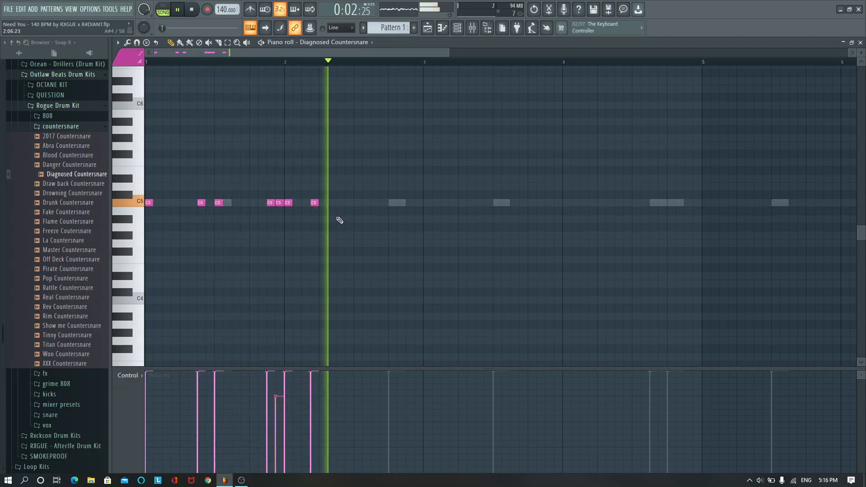
pyautogui.click(348, 203)
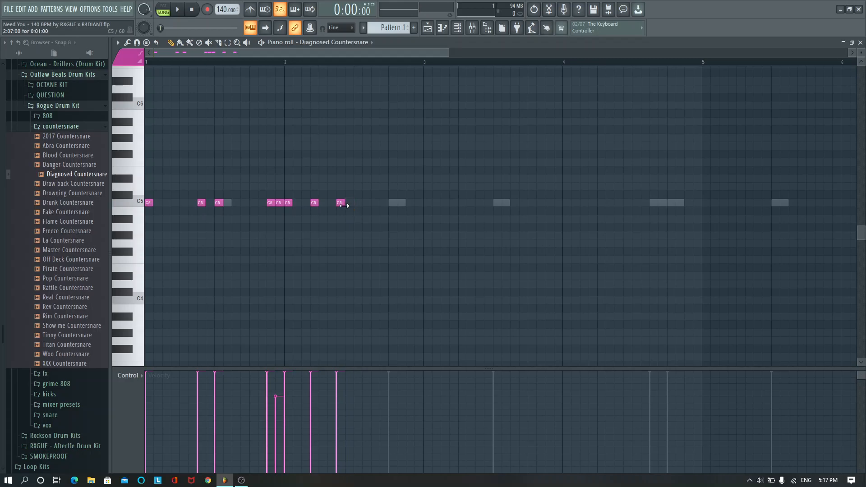
pyautogui.moveTo(343, 203); pyautogui.dragTo(369, 203)
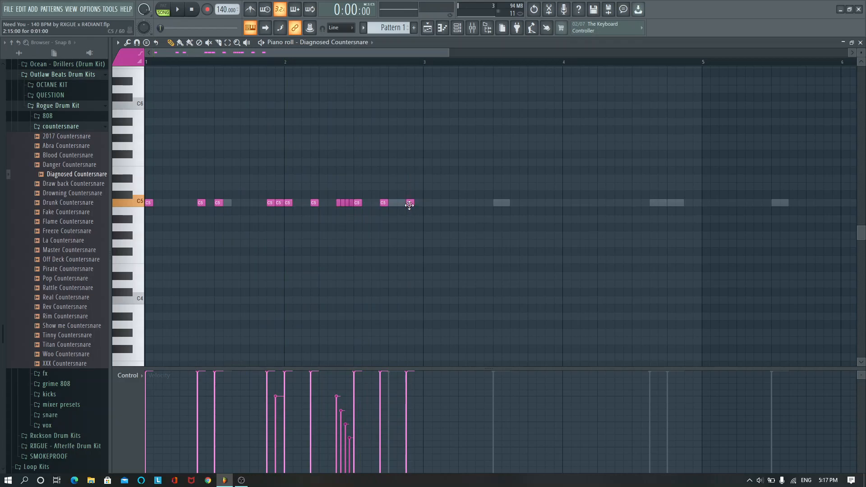
pyautogui.click(408, 202)
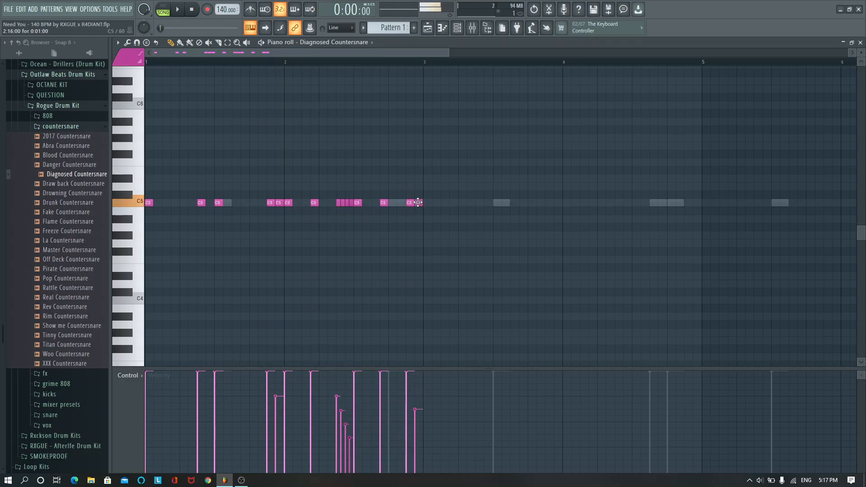
# Repeat the pattern into bars 3-4, add an extra hit and ramp up the roll velocities.
pyautogui.click(177, 9)
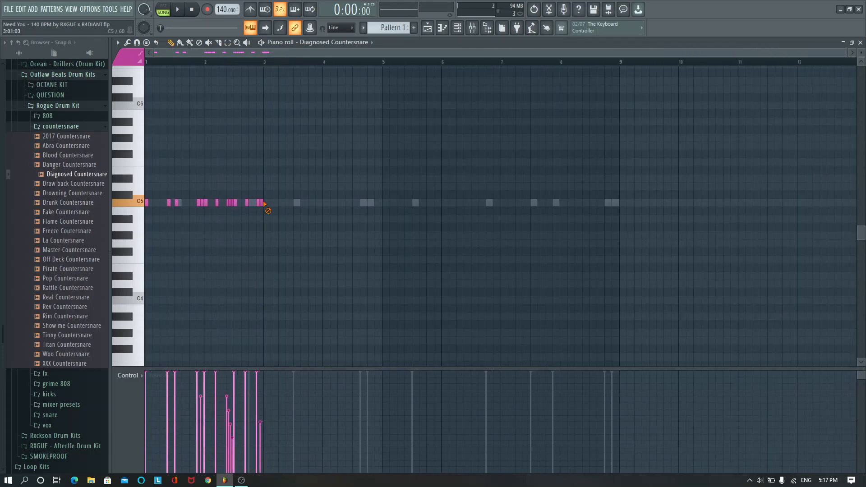
pyautogui.click(177, 9)
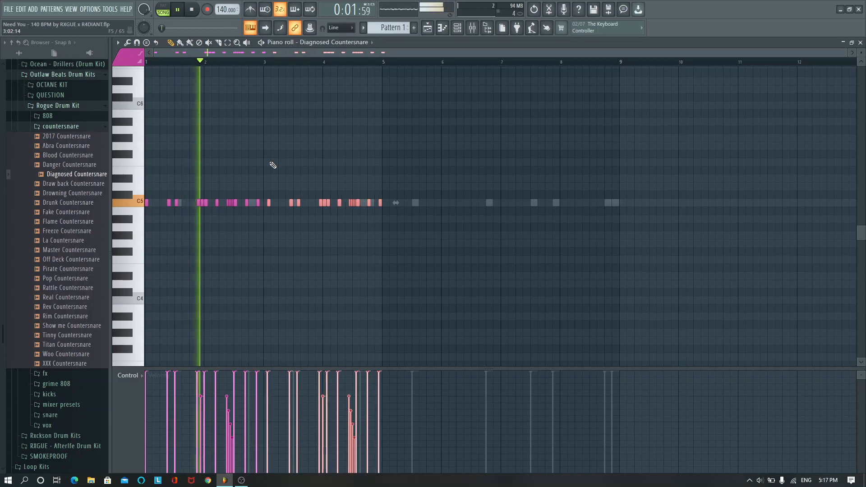
pyautogui.click(191, 9)
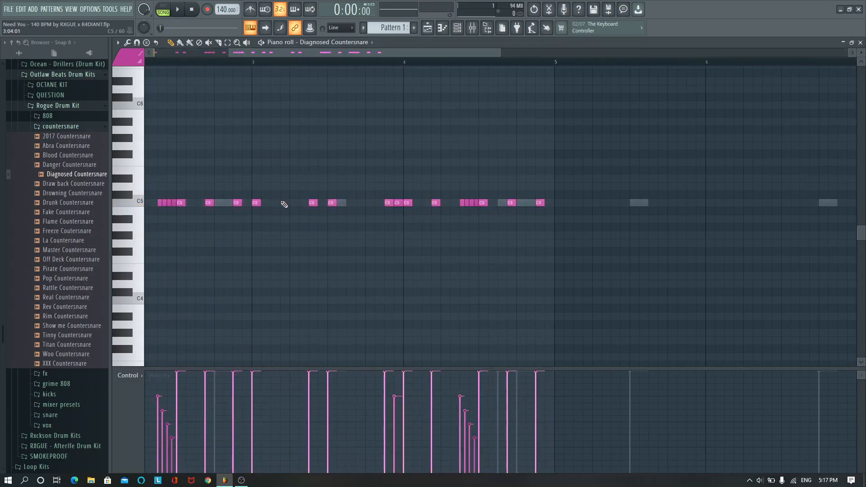
pyautogui.click(283, 203)
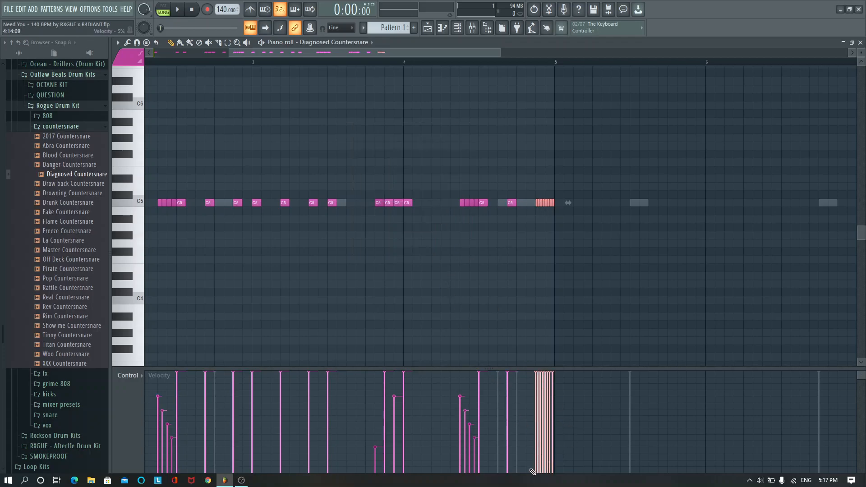
pyautogui.moveTo(533, 469); pyautogui.dragTo(552, 392)
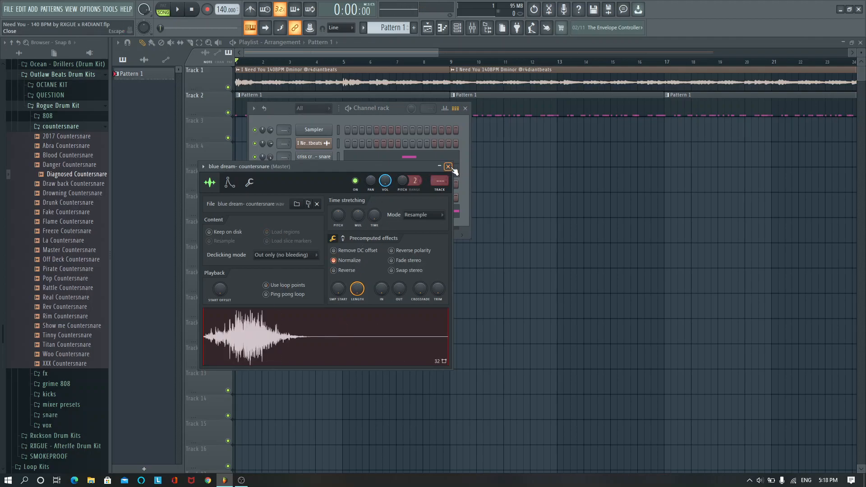
# Program blue dream countersnare C5 hits around bars 2 and 3.
pyautogui.click(447, 166)
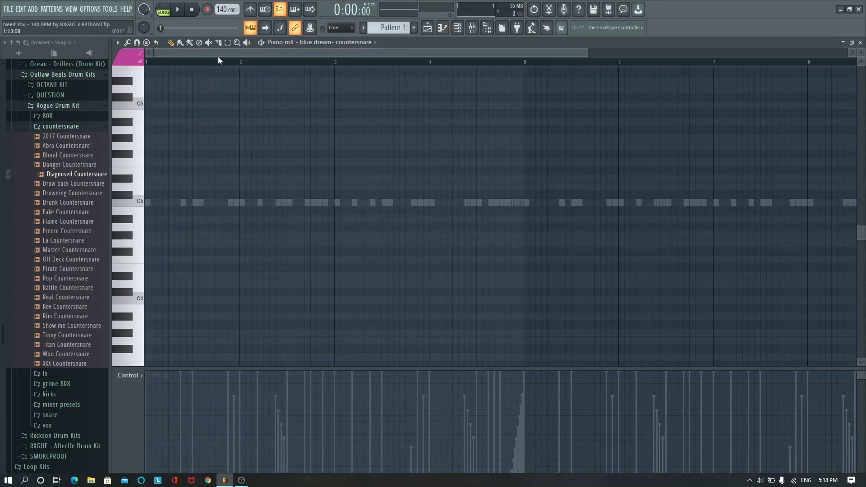
pyautogui.click(177, 9)
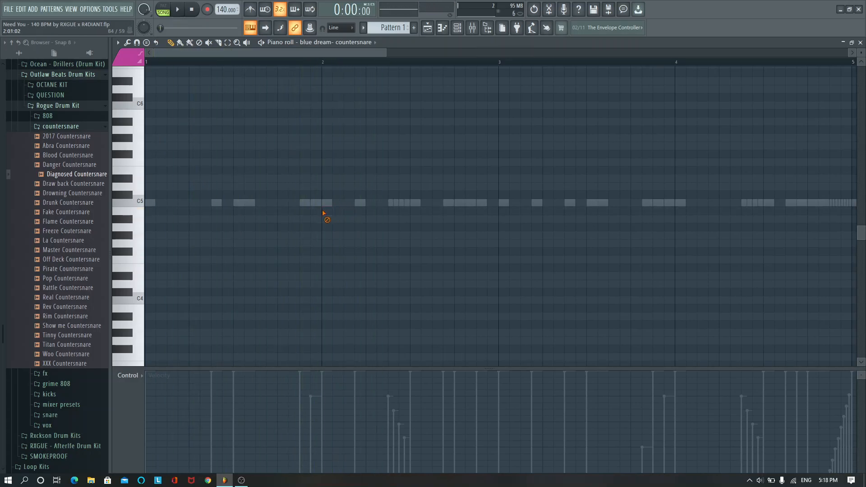
pyautogui.click(177, 9)
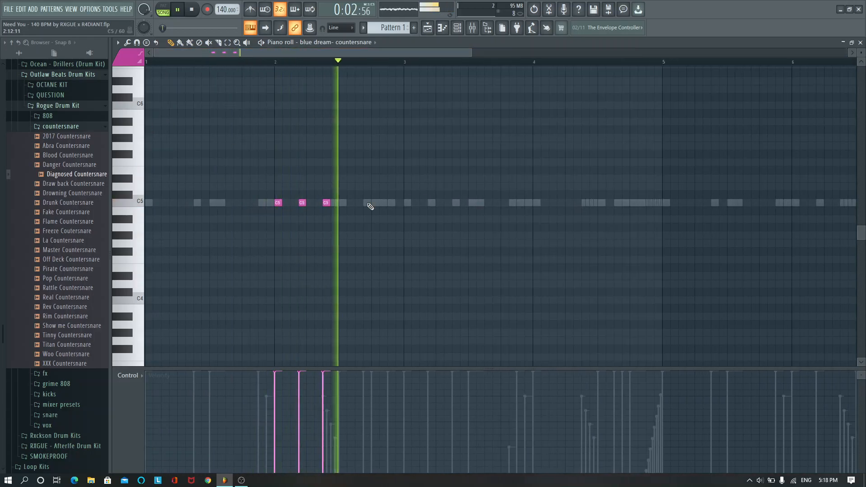
pyautogui.click(192, 9)
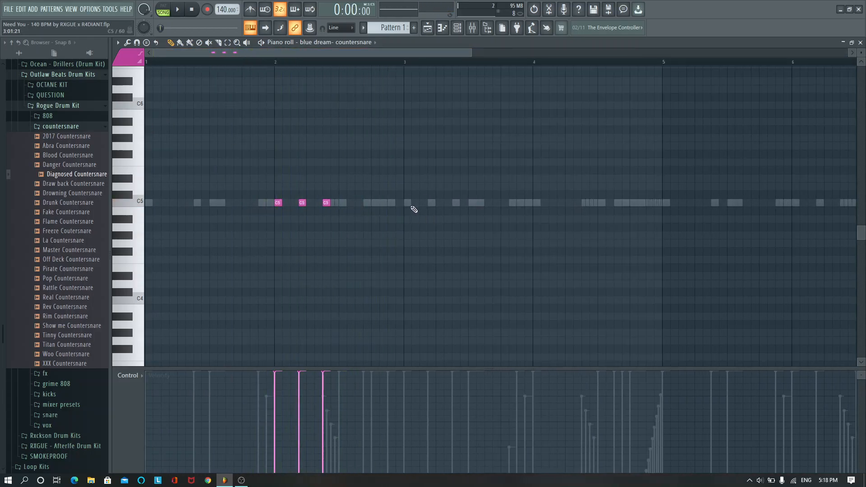
pyautogui.click(427, 203)
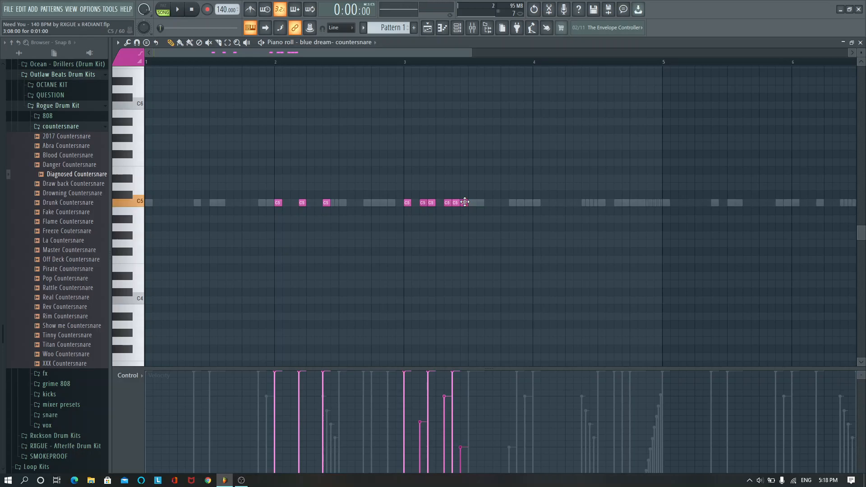
pyautogui.click(176, 9)
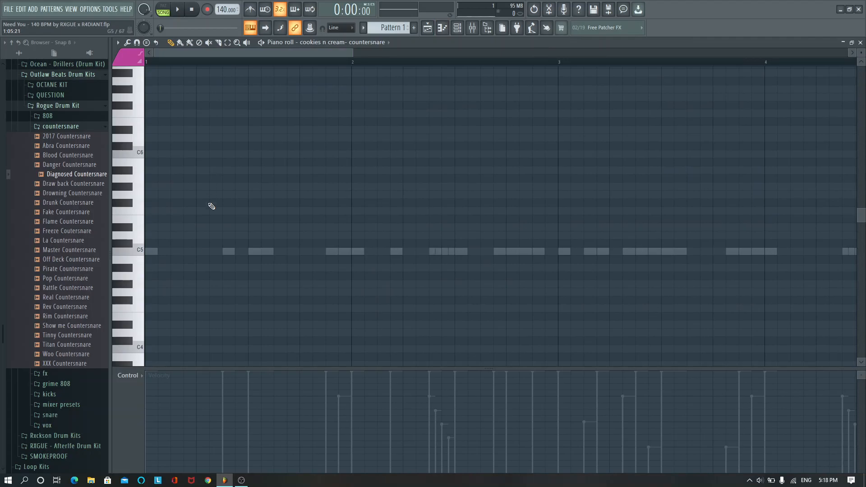
# Add three hits to the cookies n cream countersnare pattern.
pyautogui.click(176, 9)
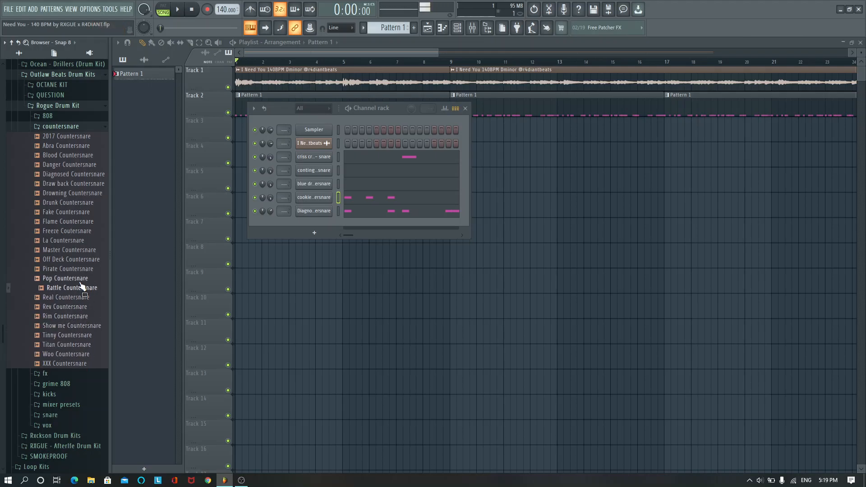
# Swap the cookies n cream channel's sample for Real Countersnare and collapse the Rogue kit folder.
pyautogui.moveTo(71, 287); pyautogui.dragTo(317, 197)
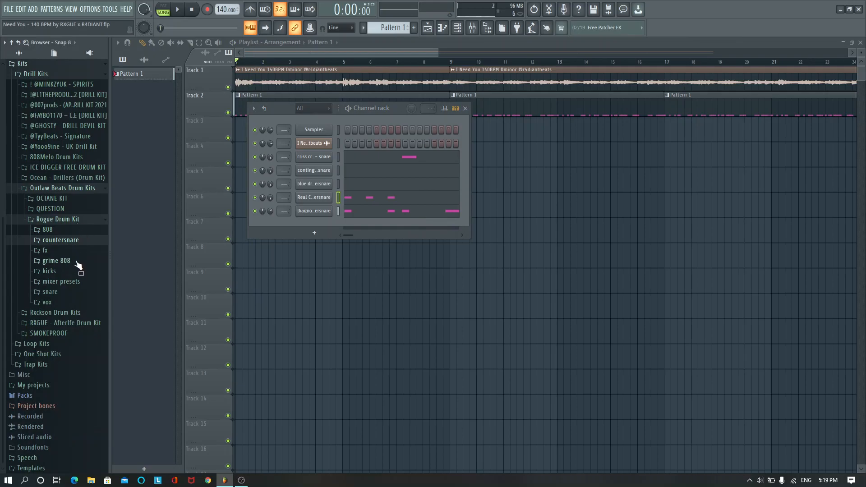
pyautogui.click(8, 9)
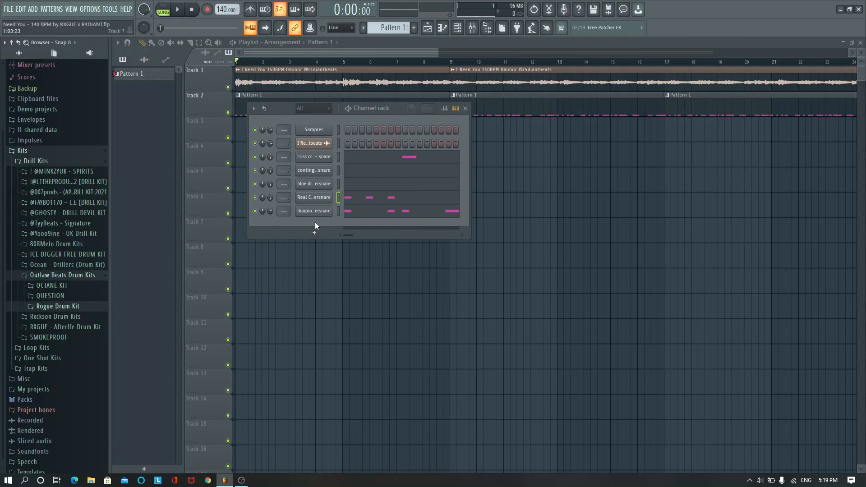
pyautogui.moveTo(373, 221)
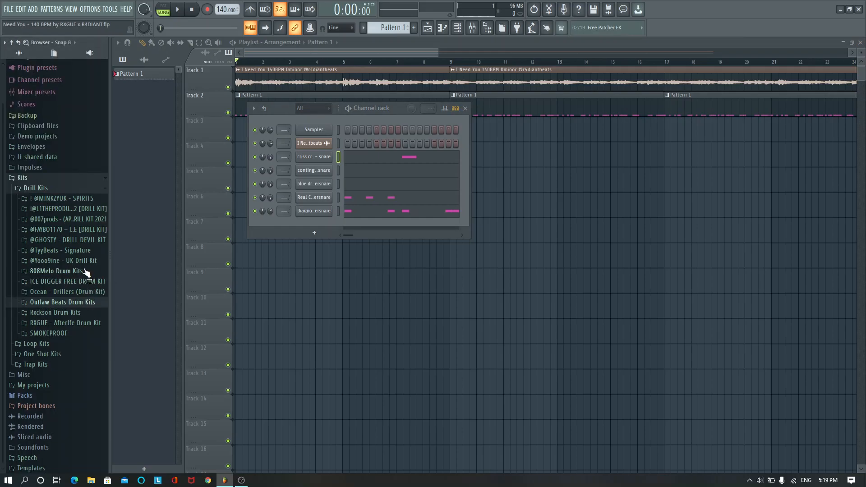
pyautogui.moveTo(90, 319)
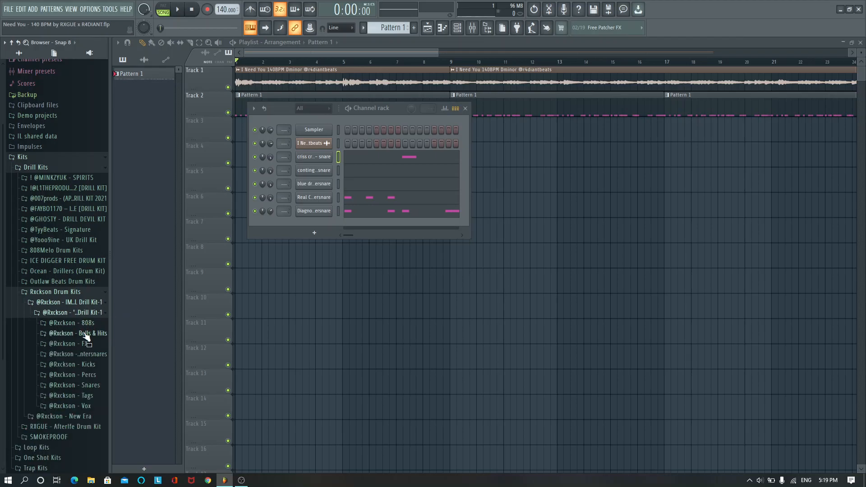
# Load the Rxckson Brooklyn 808 as a new channel and inspect its settings tabs.
pyautogui.click(73, 323)
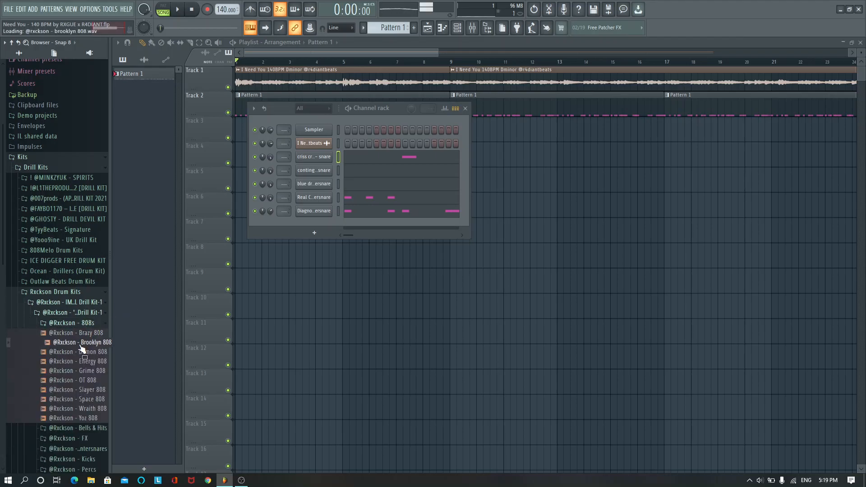
pyautogui.moveTo(78, 342); pyautogui.dragTo(325, 156)
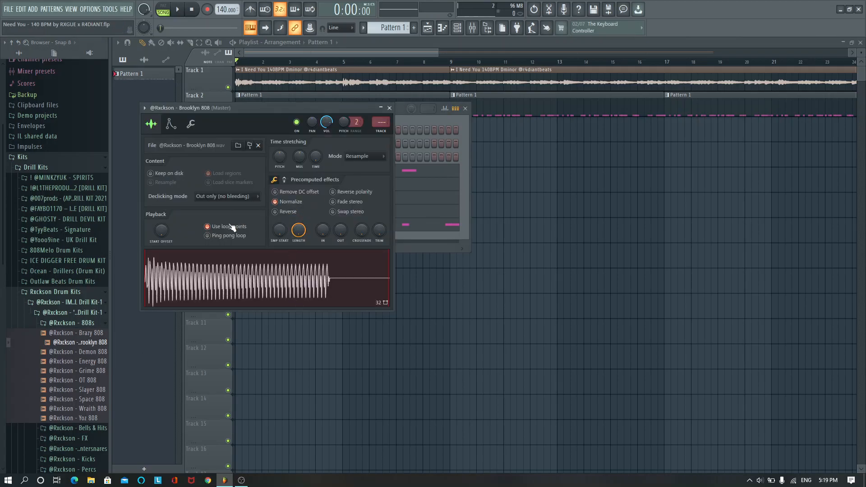
pyautogui.click(207, 226)
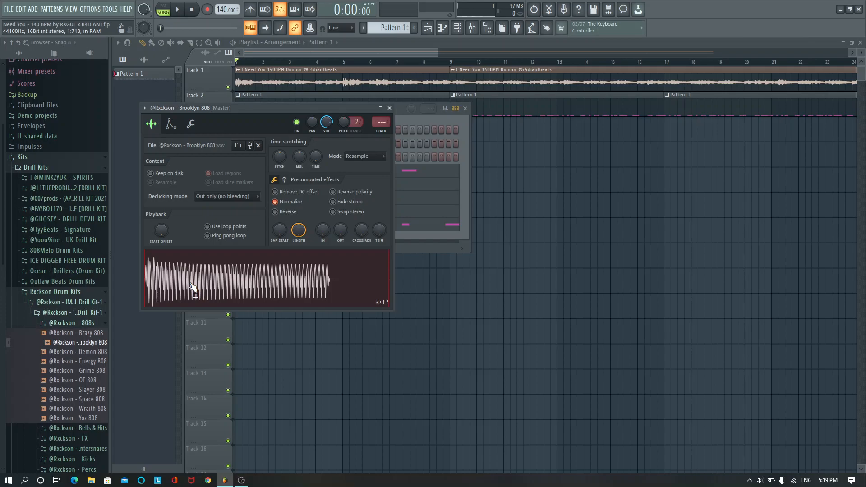
pyautogui.moveTo(234, 243)
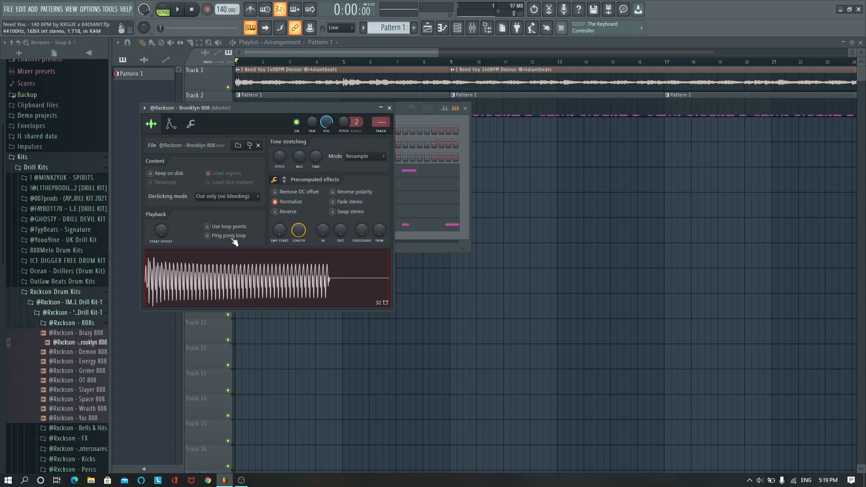
pyautogui.moveTo(205, 133)
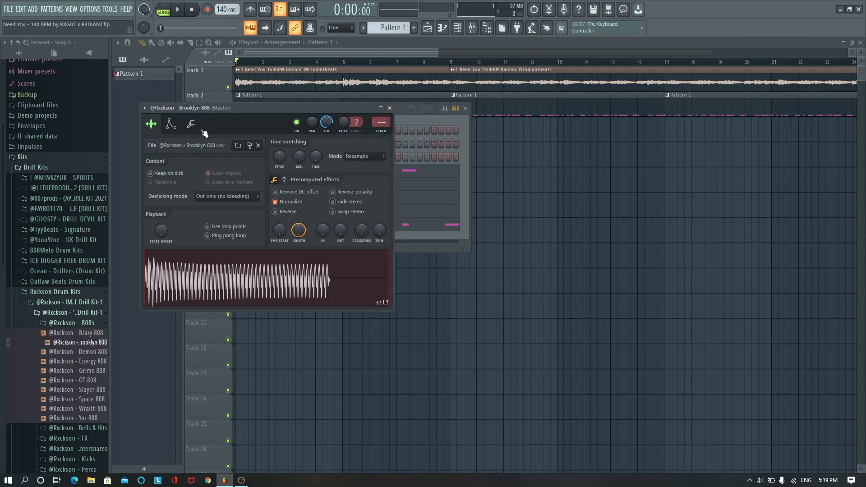
pyautogui.click(190, 124)
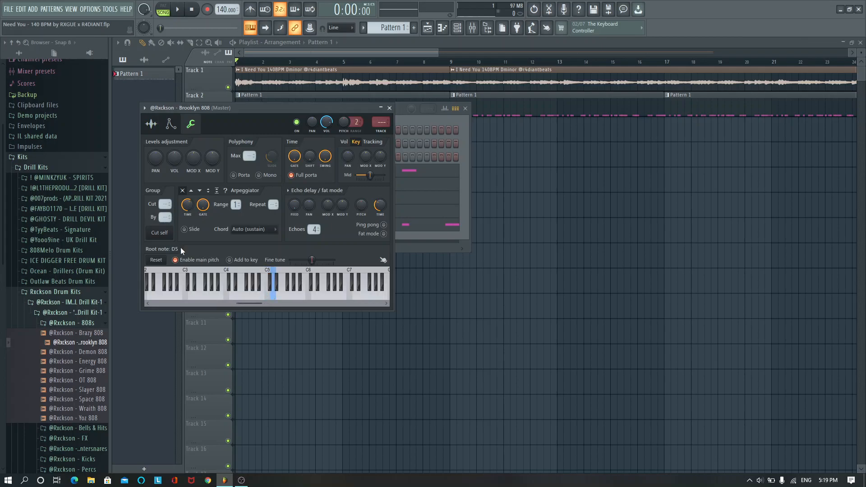
pyautogui.click(170, 124)
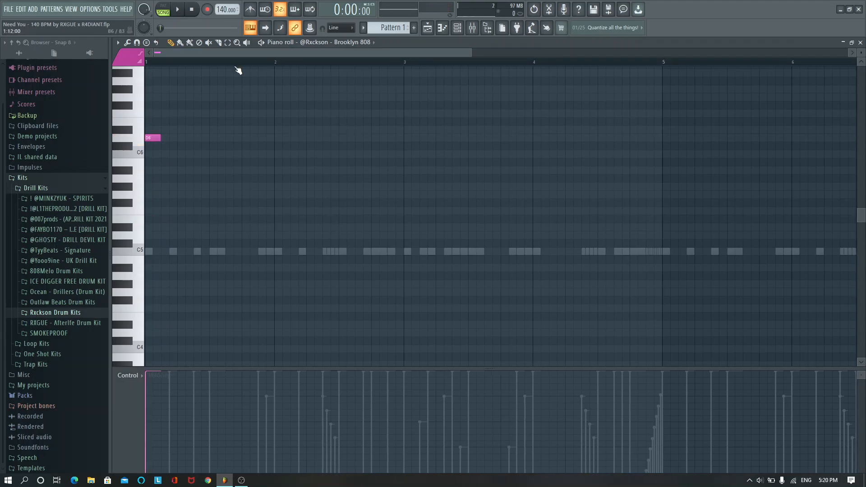
# Build an eight-bar 808 bassline of long D5 notes with F5, A#5 and A5 movements.
pyautogui.moveTo(153, 137); pyautogui.dragTo(264, 137)
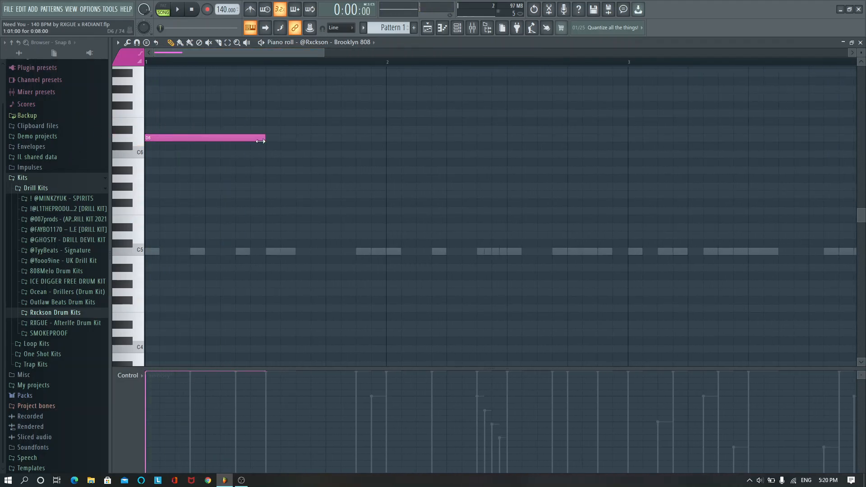
pyautogui.click(176, 9)
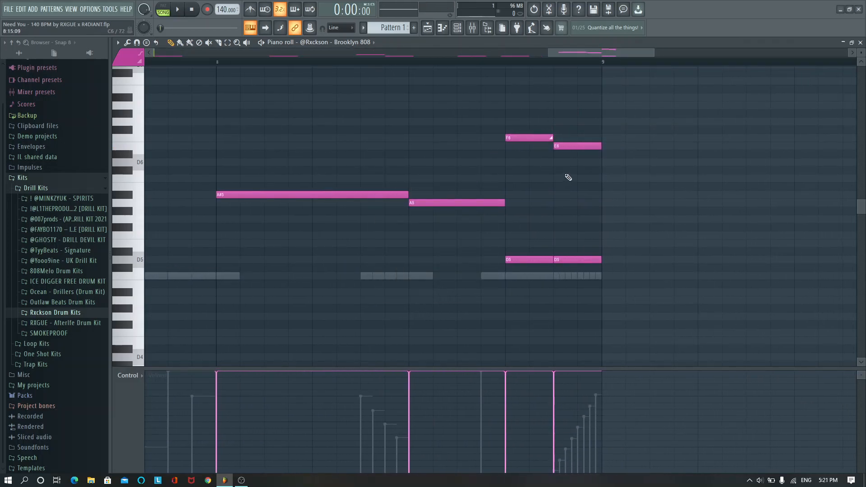
pyautogui.click(177, 9)
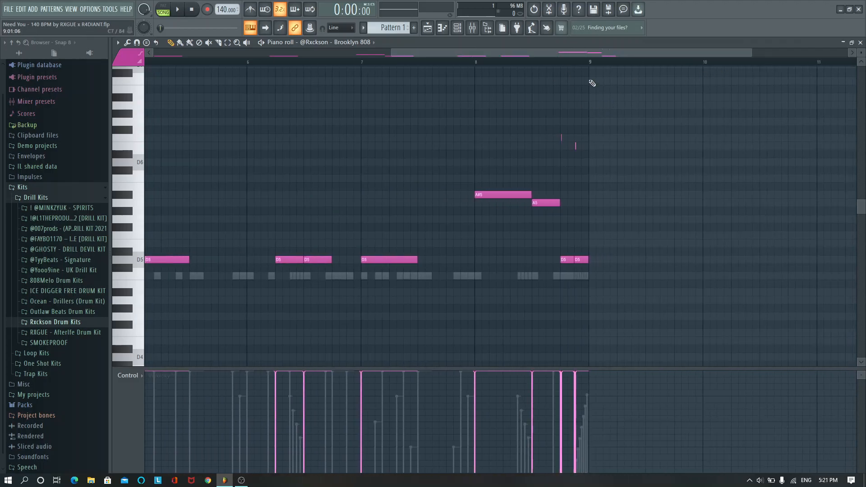
pyautogui.click(177, 9)
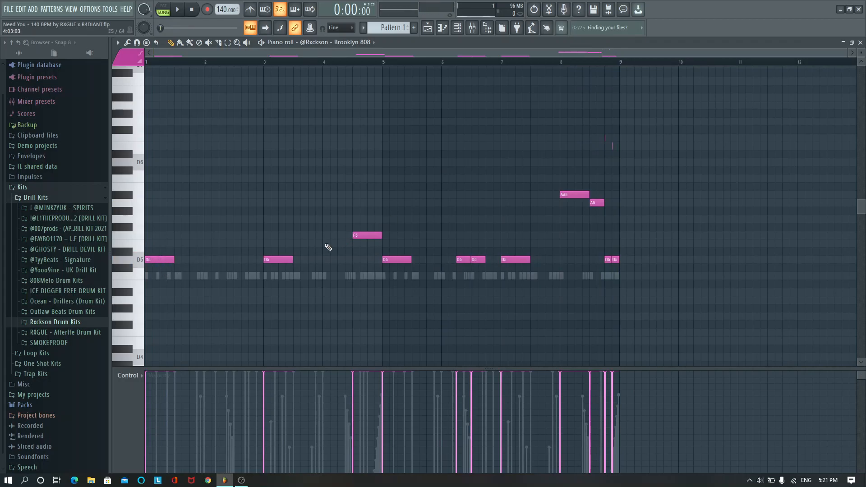
pyautogui.click(176, 9)
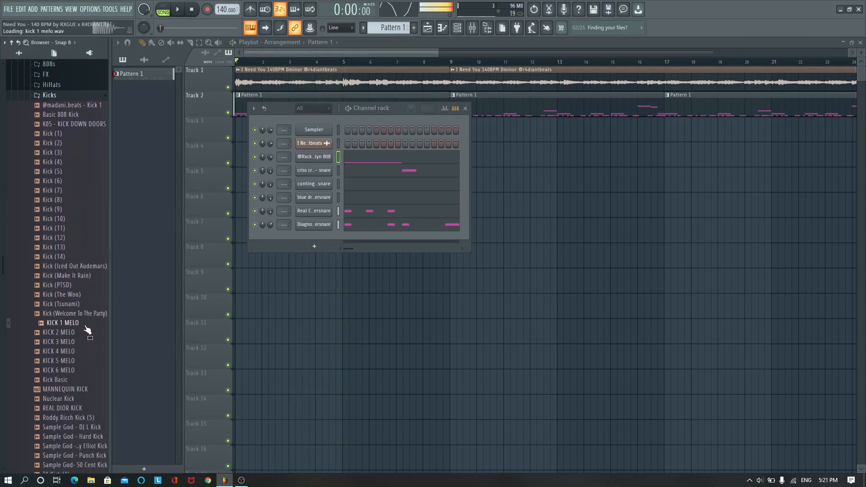
# Give the KICK 2 MELO channel an opening kick hit and reset its volume.
pyautogui.click(62, 332)
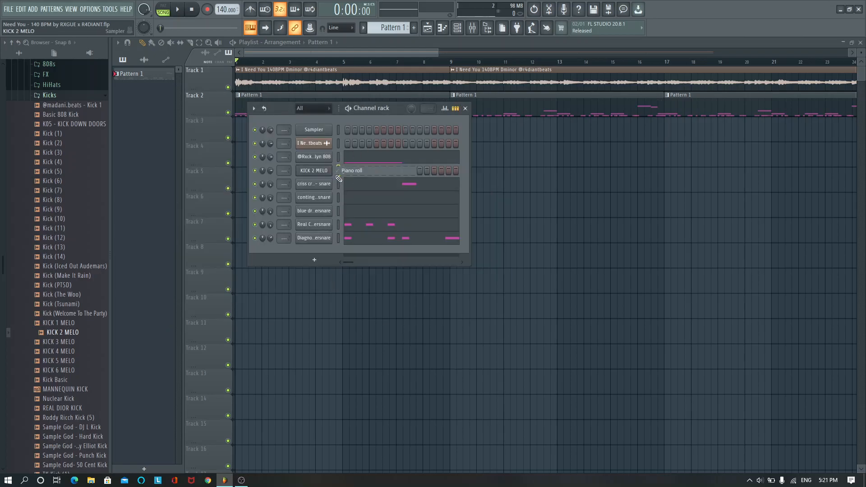
pyautogui.click(351, 171)
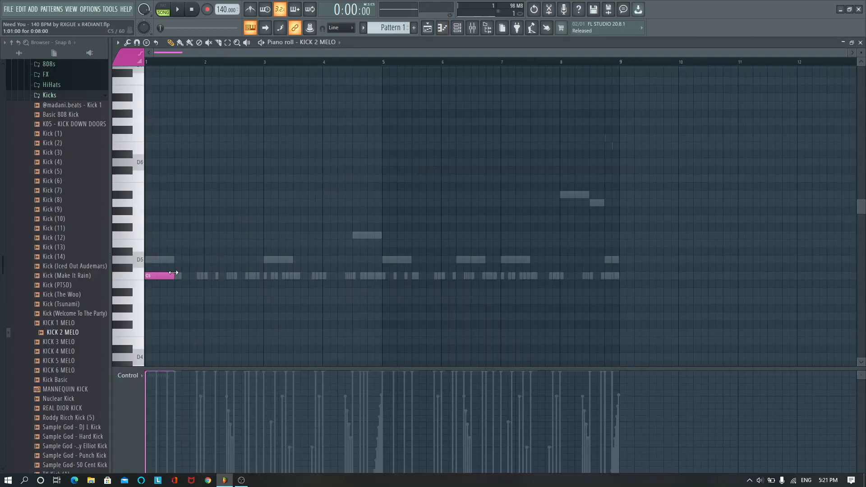
pyautogui.click(176, 9)
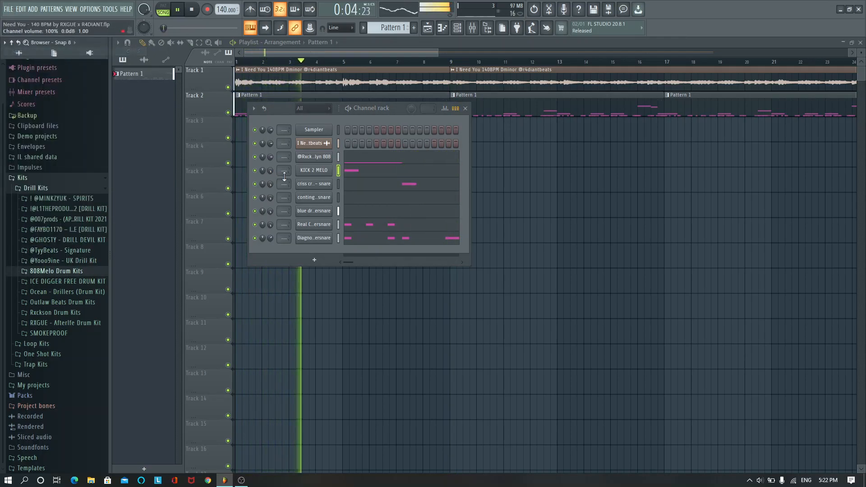
pyautogui.doubleClick(313, 171)
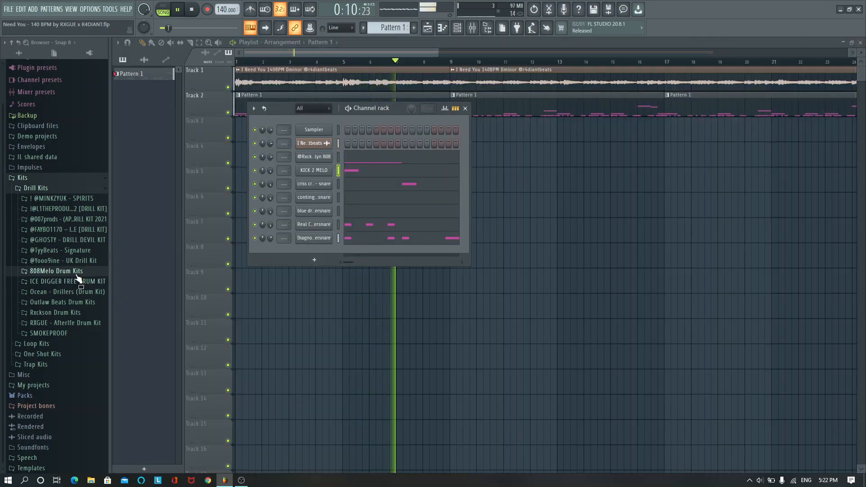
# Browse kick samples in the drill kits and expand the 808Melo Drum Kits folder.
pyautogui.click(56, 271)
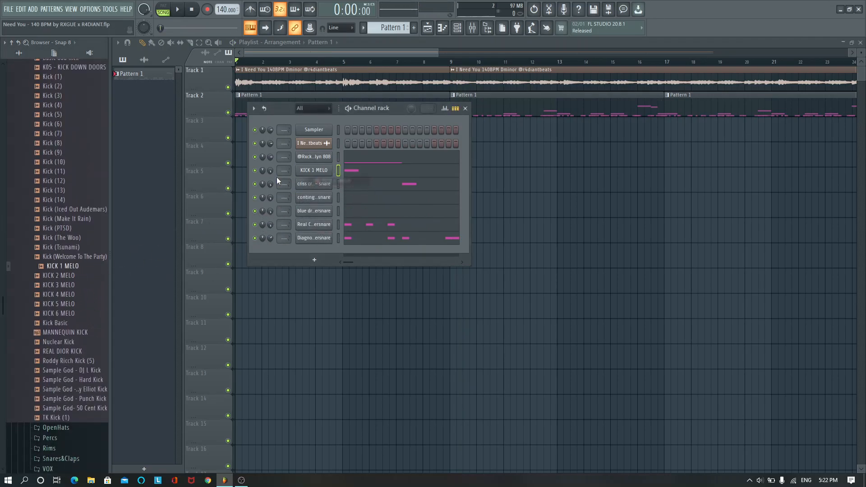
pyautogui.click(177, 9)
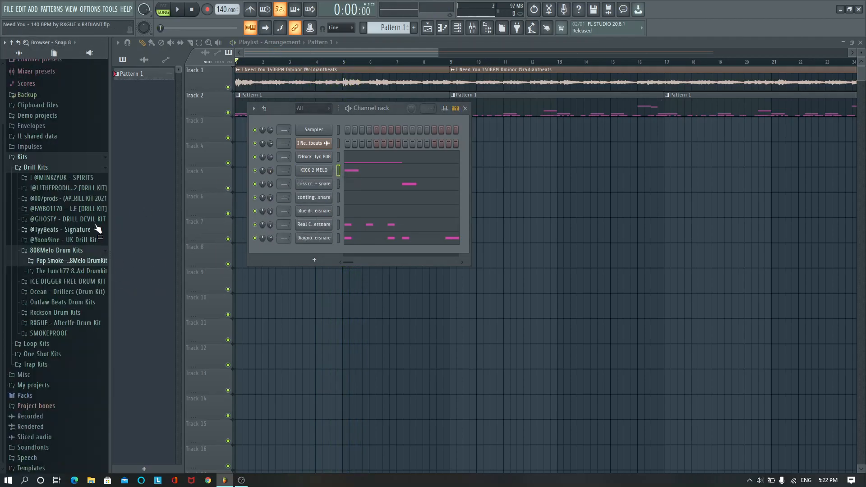
pyautogui.click(8, 9)
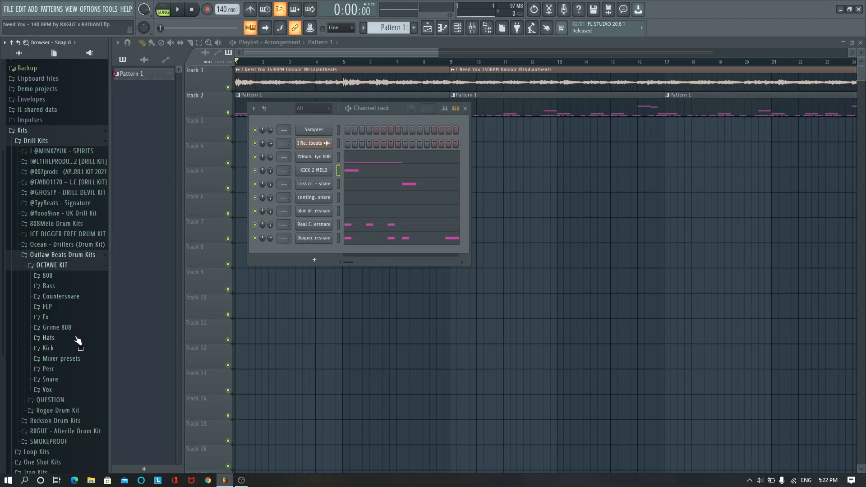
pyautogui.moveTo(75, 374)
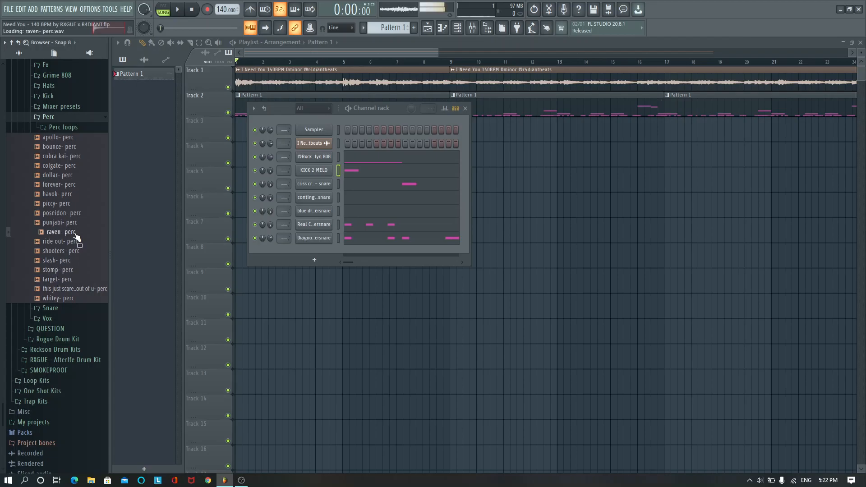
# Load raven- perc from the OCTANE KIT Perc folder as a new channel and review its settings and notes.
pyautogui.click(60, 249)
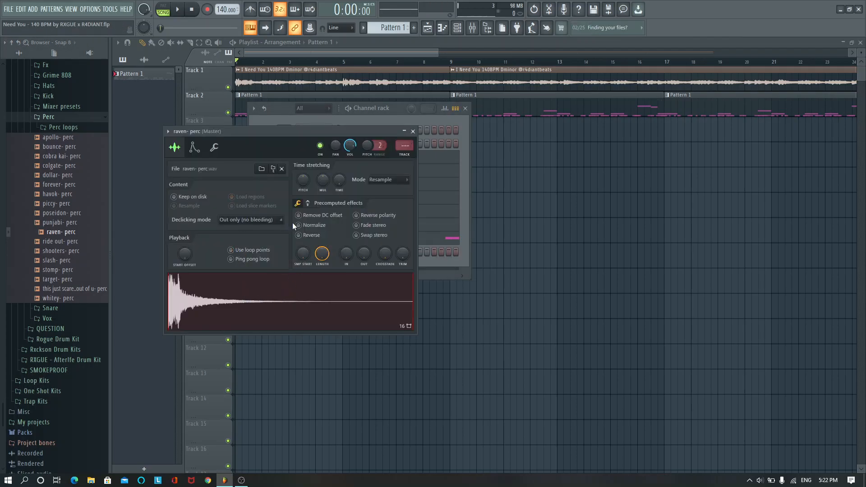
pyautogui.click(193, 147)
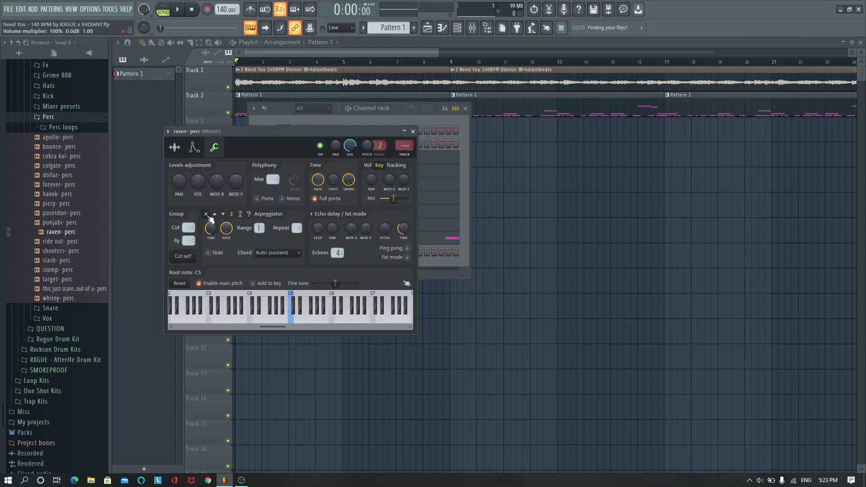
pyautogui.click(194, 148)
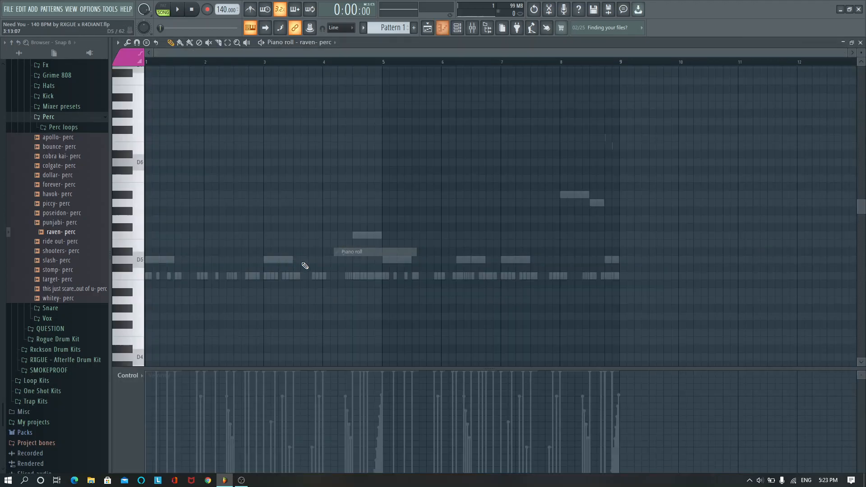
pyautogui.click(130, 276)
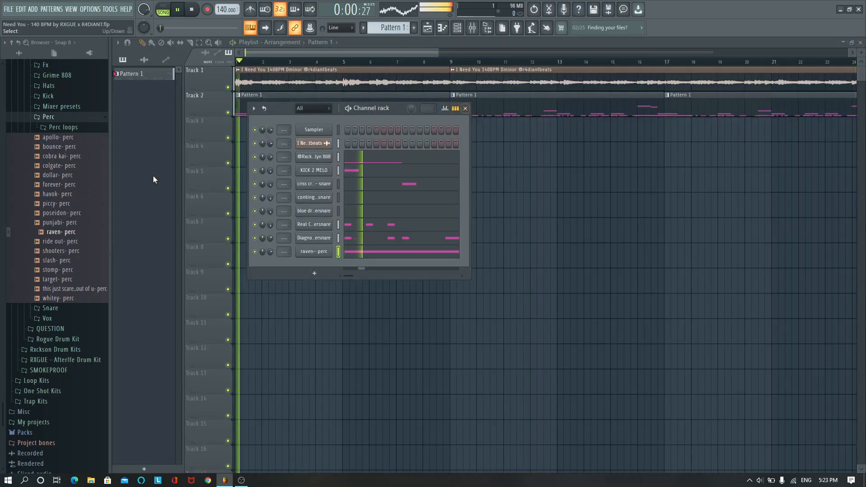
pyautogui.click(8, 9)
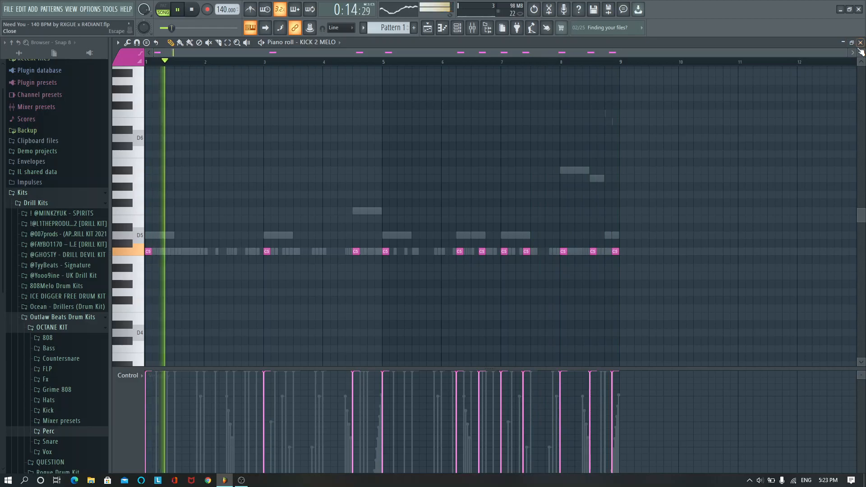
# Close the KICK 2 MELO note editor after hearing its C5 pattern.
pyautogui.click(8, 9)
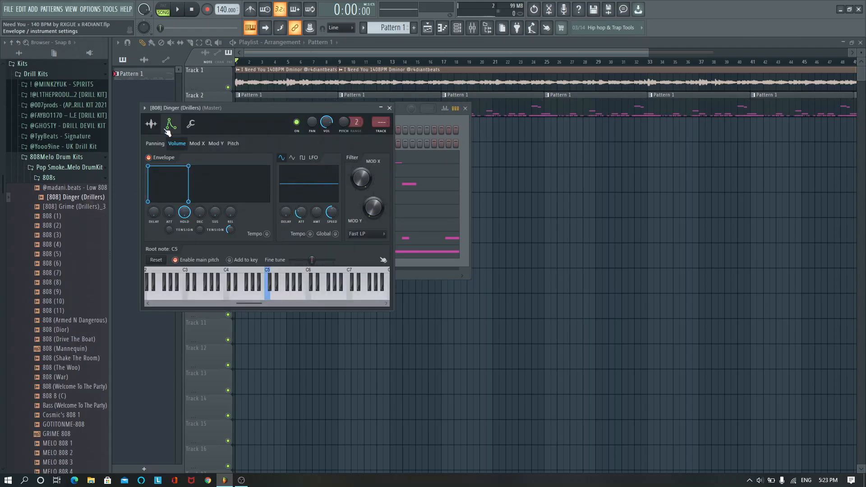
# Swap the 808 channel's sample to [808] Dinger (Drillers) with Resample stretching, then return to the channel rack.
pyautogui.click(150, 123)
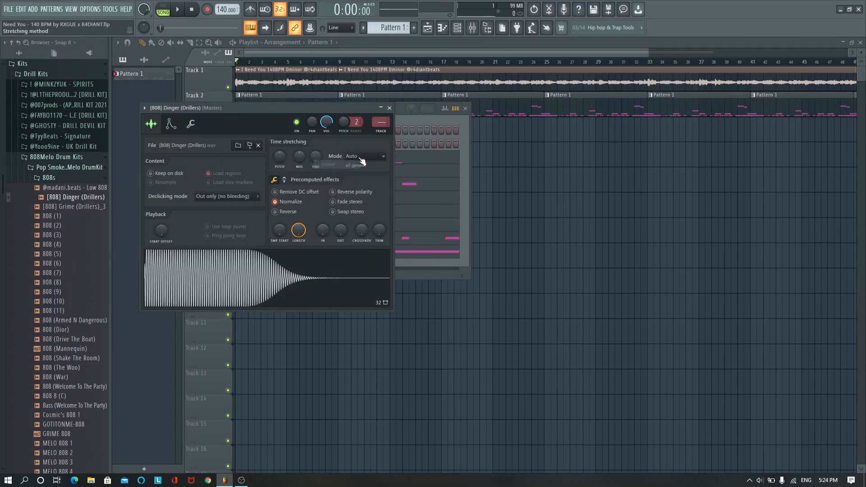
pyautogui.rightClick(221, 276)
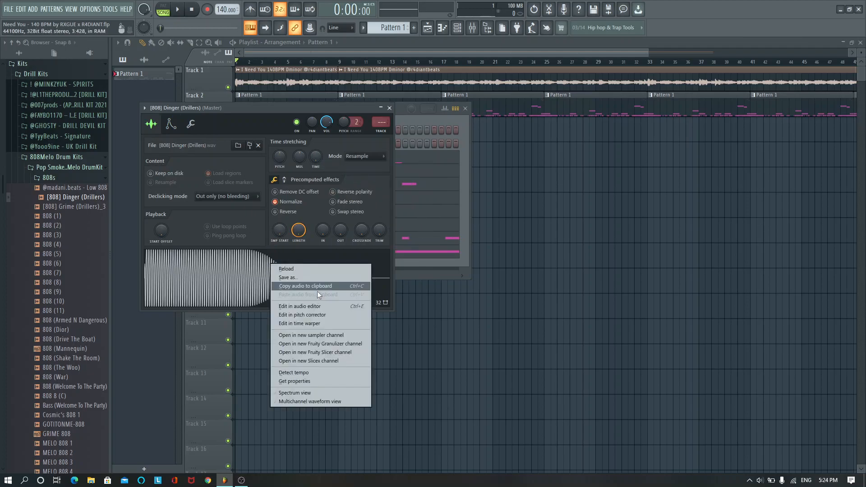
pyautogui.click(299, 306)
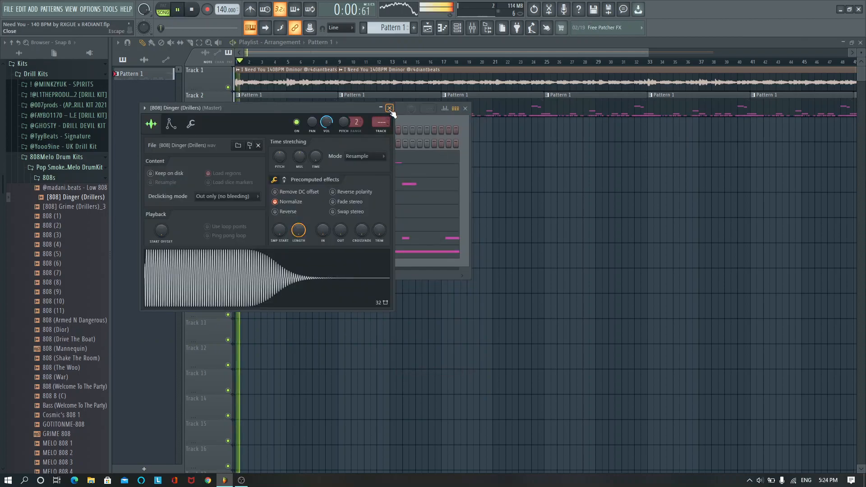
pyautogui.click(390, 108)
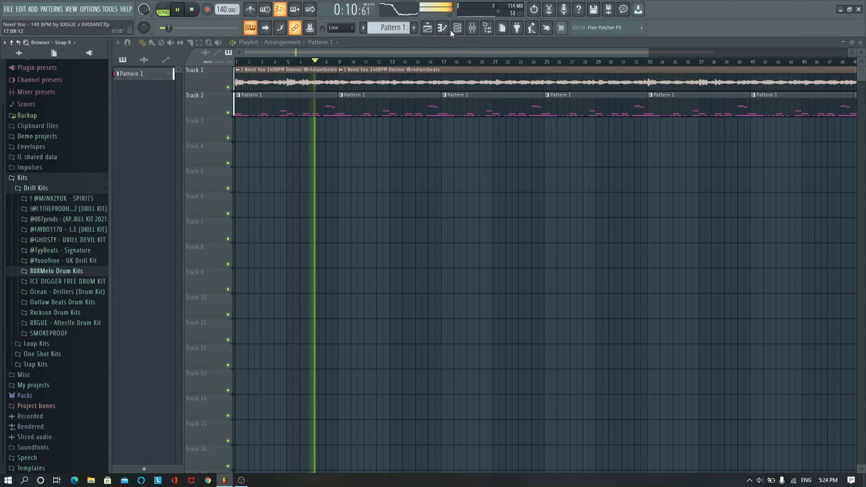
pyautogui.click(456, 28)
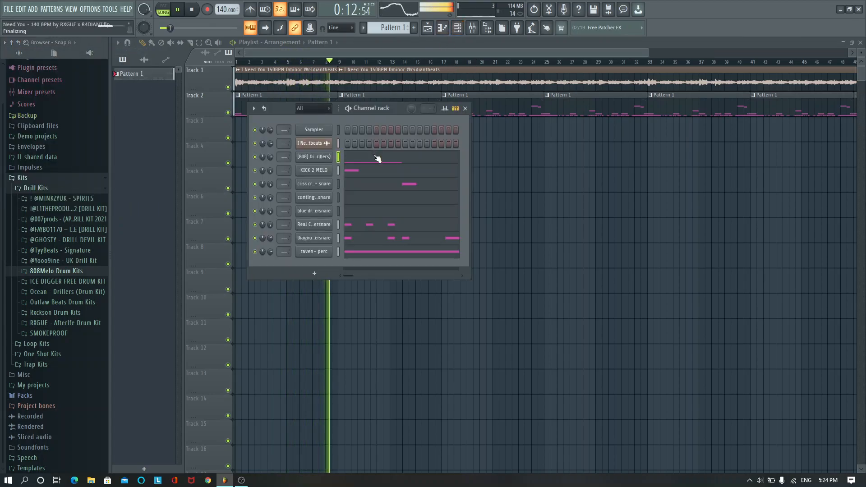
# Add a cluster of short D5 notes around bar 6 in the [808] Dinger pattern, auditioning as you go.
pyautogui.click(313, 156)
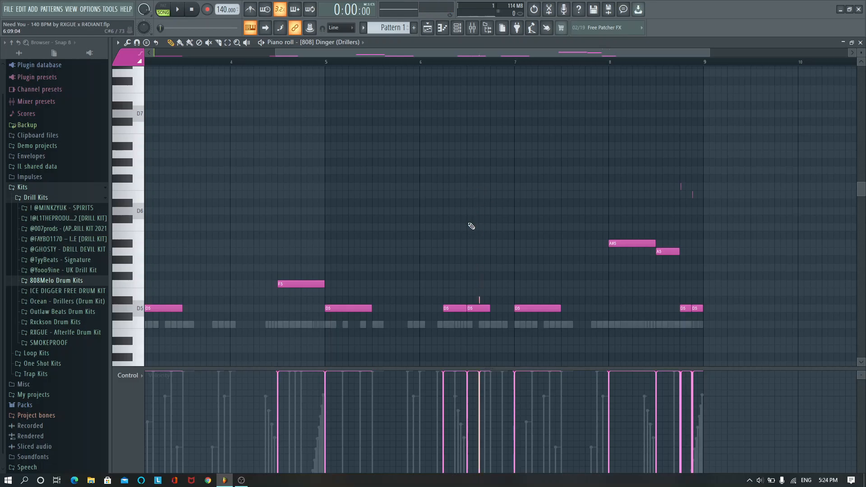
pyautogui.click(178, 9)
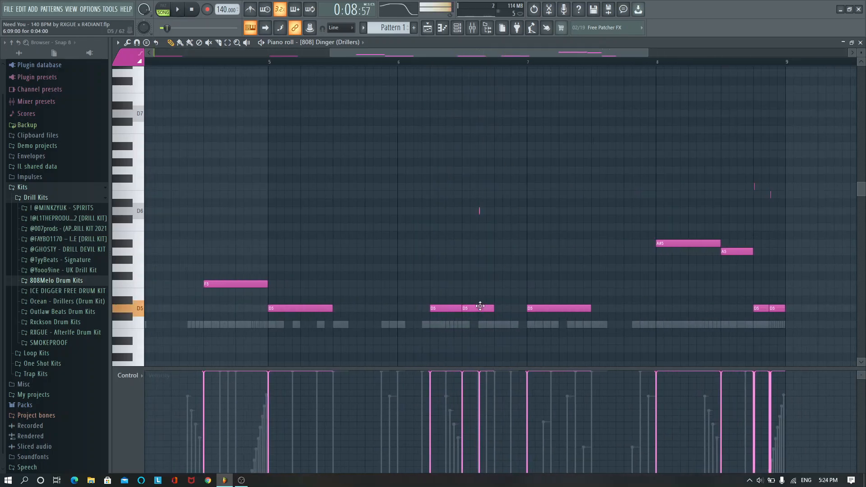
pyautogui.click(507, 308)
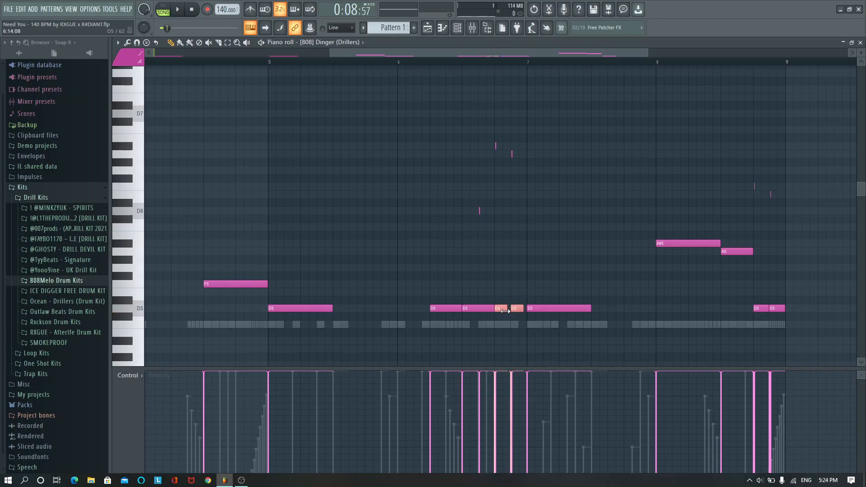
pyautogui.click(176, 9)
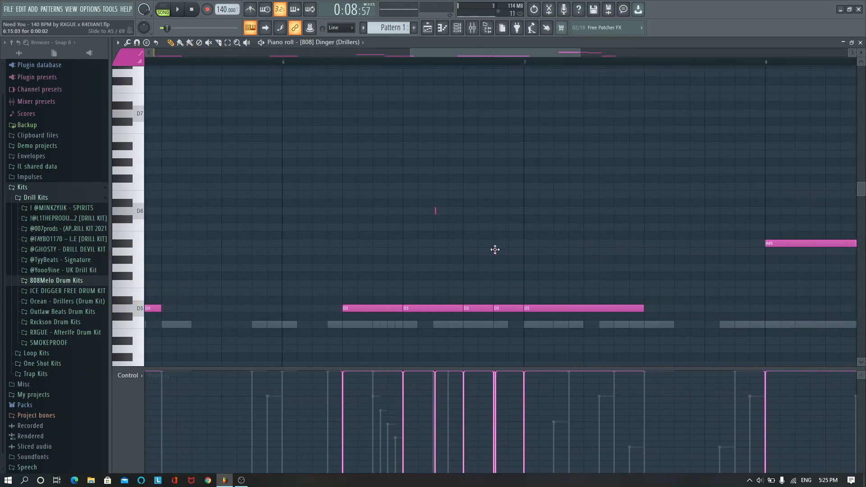
pyautogui.click(177, 9)
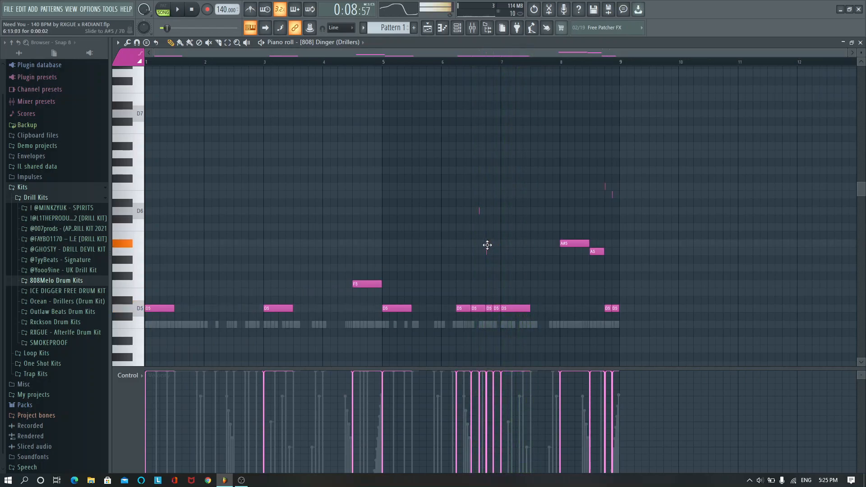
pyautogui.click(177, 9)
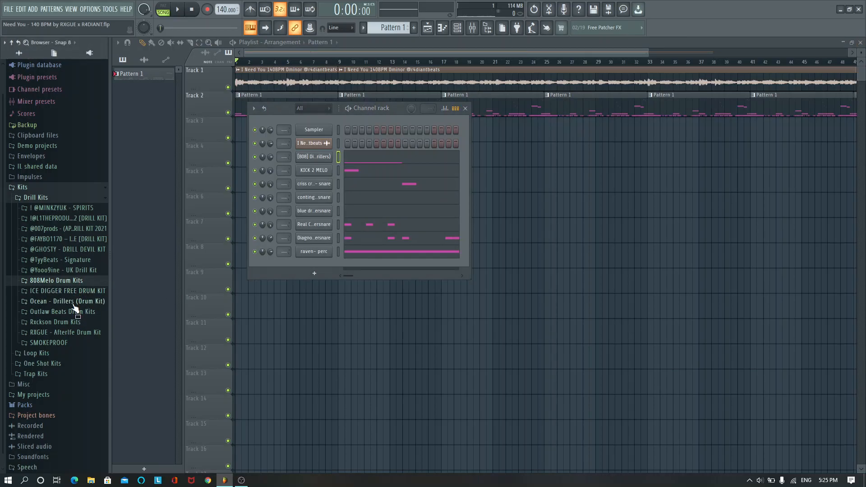
# Browse the Octane kit's Perc folder and preview several percussion samples.
pyautogui.click(62, 311)
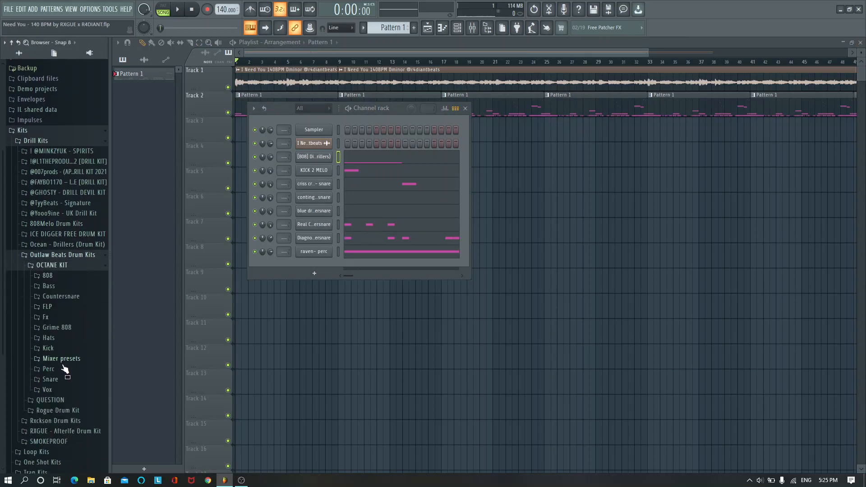
pyautogui.click(64, 296)
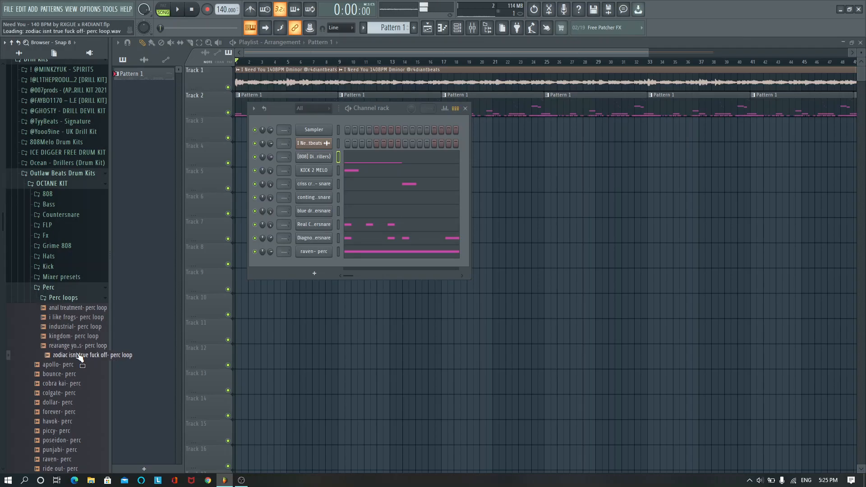
pyautogui.click(79, 316)
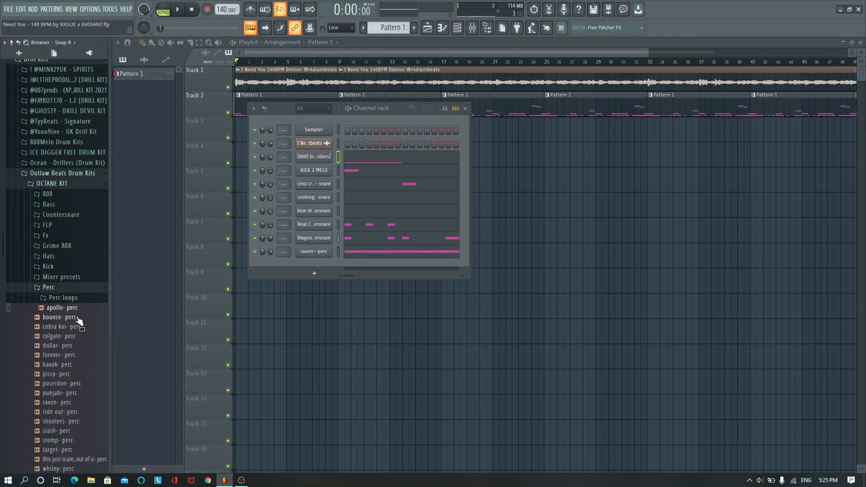
pyautogui.scroll(-3)
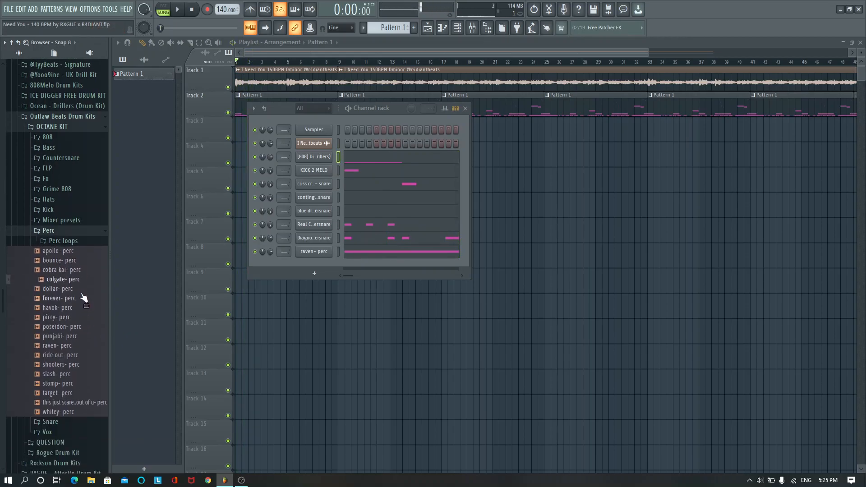
pyautogui.click(59, 297)
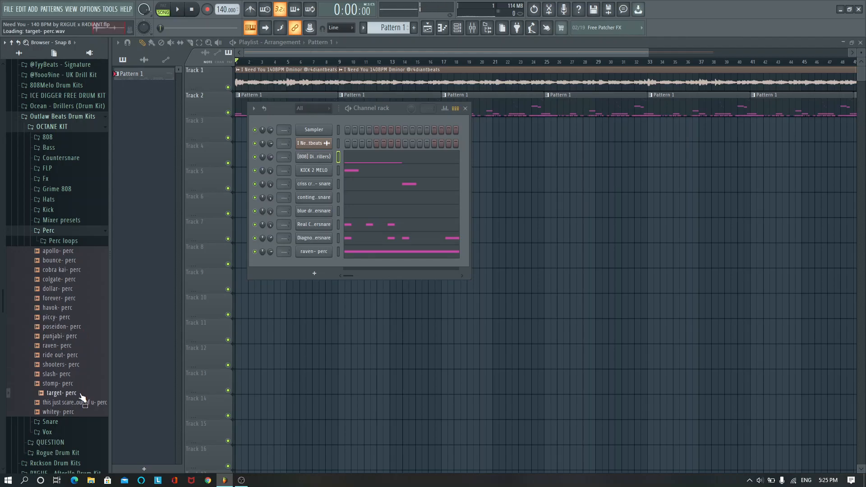
pyautogui.click(176, 9)
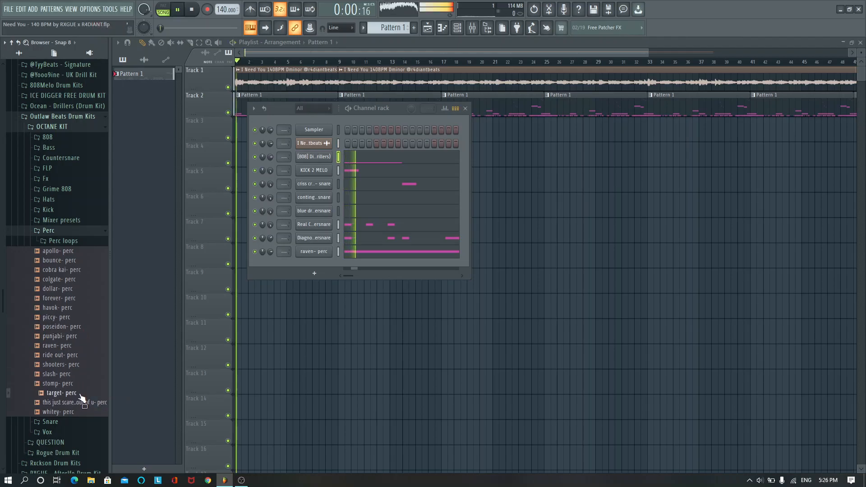
# Load target- perc as a new channel and bring up its channel options.
pyautogui.click(61, 392)
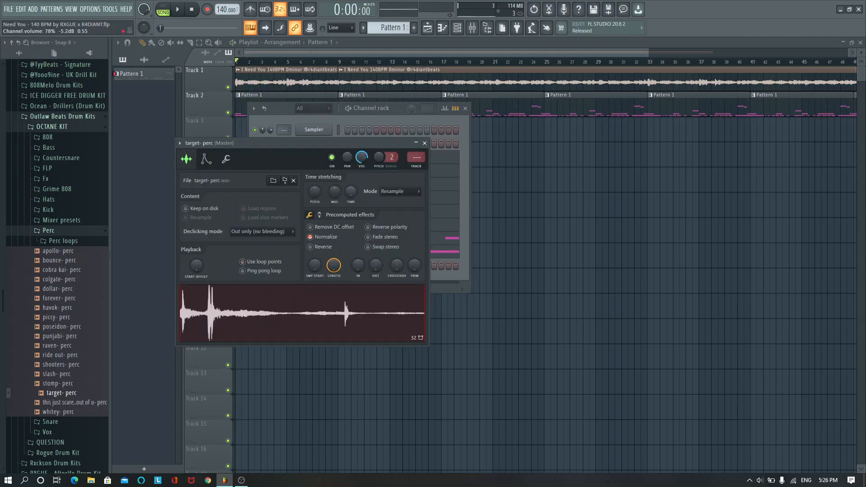
pyautogui.rightClick(313, 265)
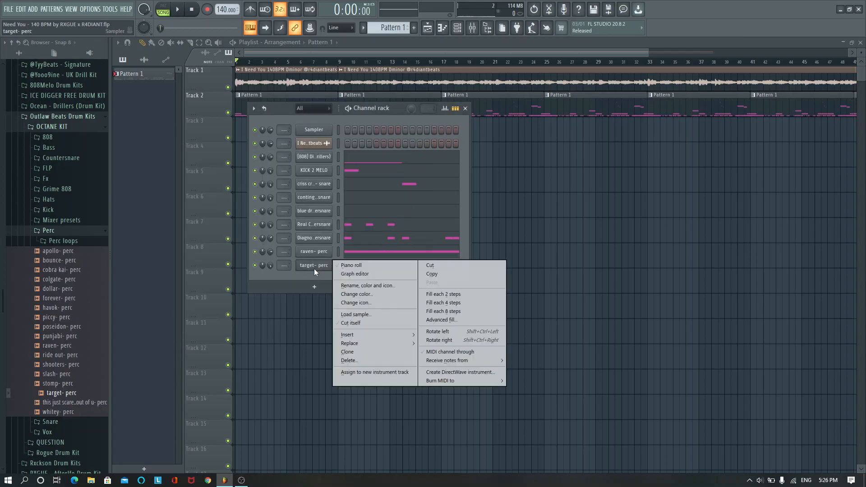
# View target- perc's notes, return to the arrangement and stop playback.
pyautogui.click(351, 265)
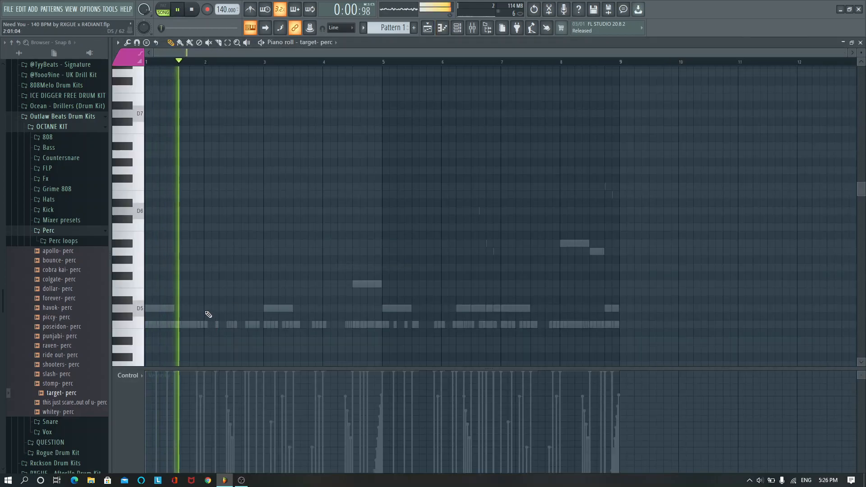
pyautogui.click(218, 324)
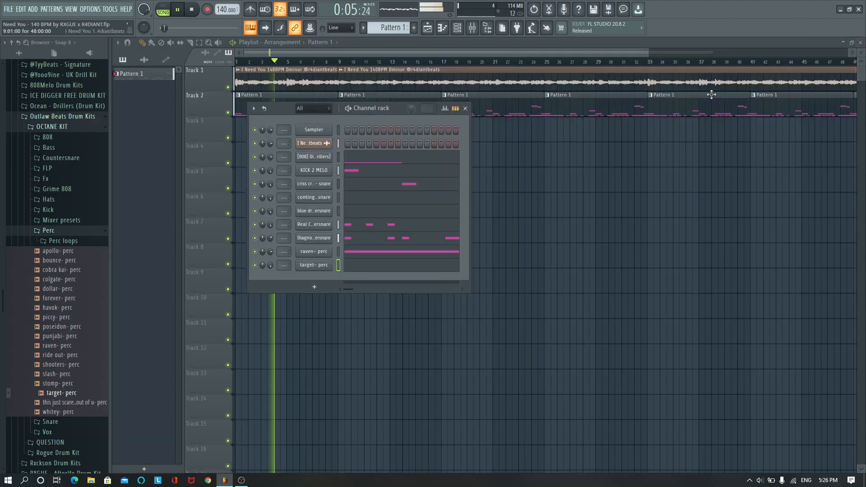
pyautogui.click(313, 264)
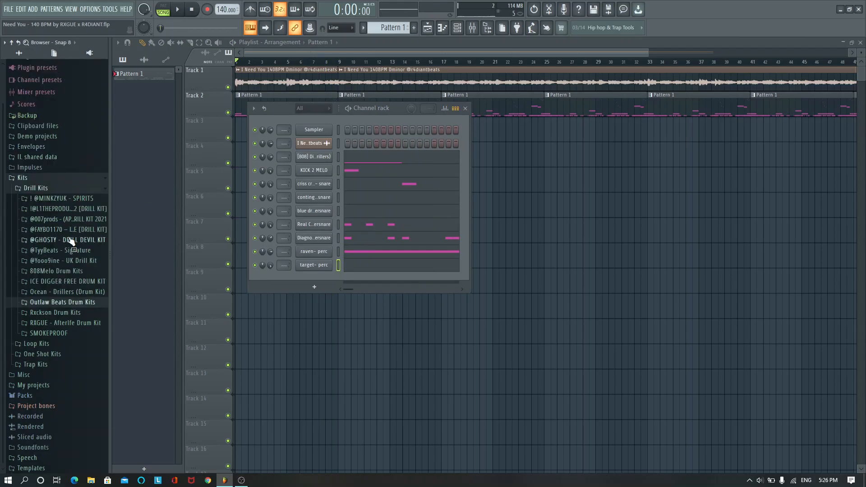
# Replace the target- perc channel's sample with Tyy - CZR FX from the TyyBeats Signature FX folder.
pyautogui.click(66, 250)
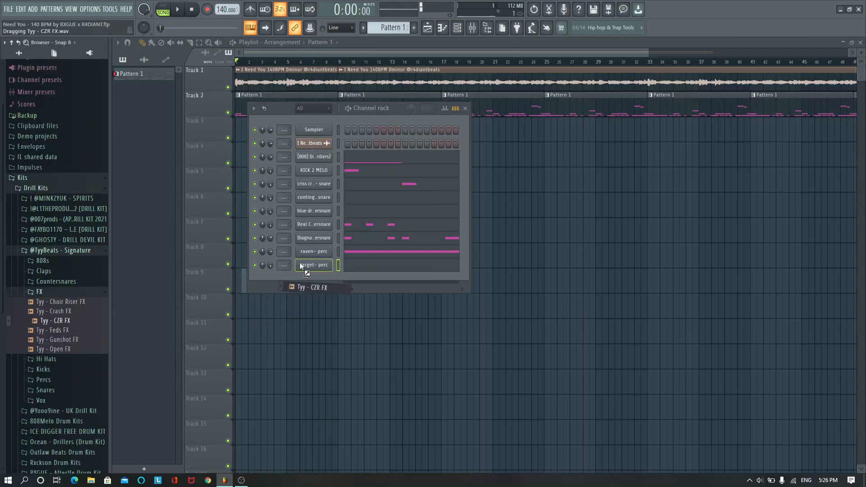
pyautogui.click(177, 9)
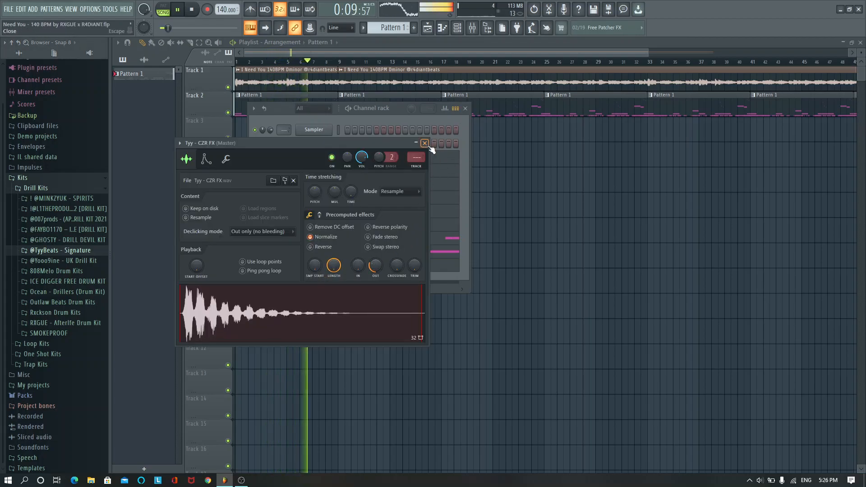
pyautogui.click(424, 142)
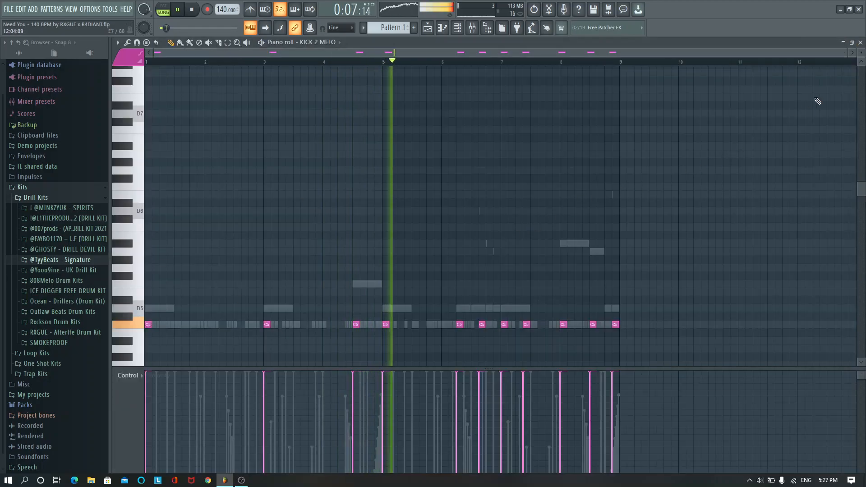
# Close the KICK 2 MELO notes and delete the Sampler channel from the rack.
pyautogui.click(8, 9)
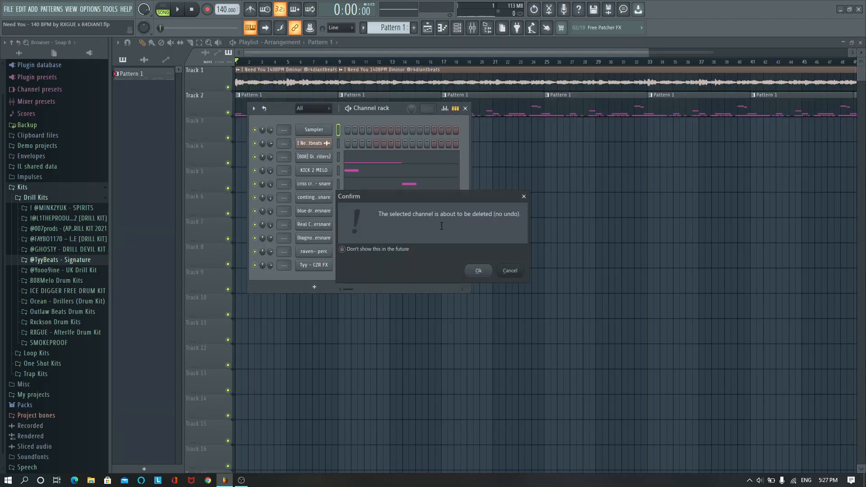
pyautogui.click(477, 270)
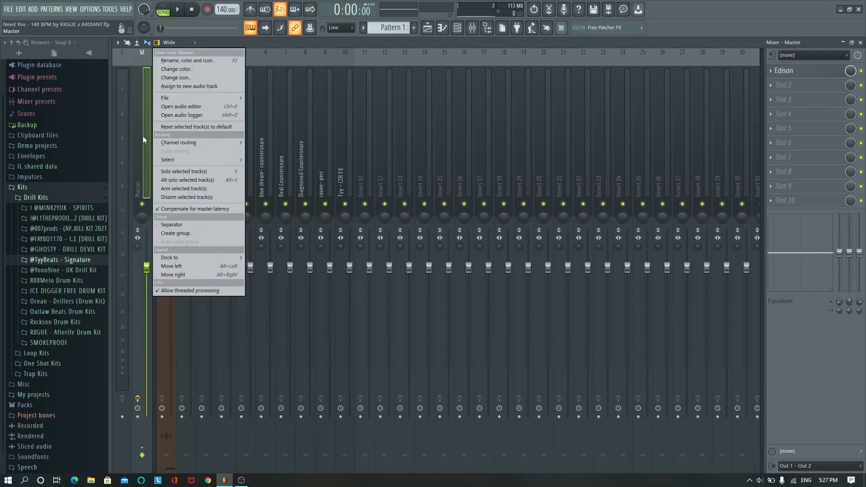
# Load the saved Master state onto the master track, giving it Fruity parametric EQ and Fruity soft clipper.
pyautogui.click(164, 97)
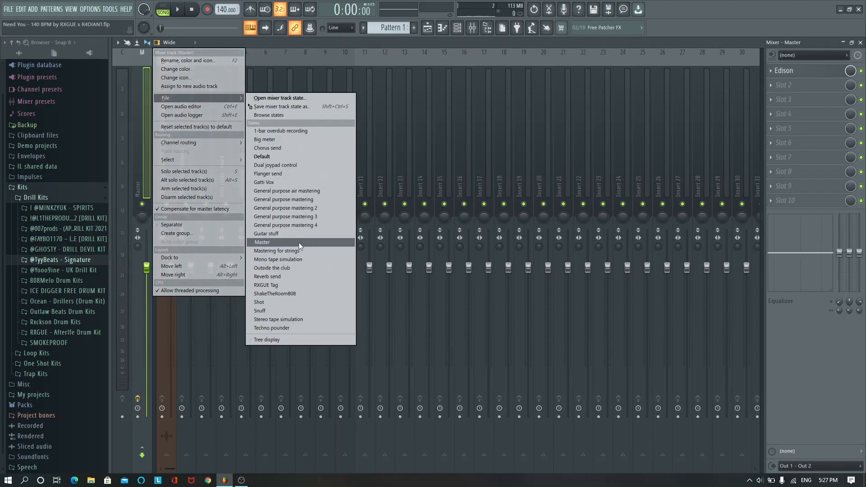
pyautogui.click(262, 242)
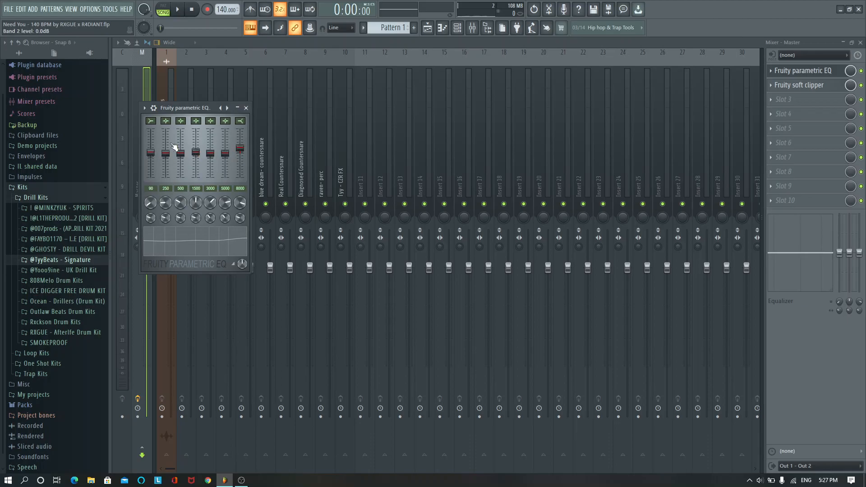
pyautogui.click(803, 85)
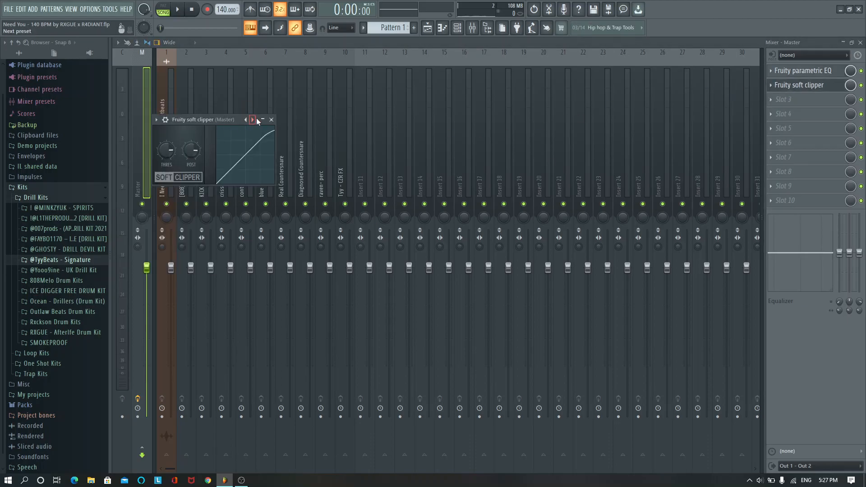
pyautogui.click(271, 119)
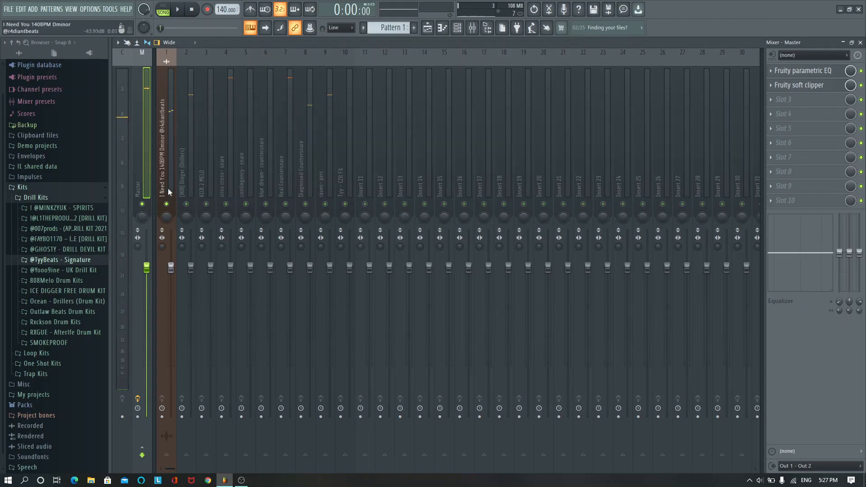
# Insert Fruity Parametric EQ 2 on the I Need You melody track and audition the filtered loop.
pyautogui.click(776, 82)
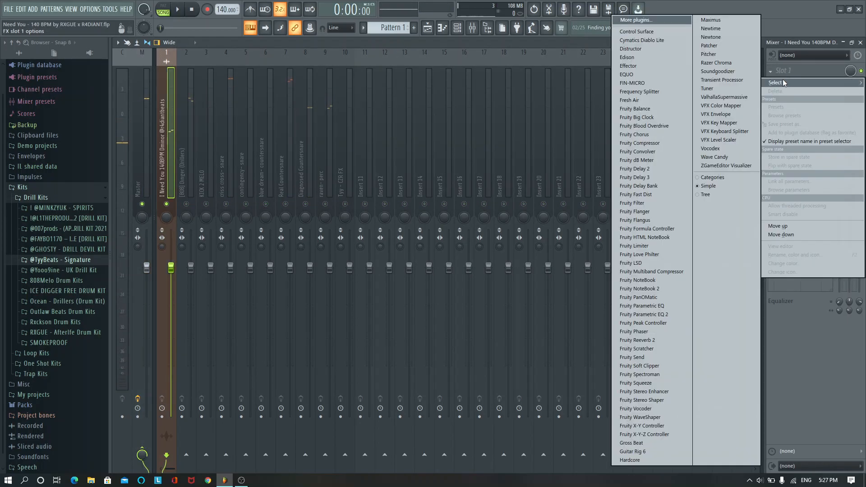
pyautogui.click(641, 306)
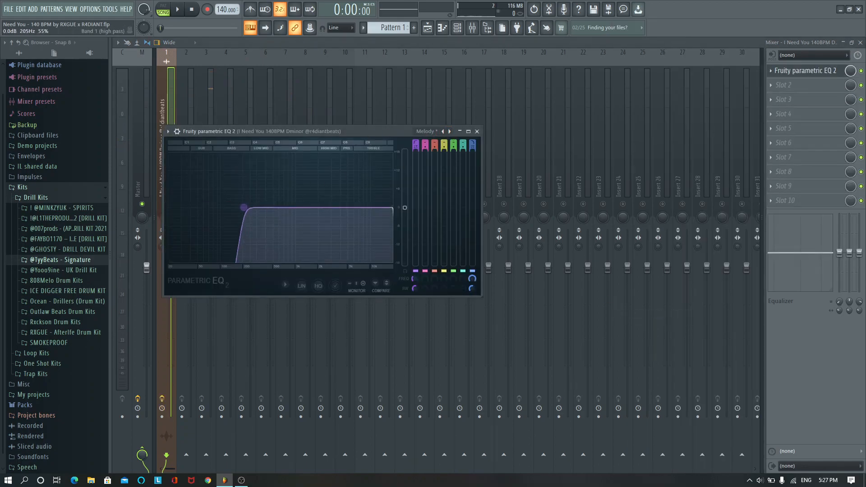
pyautogui.click(176, 9)
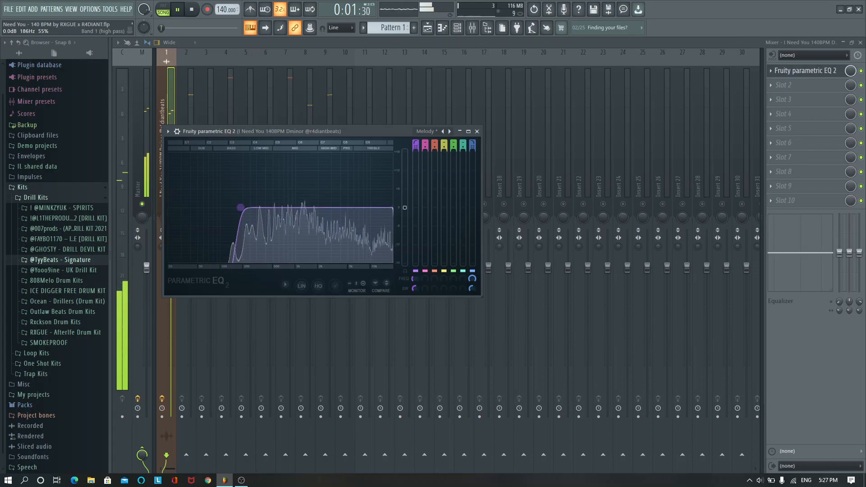
pyautogui.click(191, 9)
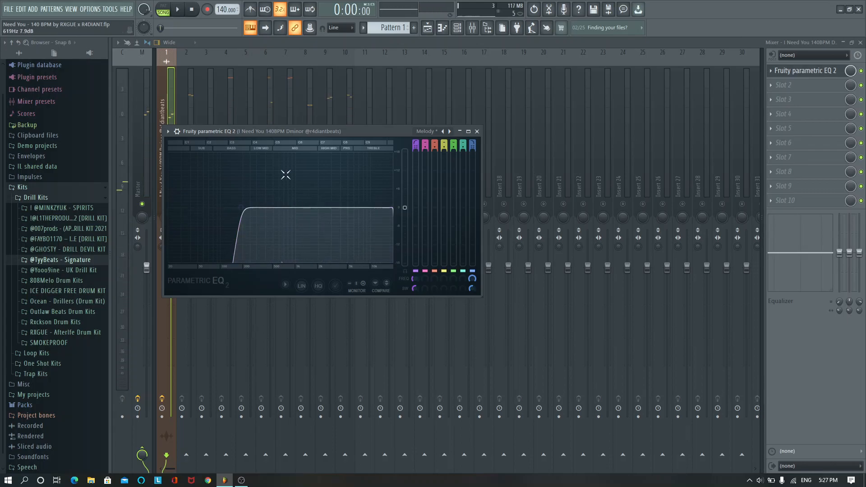
pyautogui.click(476, 131)
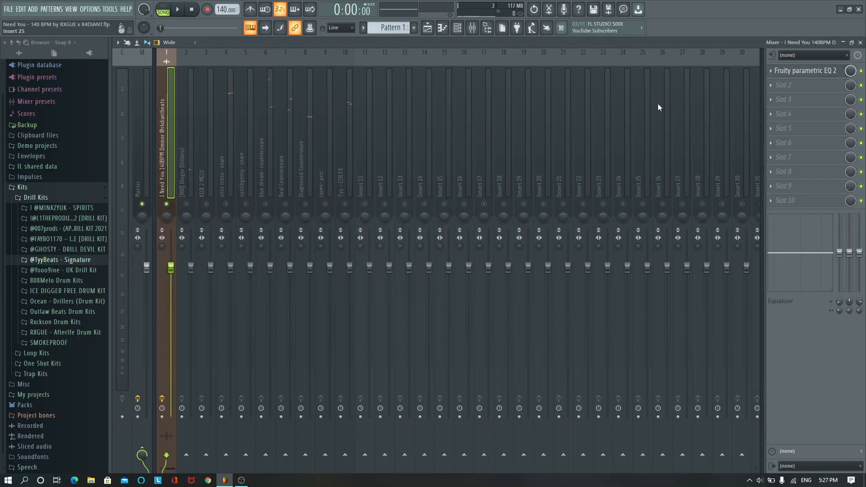
# Add Fruity Reeverb 2 to the melody track and readjust its volume fader.
pyautogui.click(807, 85)
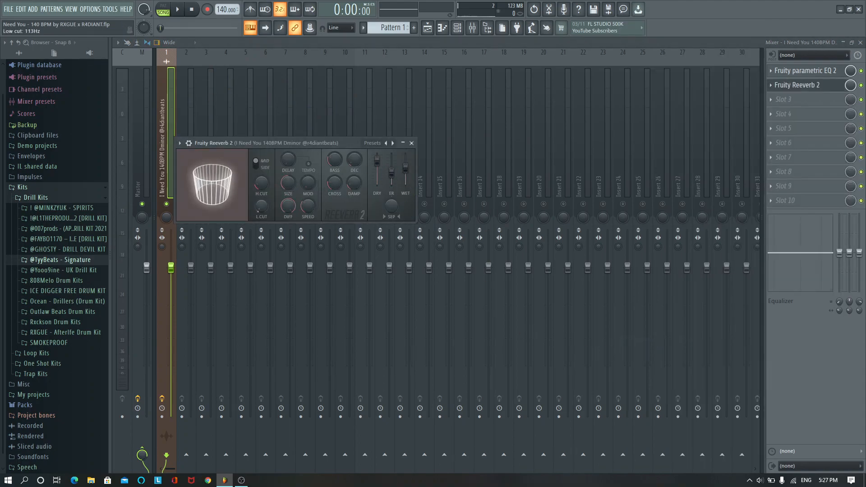
pyautogui.click(177, 9)
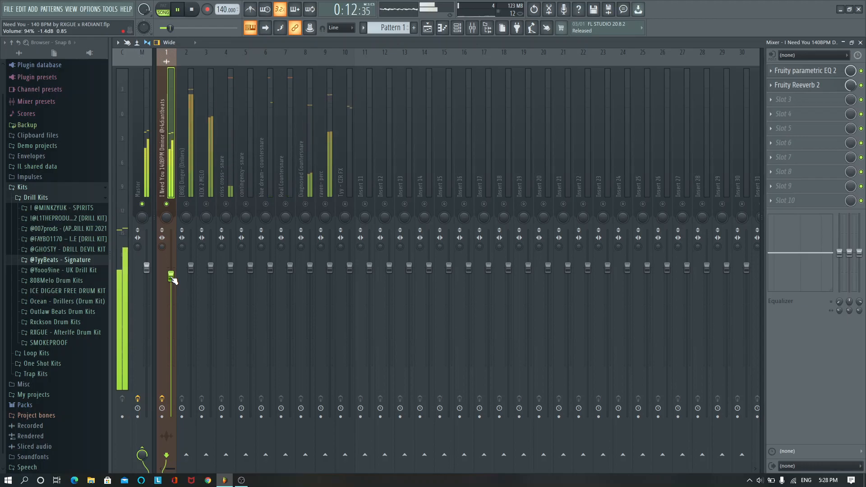
pyautogui.click(167, 217)
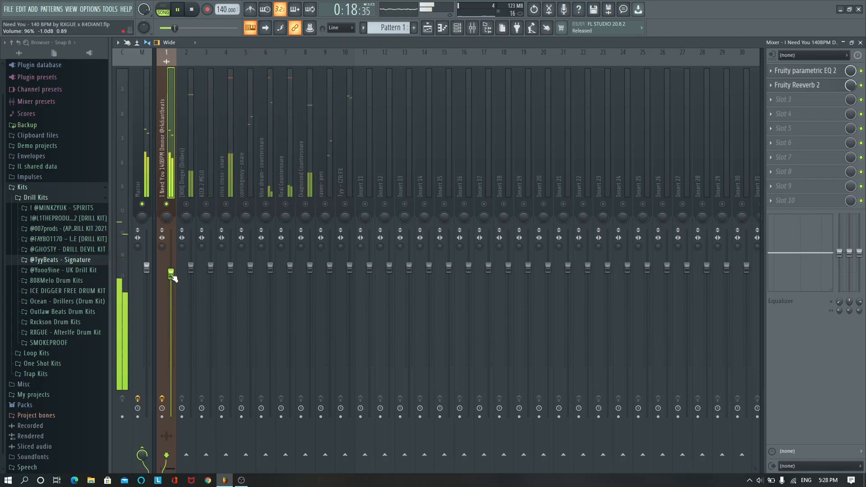
pyautogui.click(192, 9)
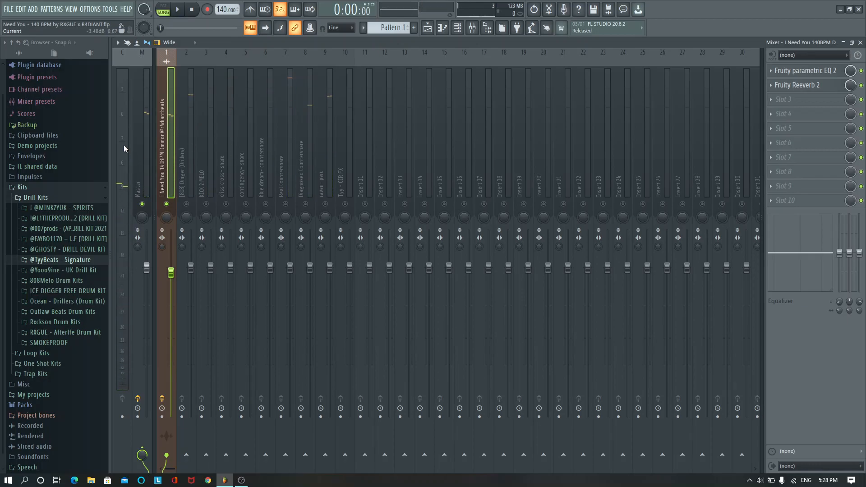
pyautogui.moveTo(136, 162)
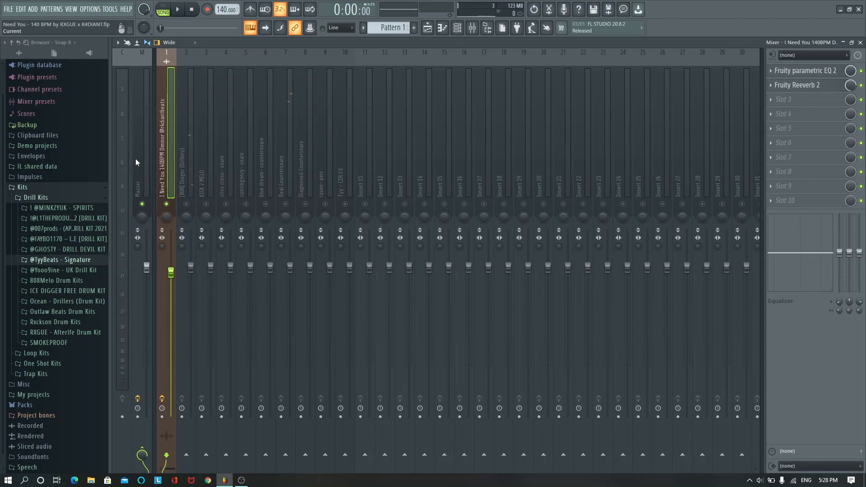
# Close the 808 Dinger's Fruity Limiter and load the [MINKZY] KICK MIX preset onto insert 3.
pyautogui.click(177, 9)
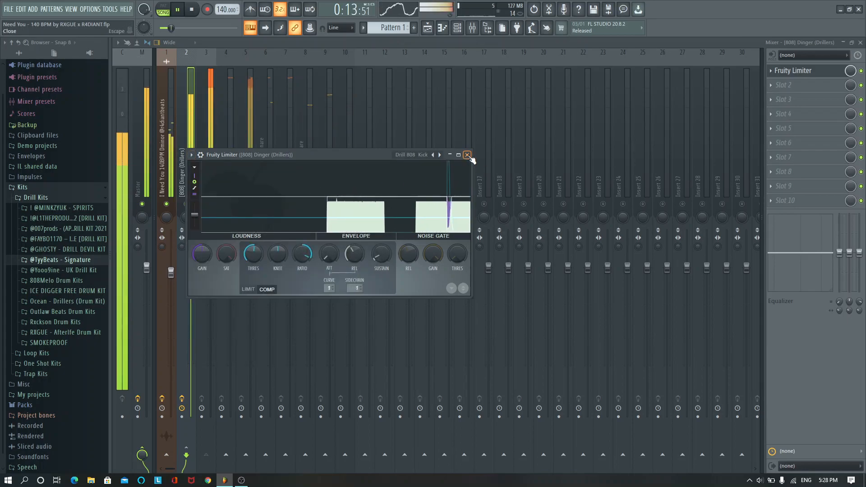
pyautogui.click(467, 154)
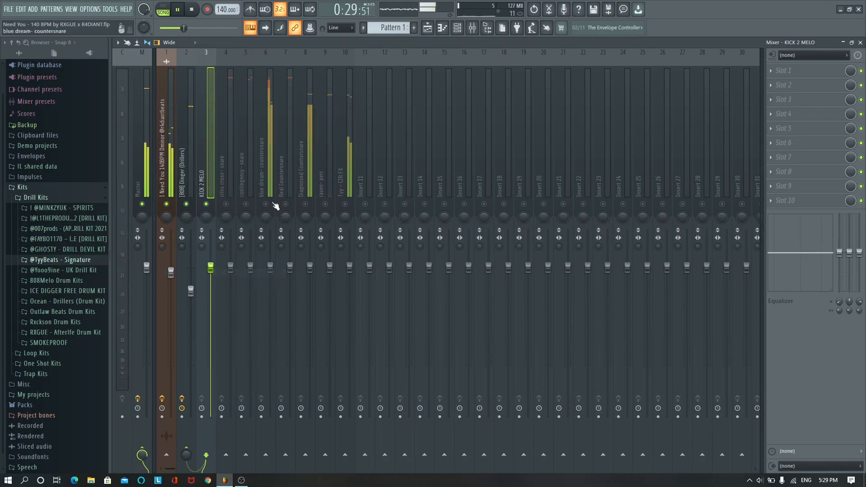
pyautogui.click(456, 28)
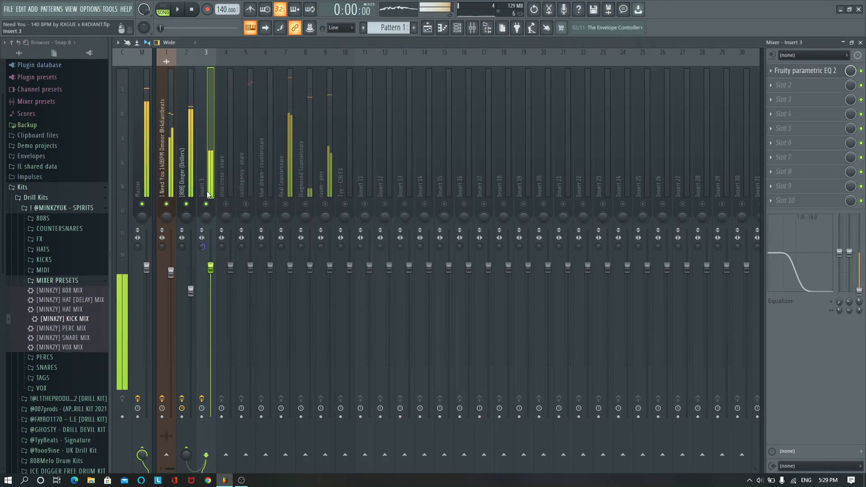
# Lower the criss cross snare track's volume and reset its panning to centre.
pyautogui.click(177, 9)
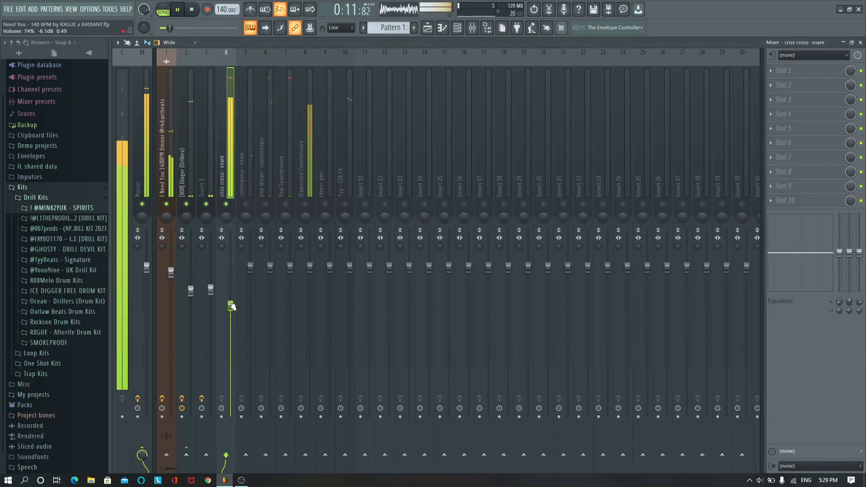
pyautogui.click(62, 312)
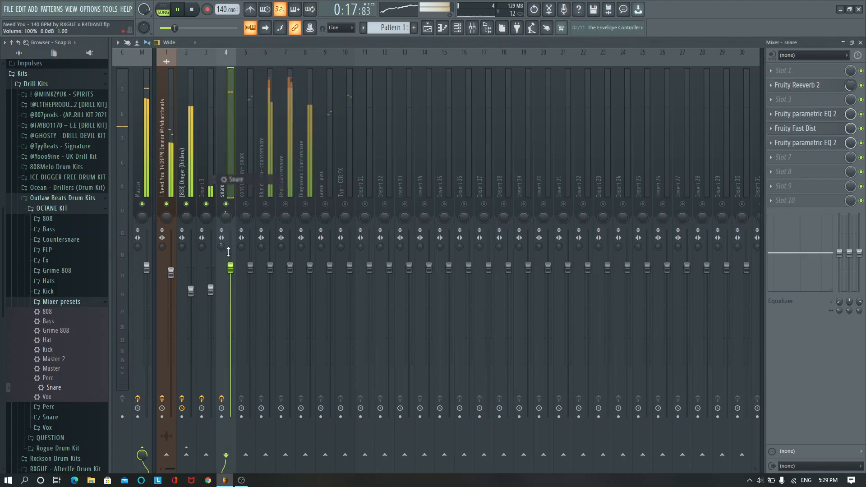
pyautogui.rightClick(226, 216)
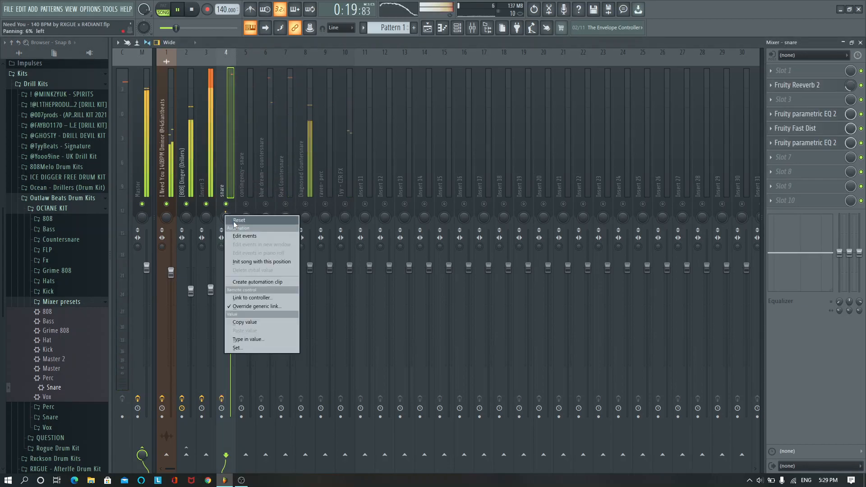
pyautogui.click(238, 220)
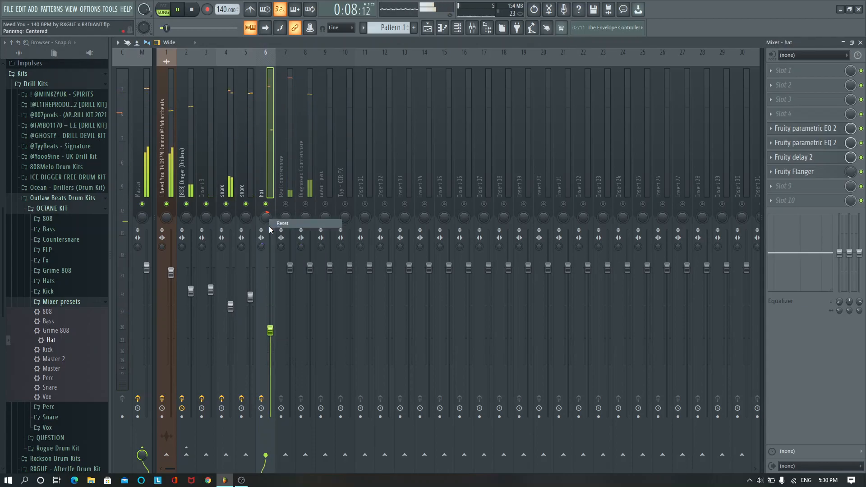
# Turn the hat channel's fader down, then nudge it back up slightly.
pyautogui.moveTo(269, 330); pyautogui.dragTo(269, 345)
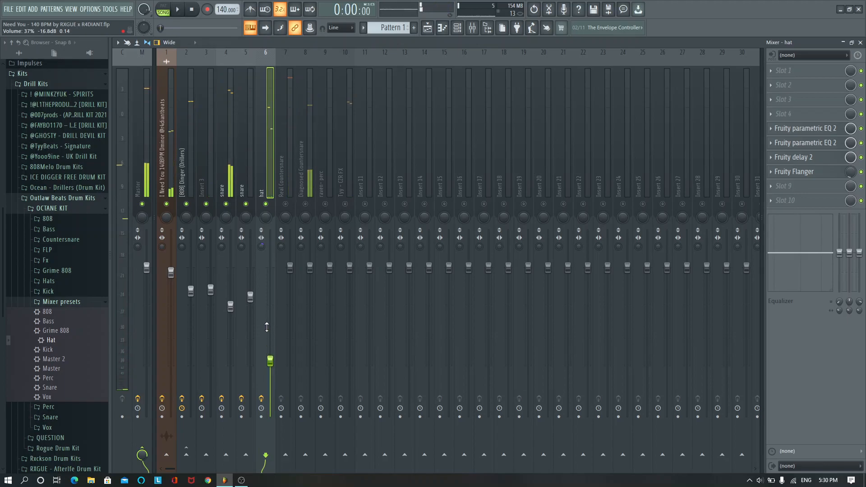
pyautogui.click(175, 9)
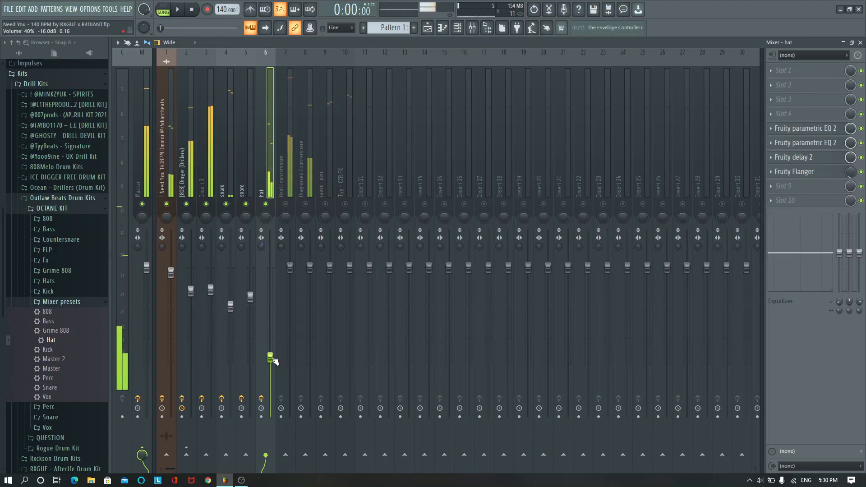
pyautogui.click(176, 9)
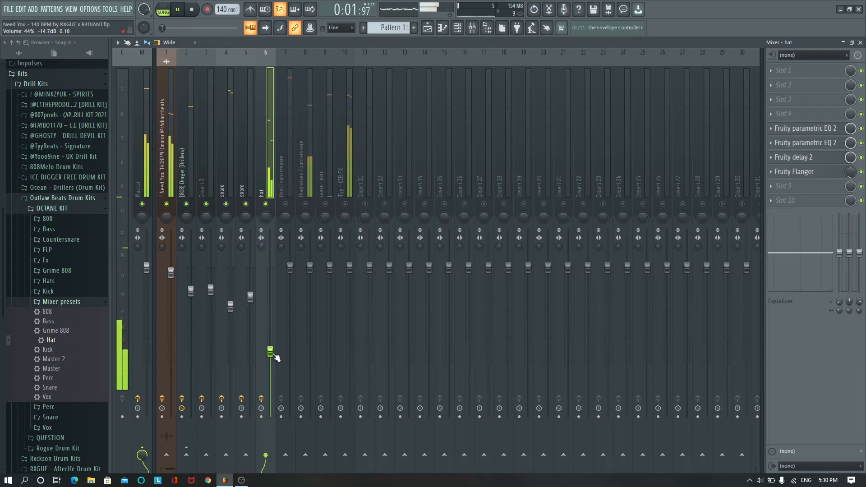
pyautogui.click(191, 9)
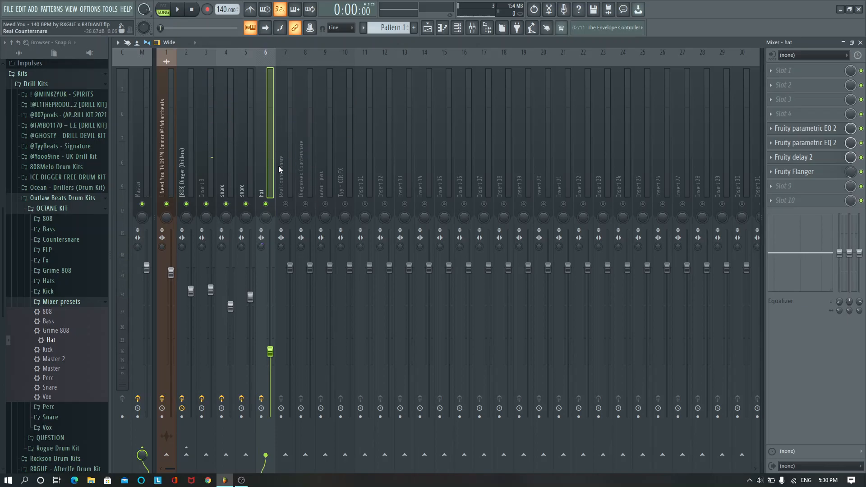
# Load the Hat mixer preset onto the countersnare inserts 7 and 8.
pyautogui.click(305, 138)
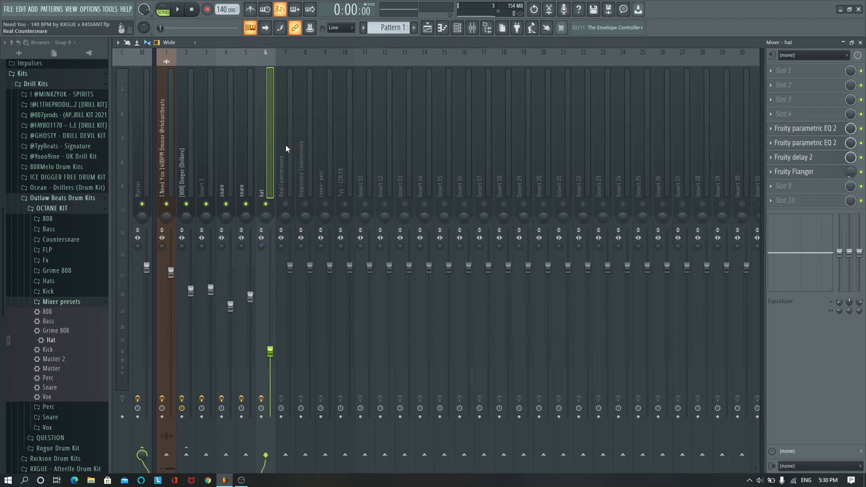
pyautogui.moveTo(286, 169)
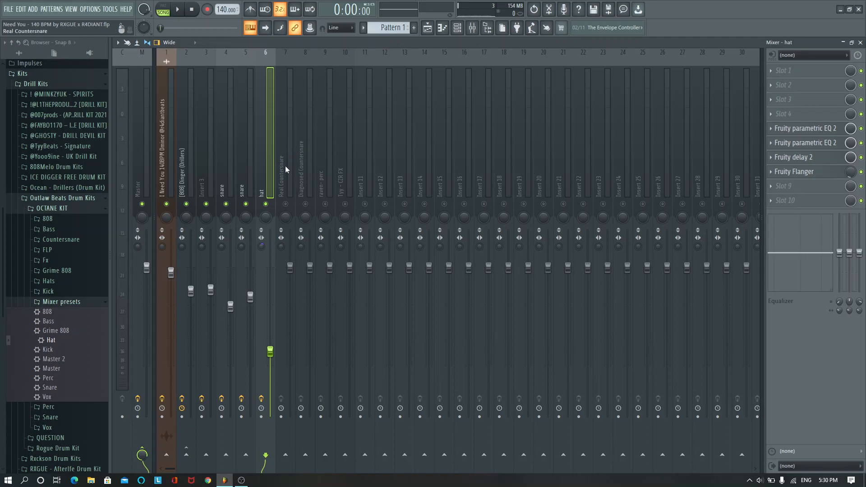
pyautogui.click(286, 166)
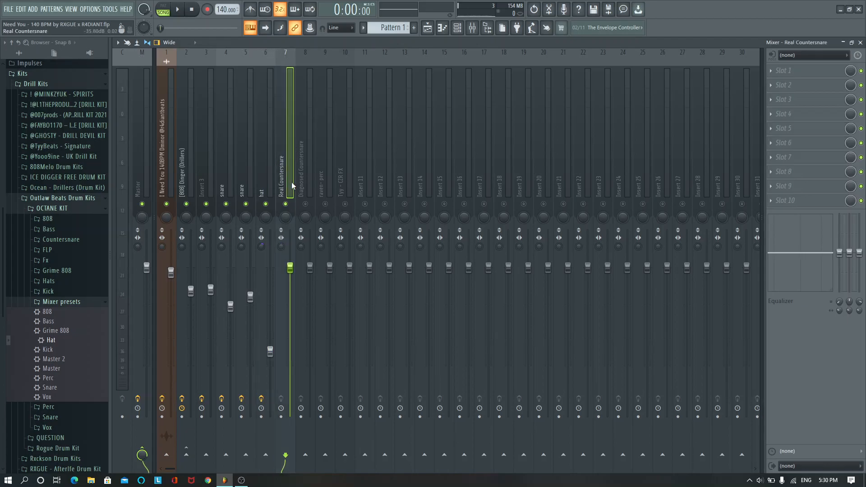
pyautogui.moveTo(294, 172)
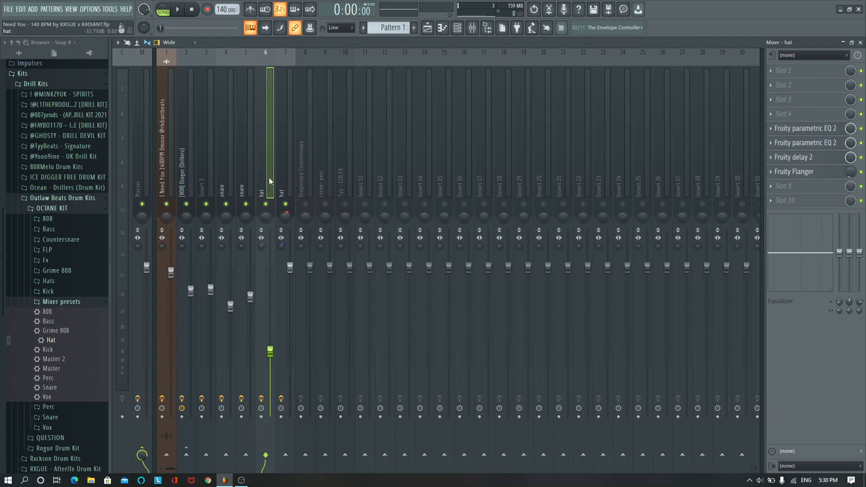
pyautogui.click(176, 9)
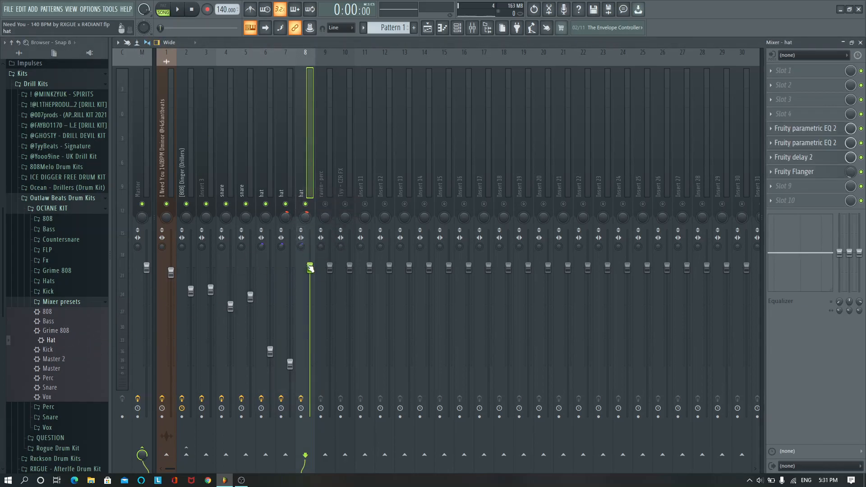
# Turn down the third hat, short perc and sniff perc inserts, then return to the playlist.
pyautogui.rightClick(304, 207)
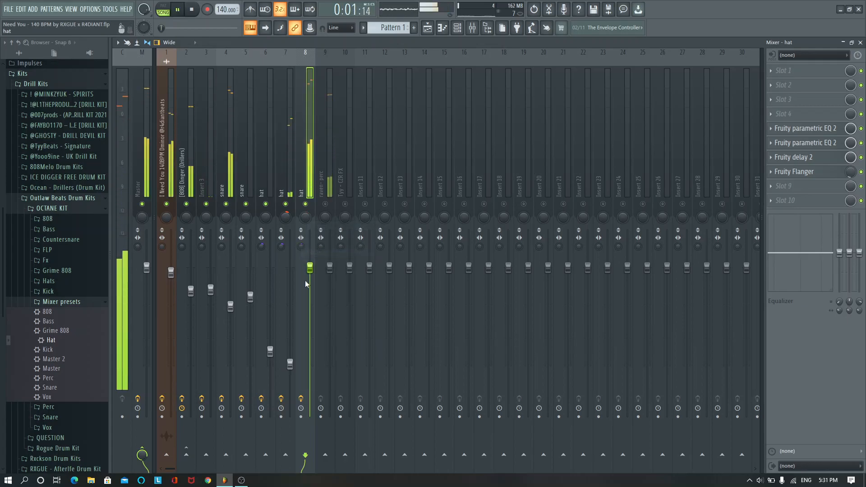
pyautogui.moveTo(310, 268); pyautogui.dragTo(310, 337)
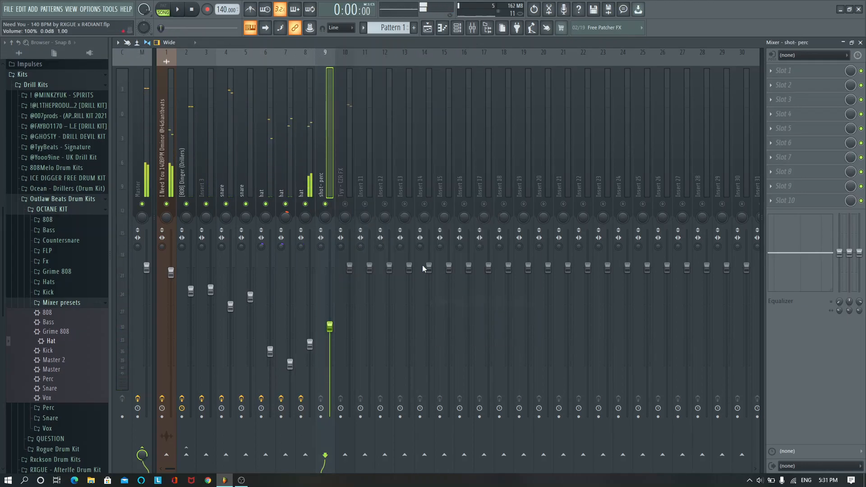
pyautogui.click(177, 9)
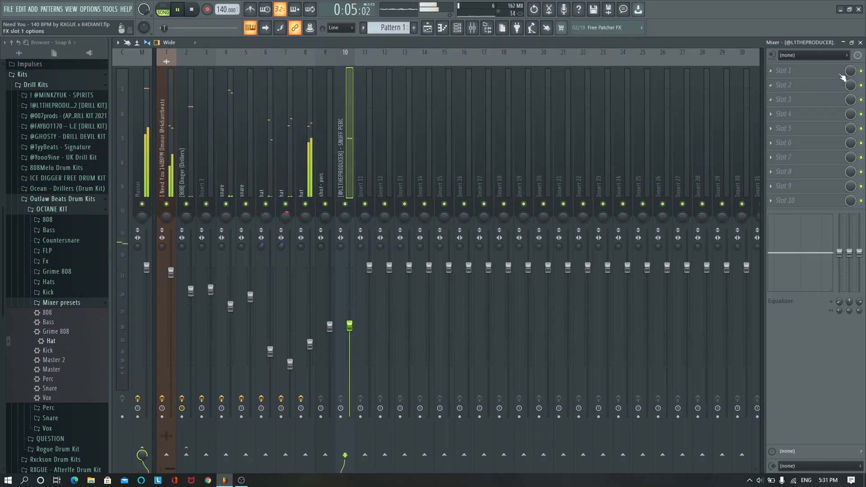
pyautogui.click(8, 9)
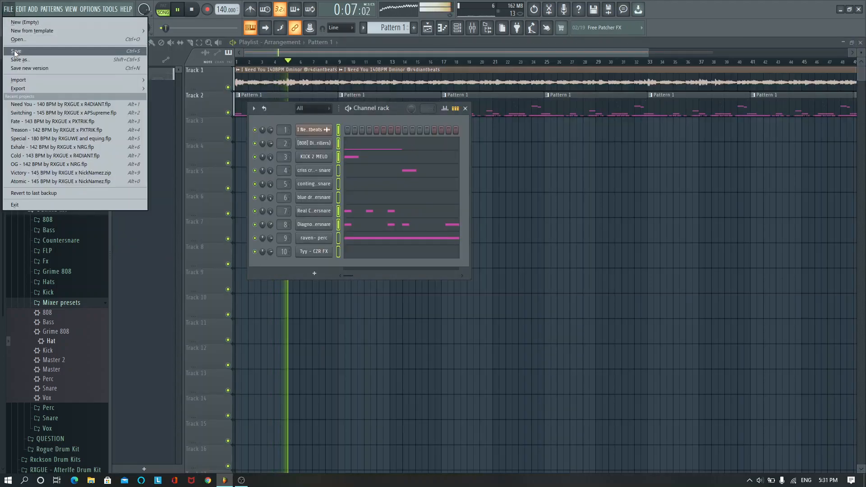
# Check Diagnosed Countersnare's notes in the piano roll, hide the channel rack and reopen the mixer on the 808 insert.
pyautogui.click(16, 51)
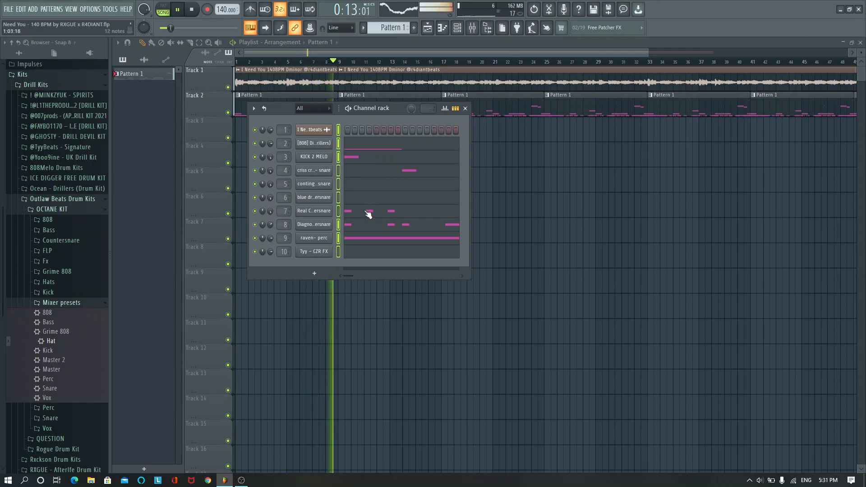
pyautogui.doubleClick(313, 223)
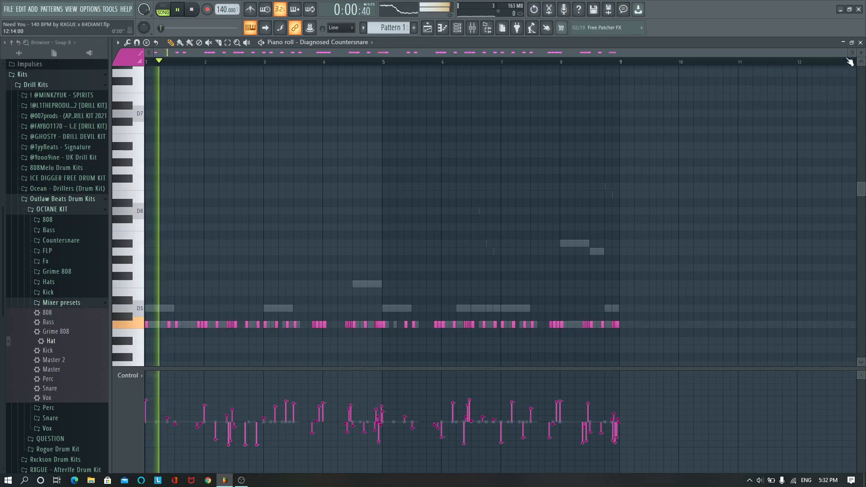
pyautogui.click(8, 9)
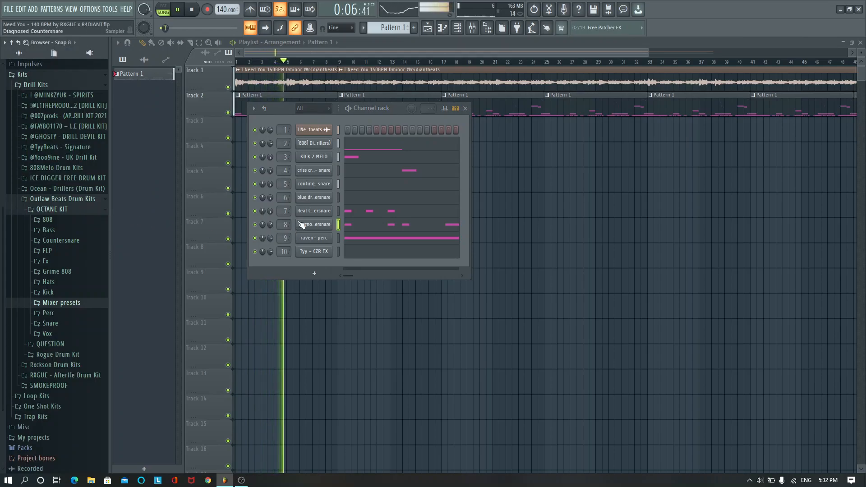
pyautogui.click(471, 28)
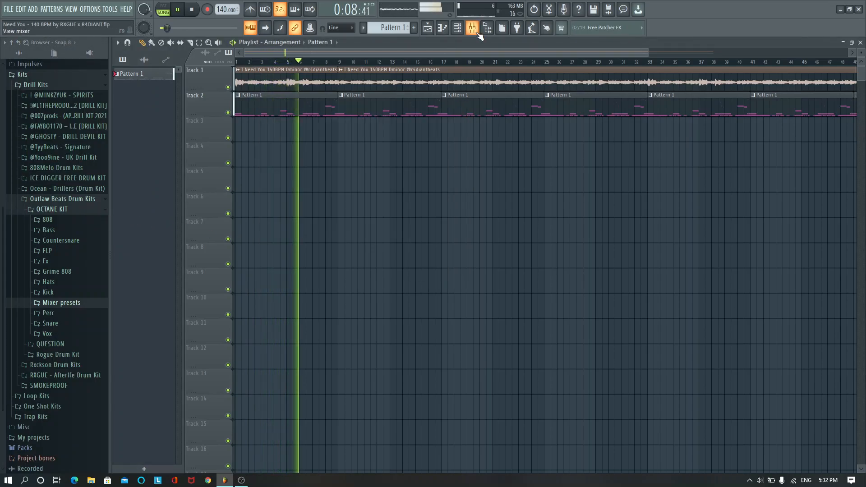
pyautogui.click(471, 28)
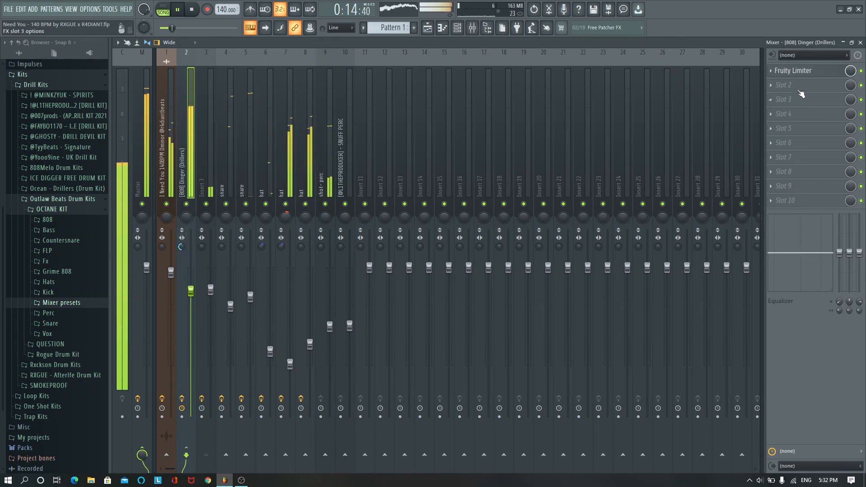
# Load a Fruity Flangus onto the 808 Dinger insert and set its exact wet level.
pyautogui.click(190, 9)
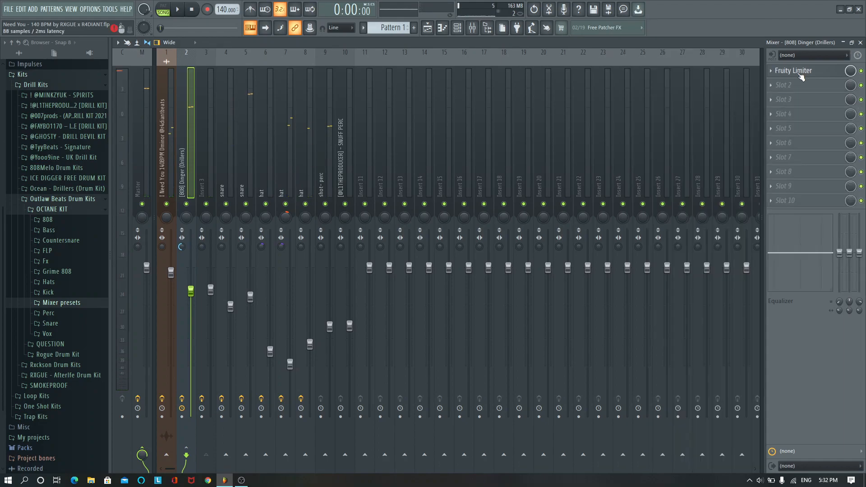
pyautogui.rightClick(784, 85)
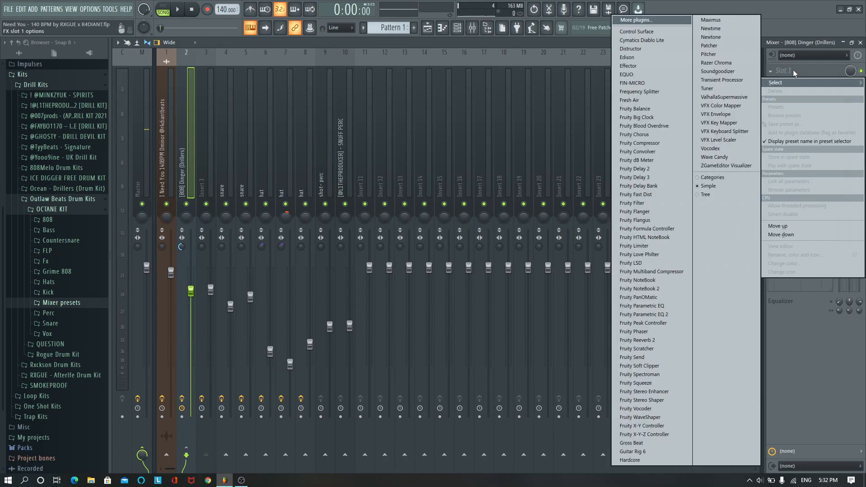
pyautogui.click(635, 220)
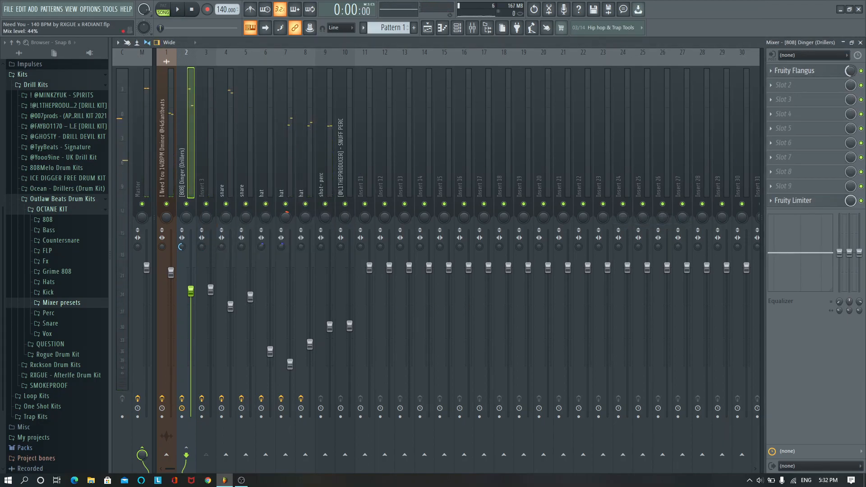
pyautogui.click(176, 9)
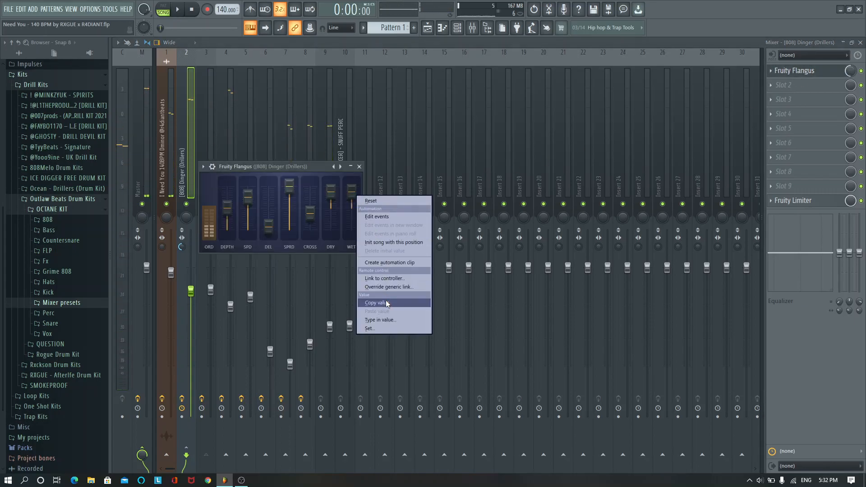
pyautogui.click(380, 319)
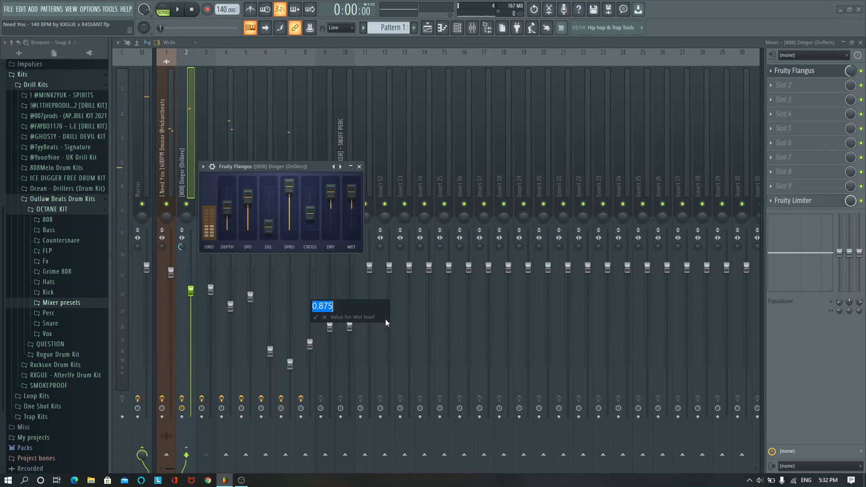
pyautogui.click(177, 9)
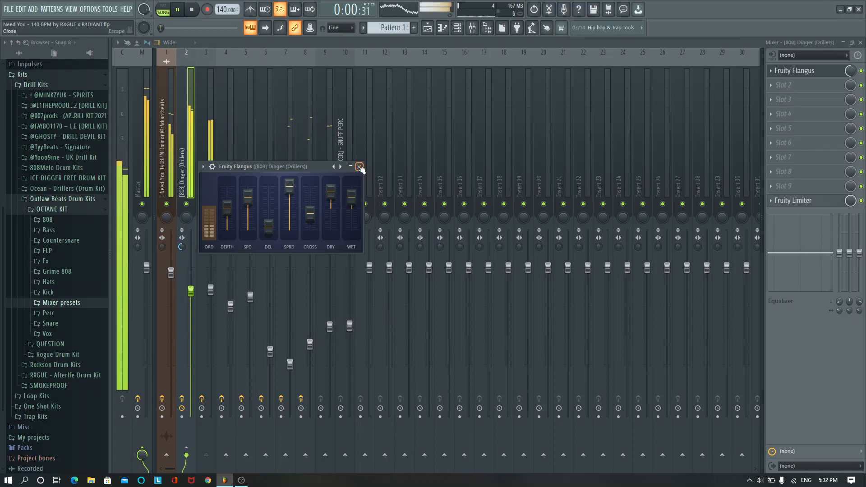
pyautogui.click(360, 167)
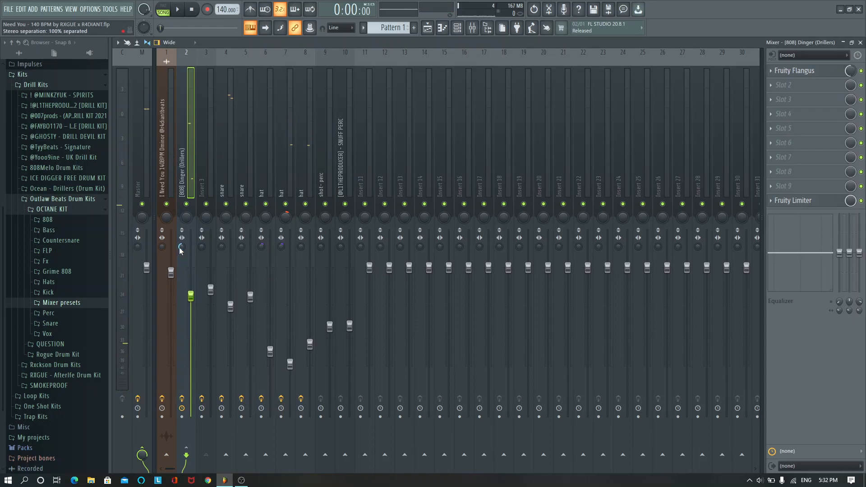
# Review insert 3's EQ, then close the mixer to return to the playlist.
pyautogui.click(177, 9)
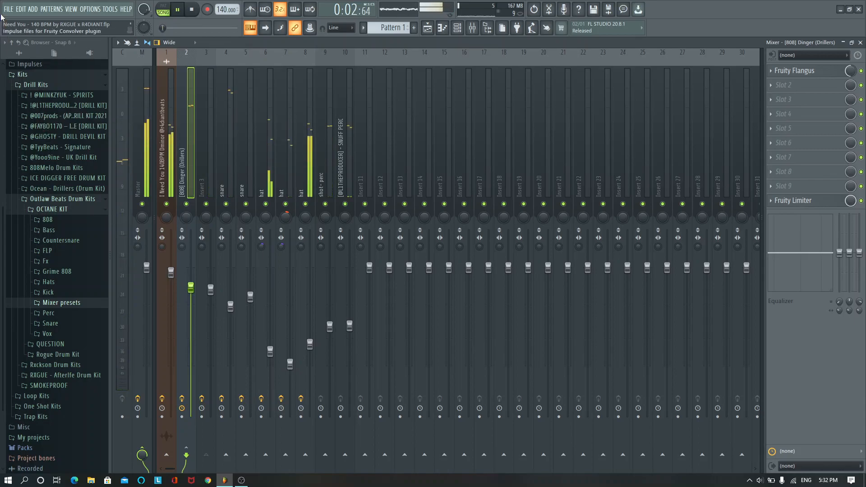
pyautogui.click(9, 9)
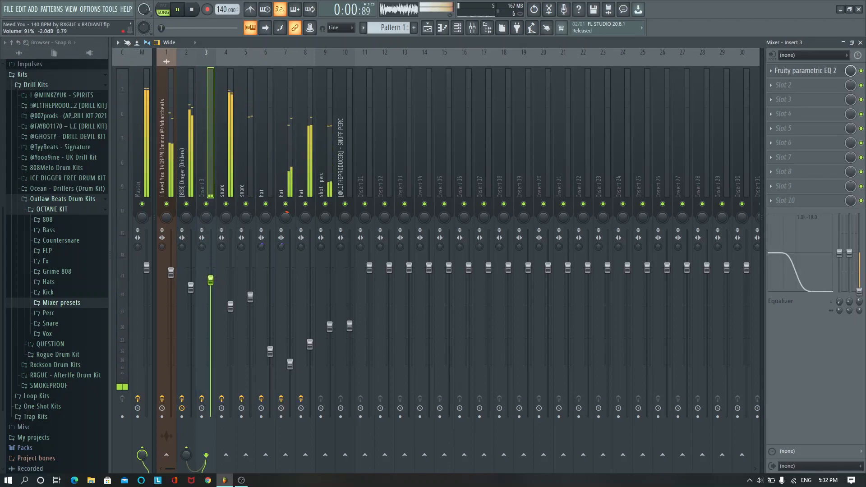
pyautogui.click(8, 9)
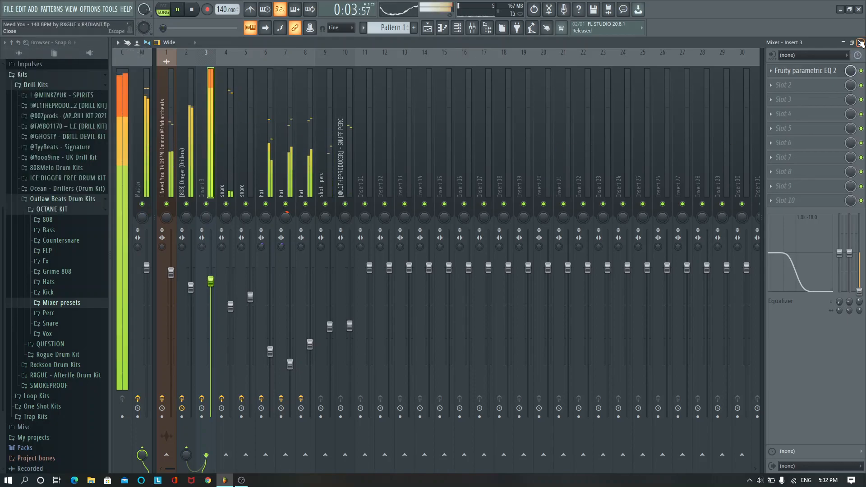
pyautogui.click(8, 9)
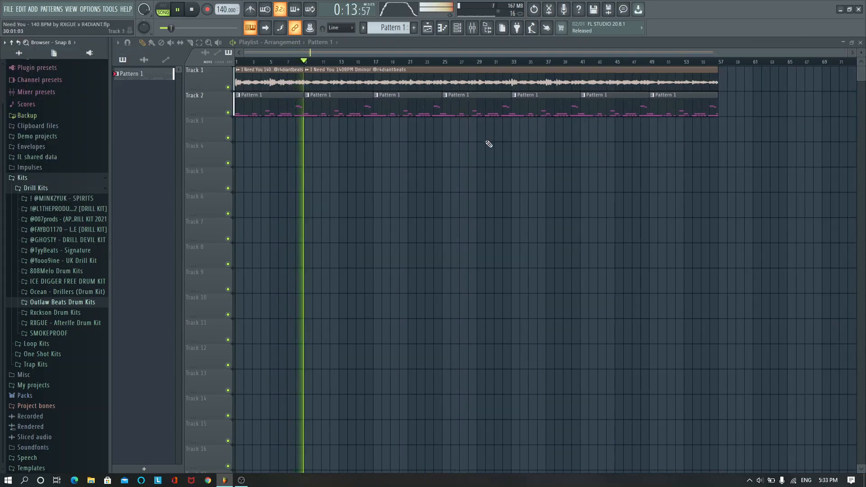
# Slice the audio clip into sections staggered across Tracks 1–7 and start splitting Pattern 1 by channel.
pyautogui.click(191, 9)
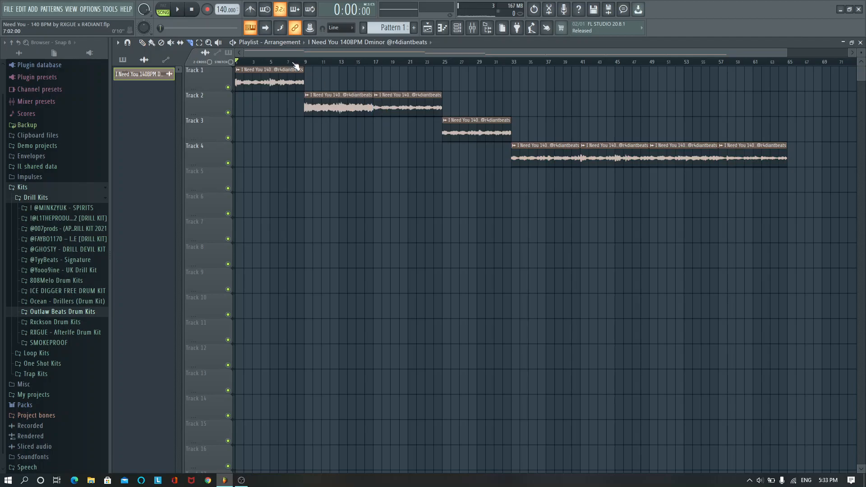
pyautogui.click(176, 9)
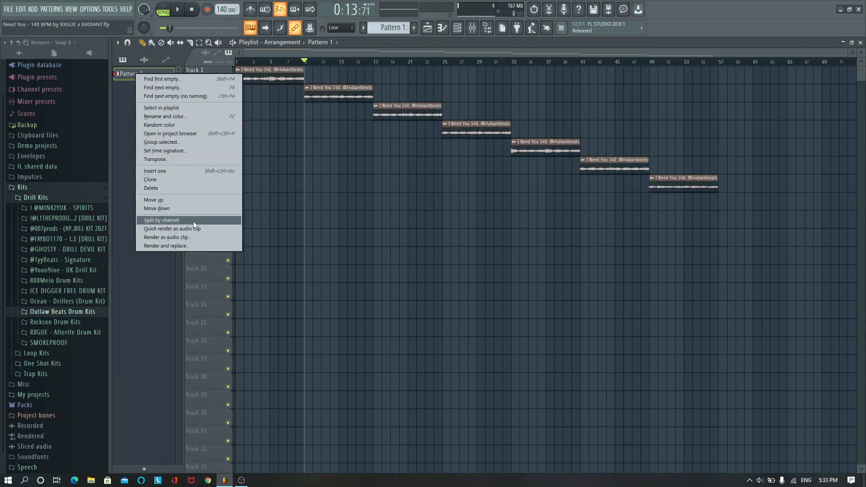
pyautogui.click(162, 220)
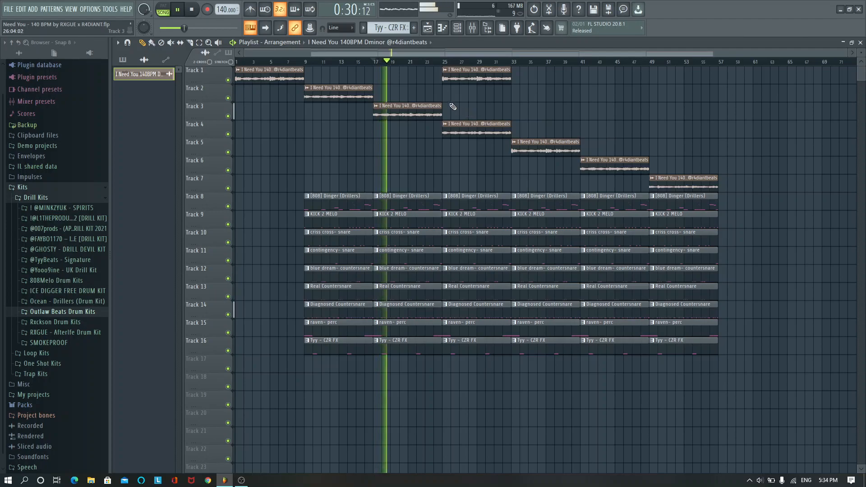
# Split Pattern 1 into per-instrument patterns on Tracks 8–16 and bring up the Track 1 clip's options.
pyautogui.click(191, 9)
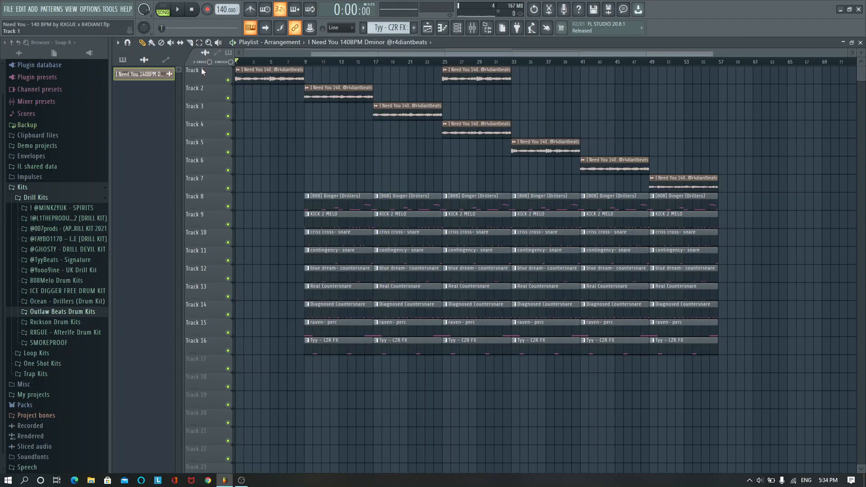
pyautogui.rightClick(271, 69)
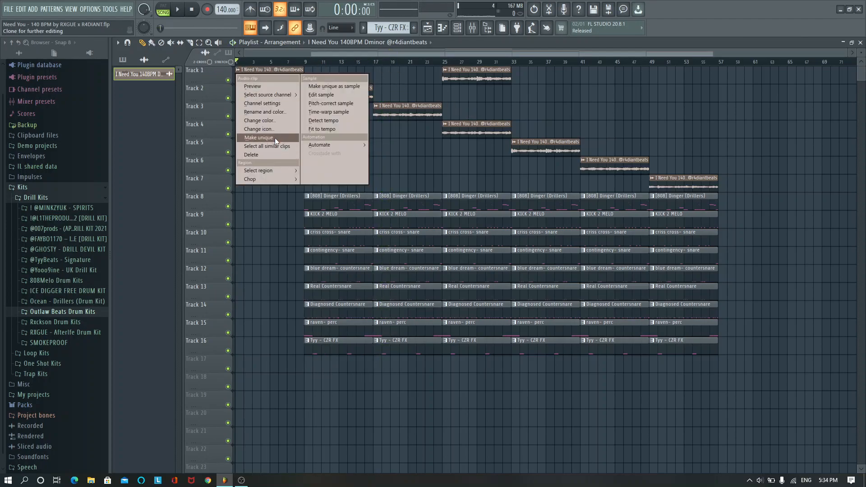
# Make the Track 1 clip unique and delay the countersnare entry to bar 17 and the FX to bar 25.
pyautogui.click(258, 137)
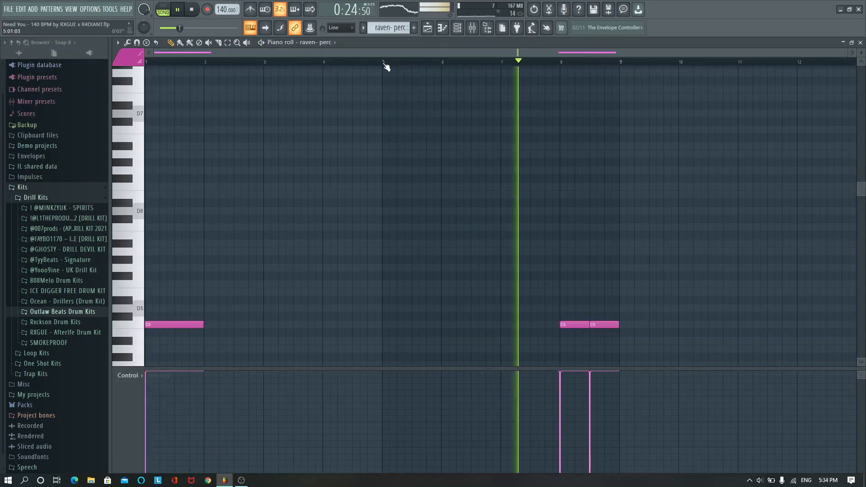
pyautogui.click(351, 323)
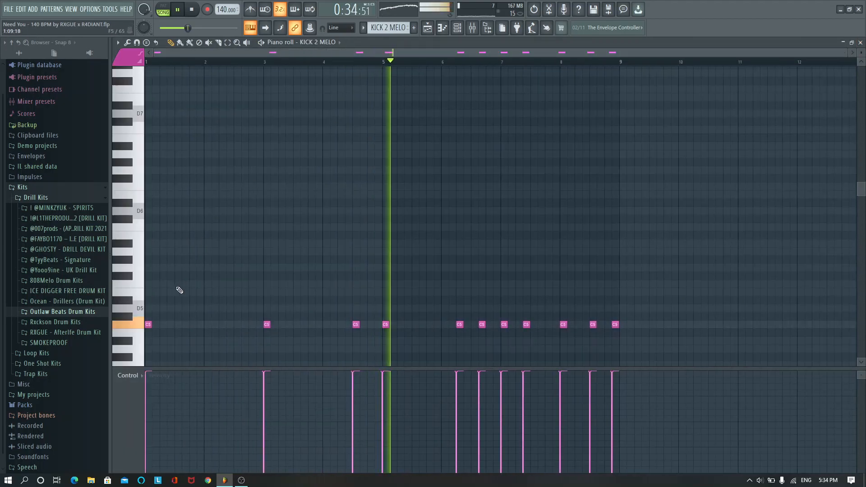
pyautogui.click(191, 9)
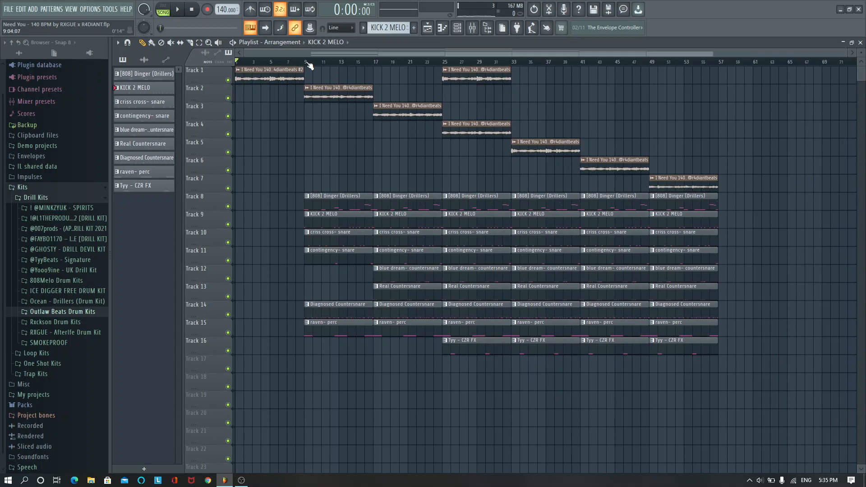
# Extend the arrangement to about bar 89 with drum drop-outs and returning audio clip sections.
pyautogui.click(176, 9)
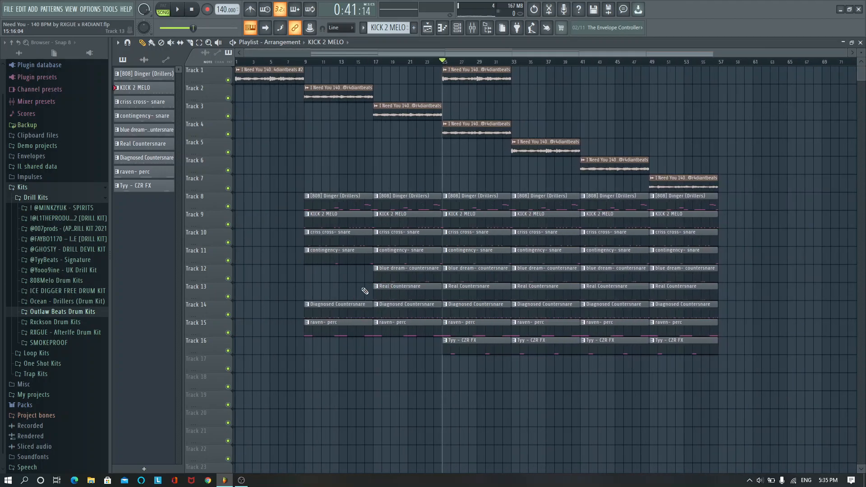
pyautogui.moveTo(341, 287)
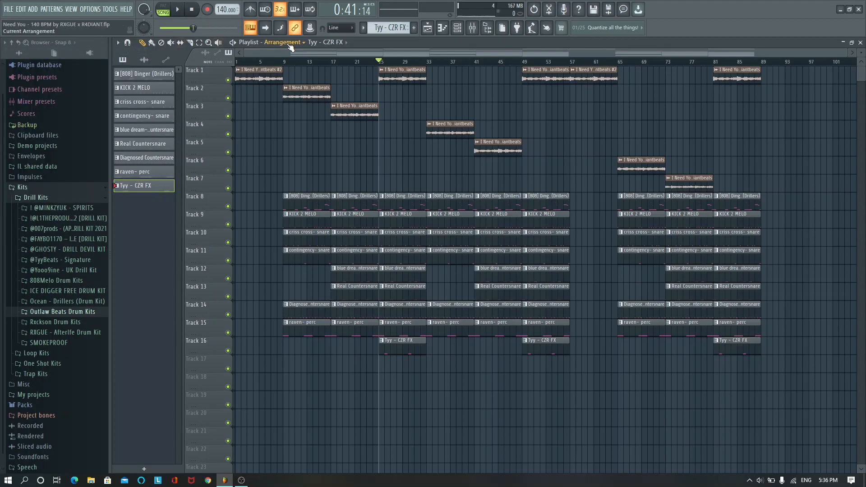
pyautogui.moveTo(292, 47)
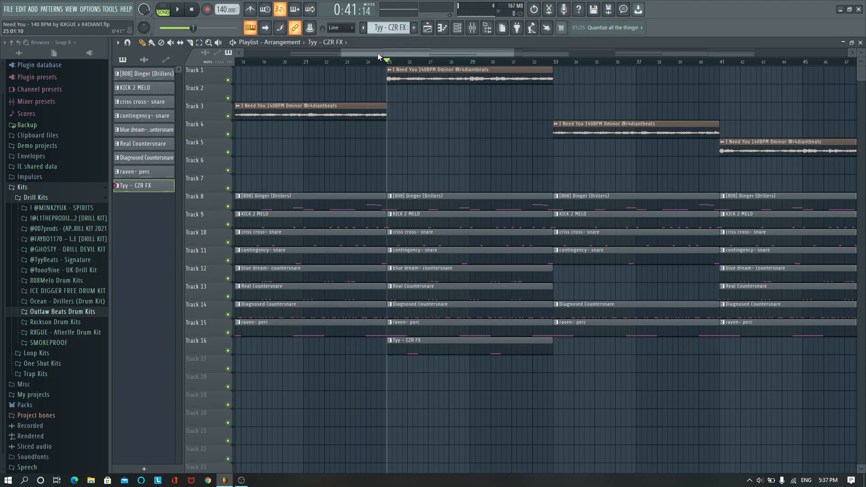
# Play the full arrangement through to the drum breakdowns, then stop playback.
pyautogui.click(178, 9)
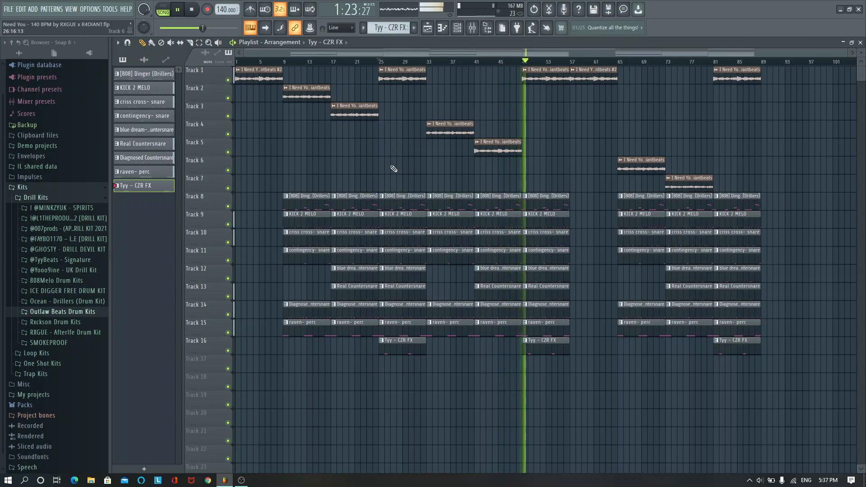
pyautogui.click(8, 9)
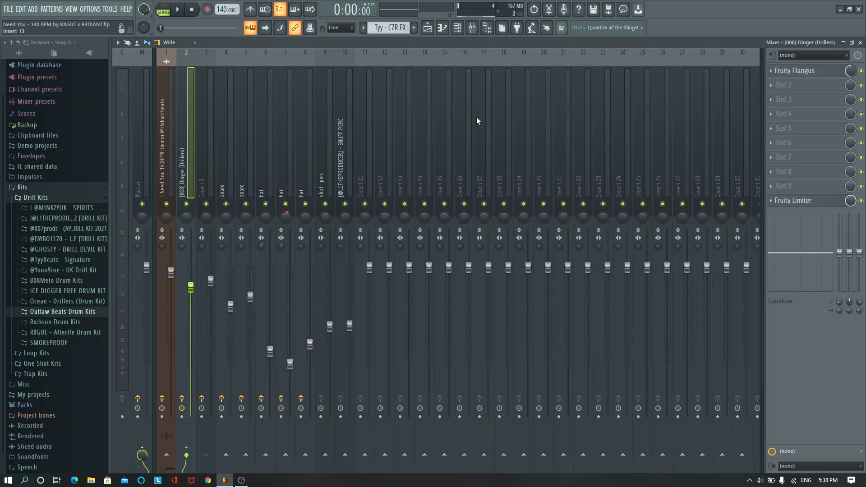
pyautogui.moveTo(790, 171)
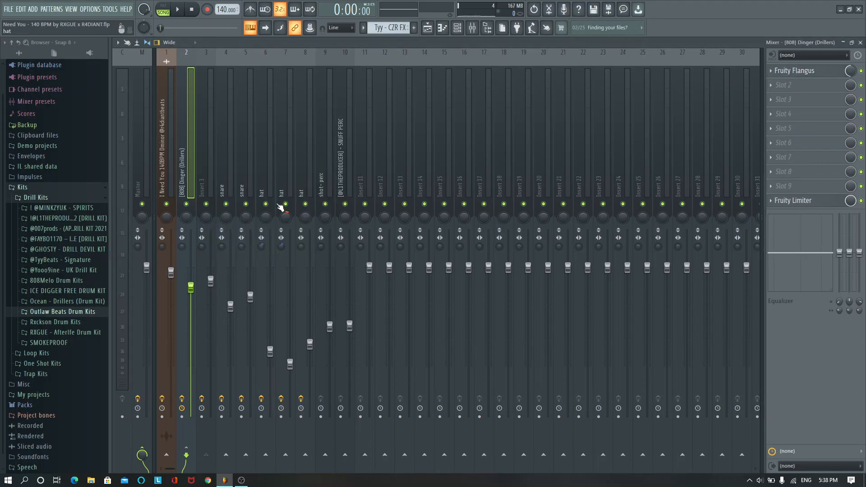
pyautogui.click(794, 70)
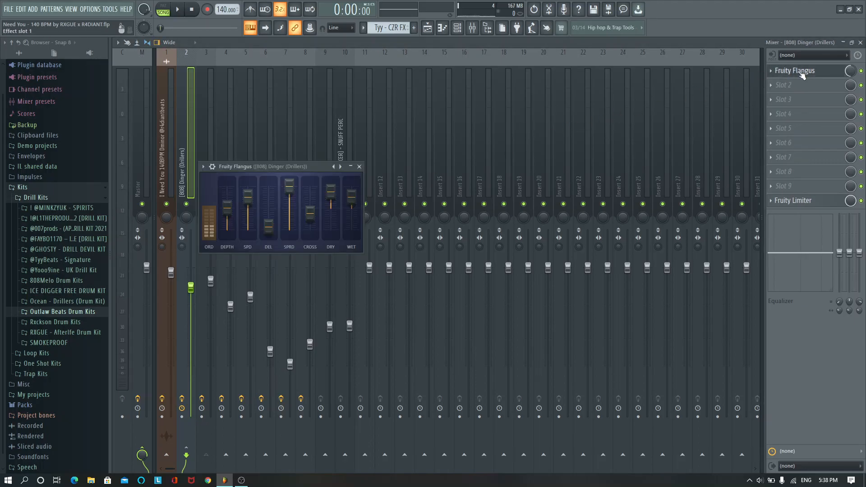
pyautogui.moveTo(359, 166)
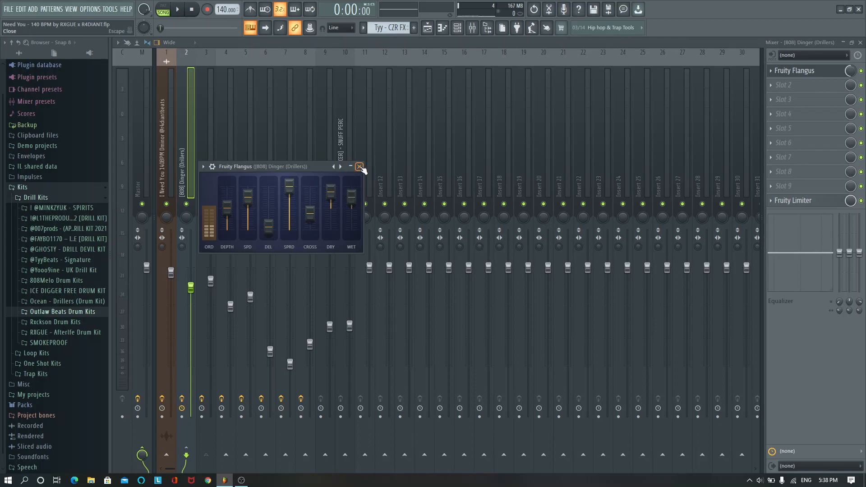
pyautogui.rightClick(180, 247)
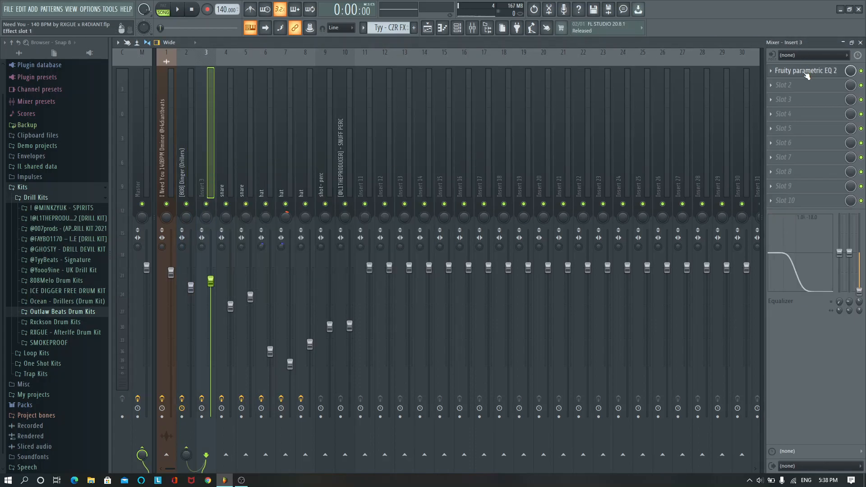
# Inspect Insert 3's Fruity parametric EQ 2 low and high cuts, then close it.
pyautogui.click(805, 70)
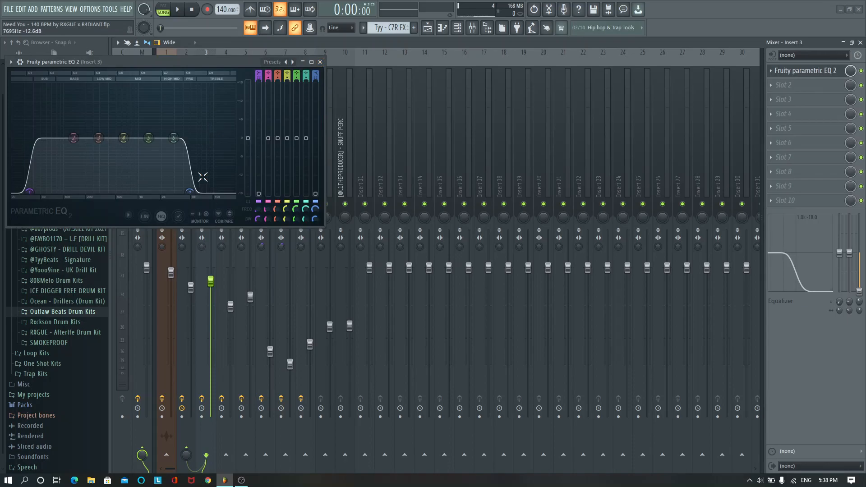
pyautogui.click(319, 61)
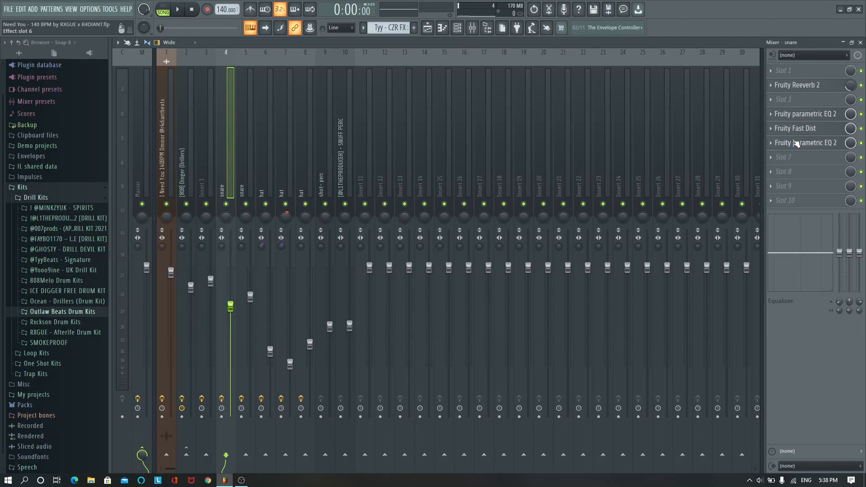
# Review the snare insert's Fruity Fast Dist and slot-6 parametric EQ 2 settings, closing each.
pyautogui.click(796, 127)
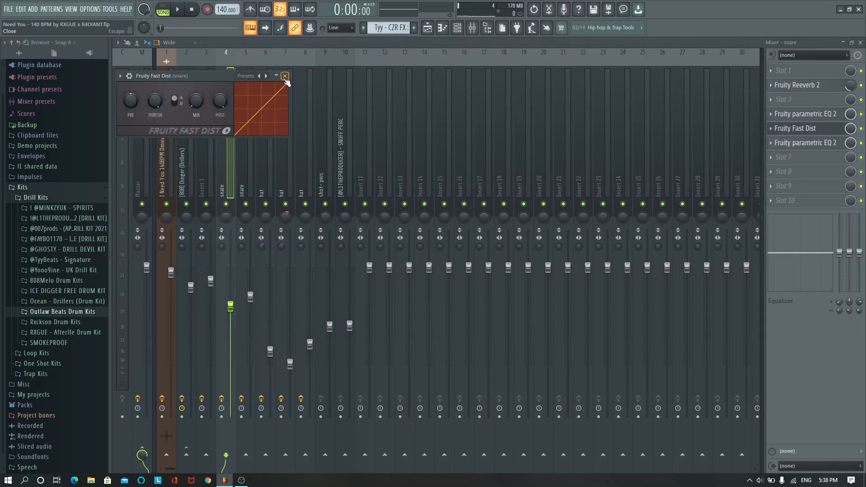
pyautogui.click(284, 76)
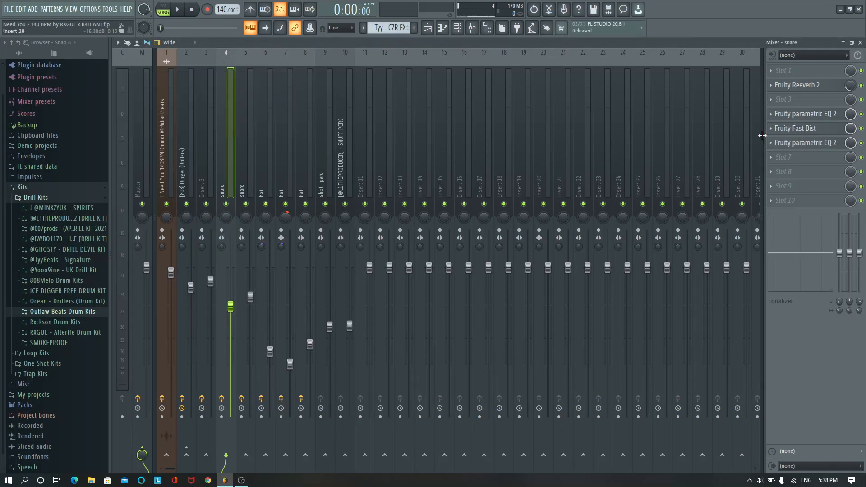
pyautogui.click(805, 114)
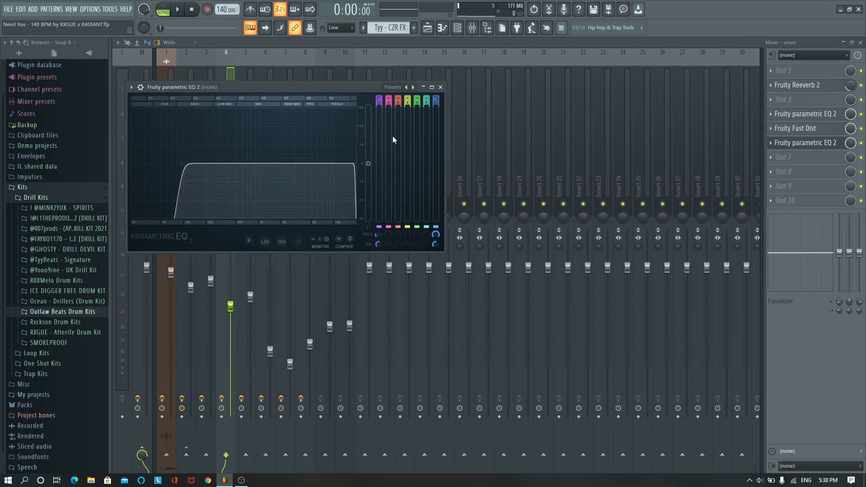
pyautogui.click(441, 87)
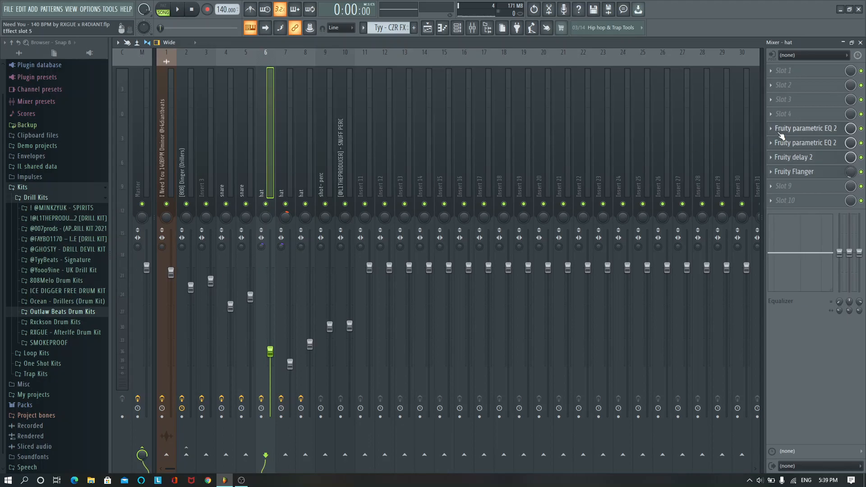
# Inspect the hat insert's parametric EQ 2 low-cut, high-boost curve and its presets.
pyautogui.click(806, 127)
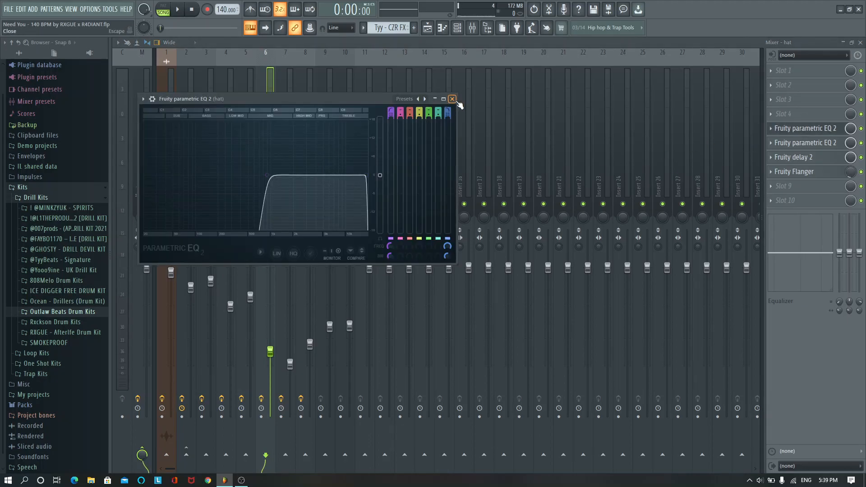
pyautogui.click(417, 98)
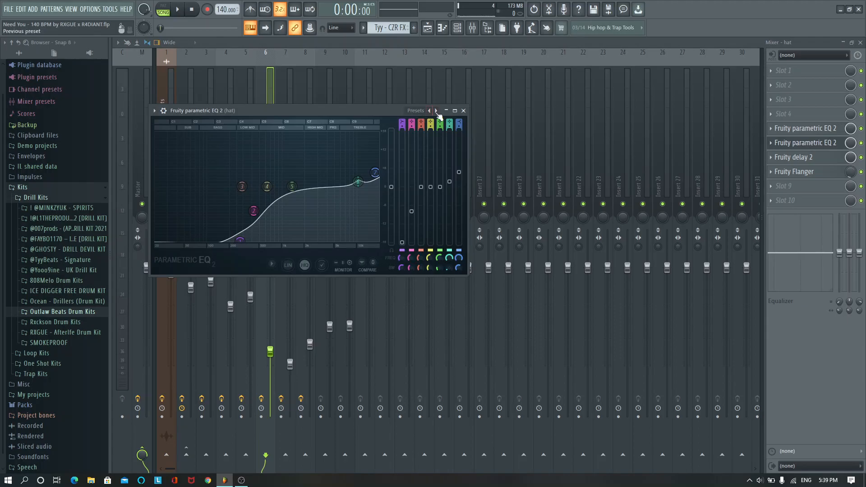